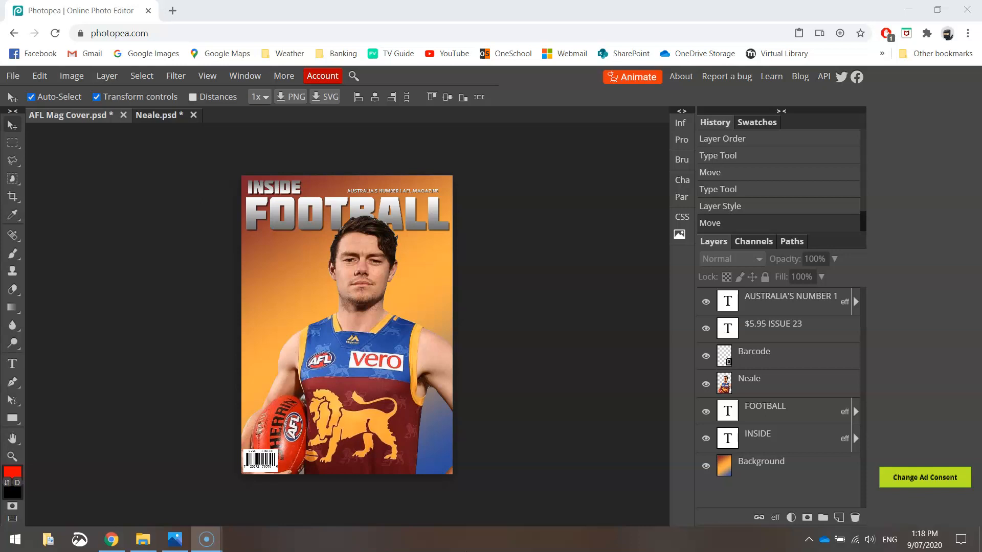
mouse_move(460, 358)
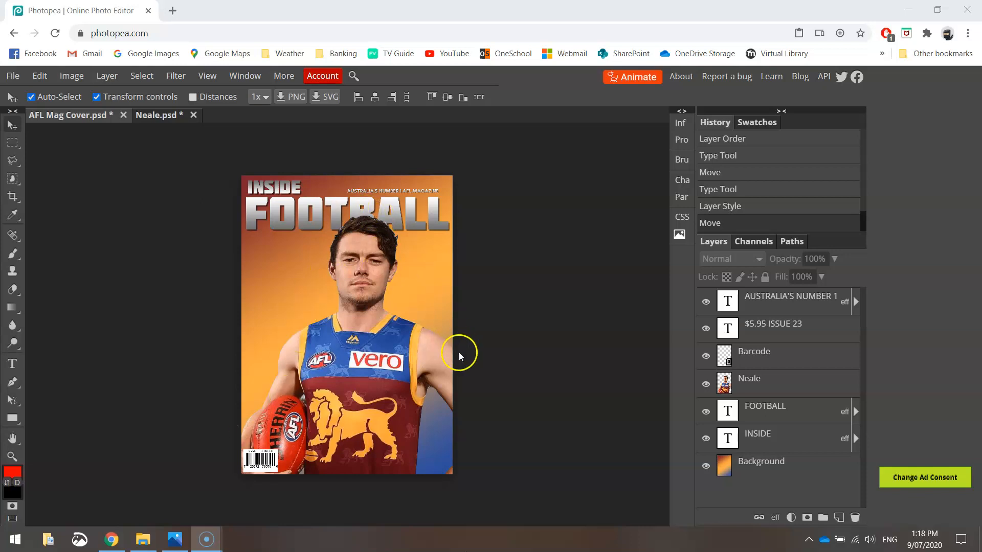
mouse_move(272, 201)
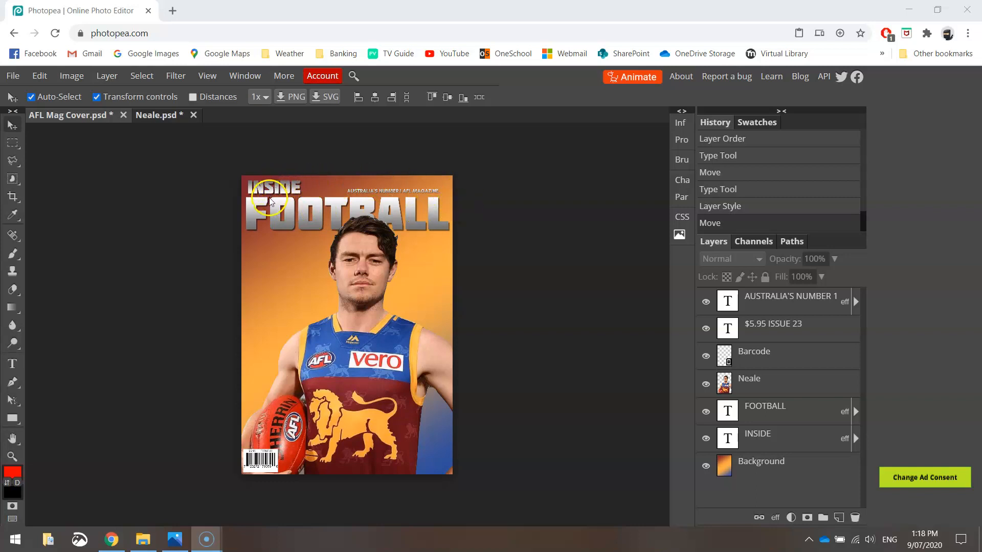
mouse_move(307, 267)
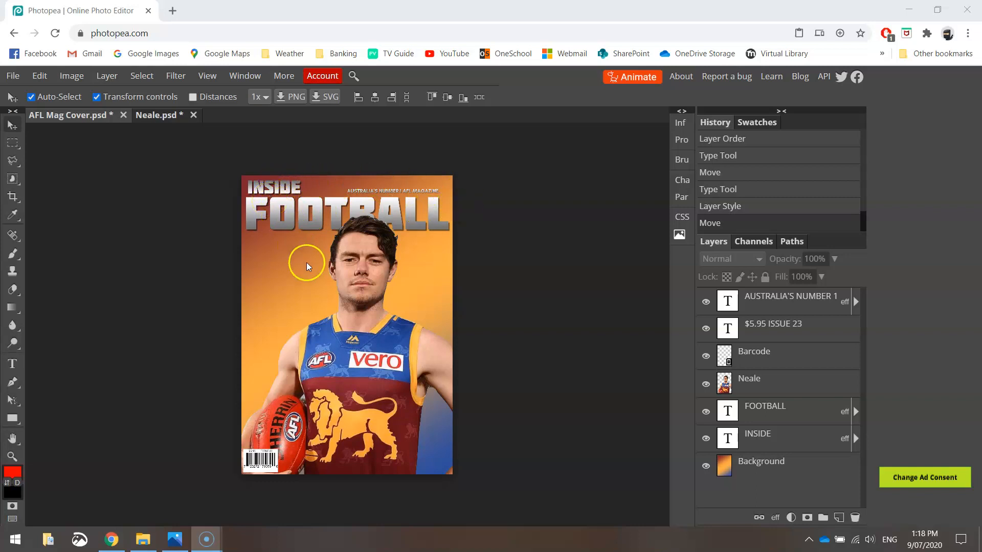
mouse_move(273, 462)
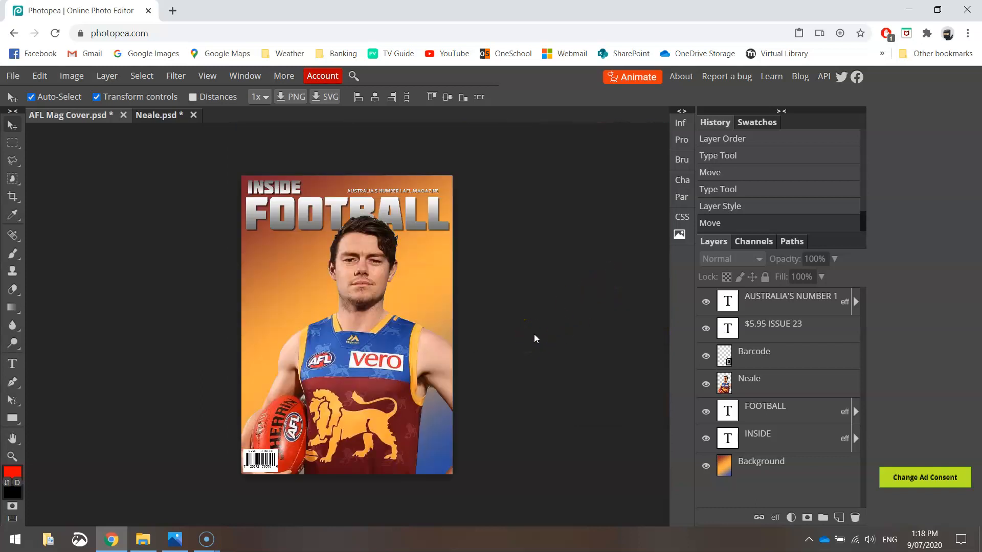
With the Ellipse tool and a red fill, draw a circle over the cover's lower right corner
click(173, 540)
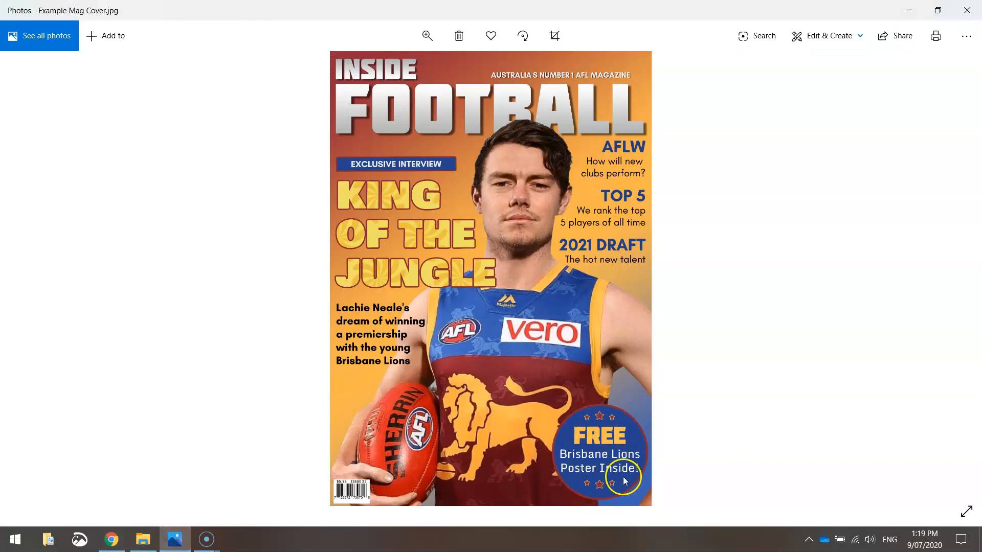
mouse_move(194, 527)
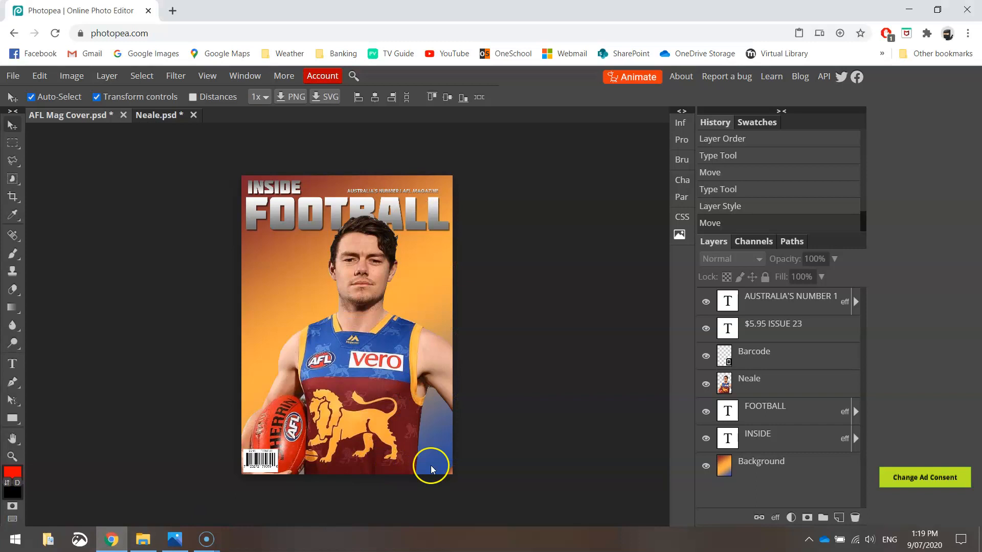
mouse_move(463, 438)
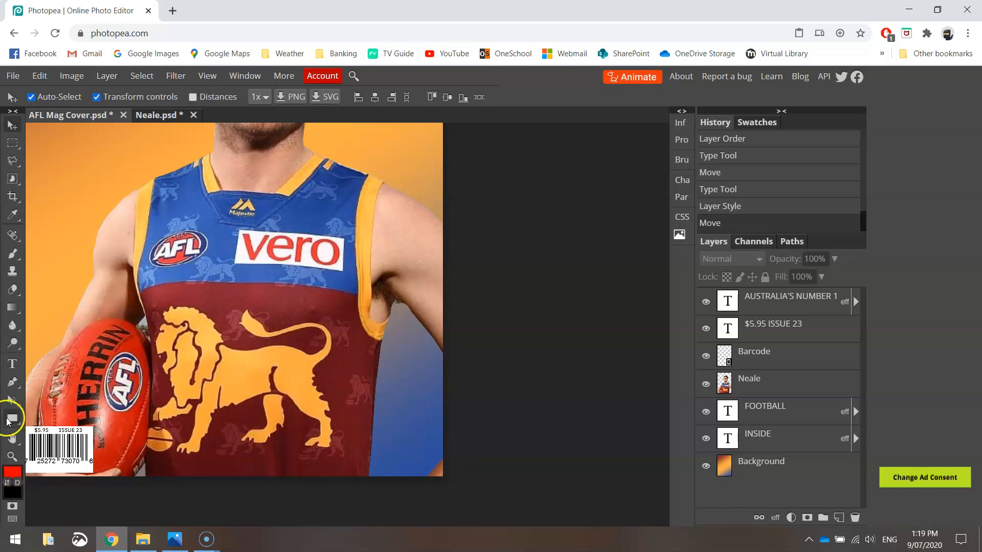
click(11, 419)
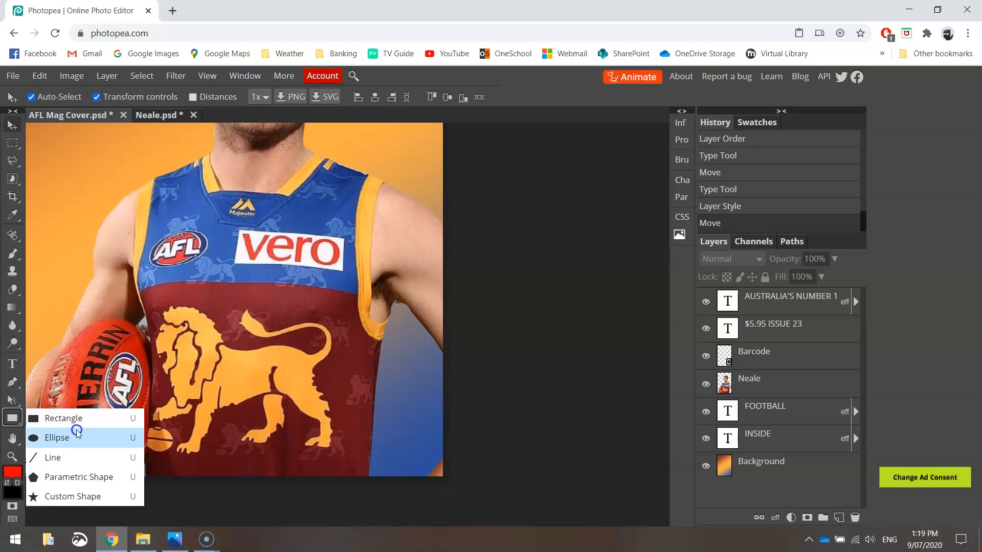
mouse_move(75, 442)
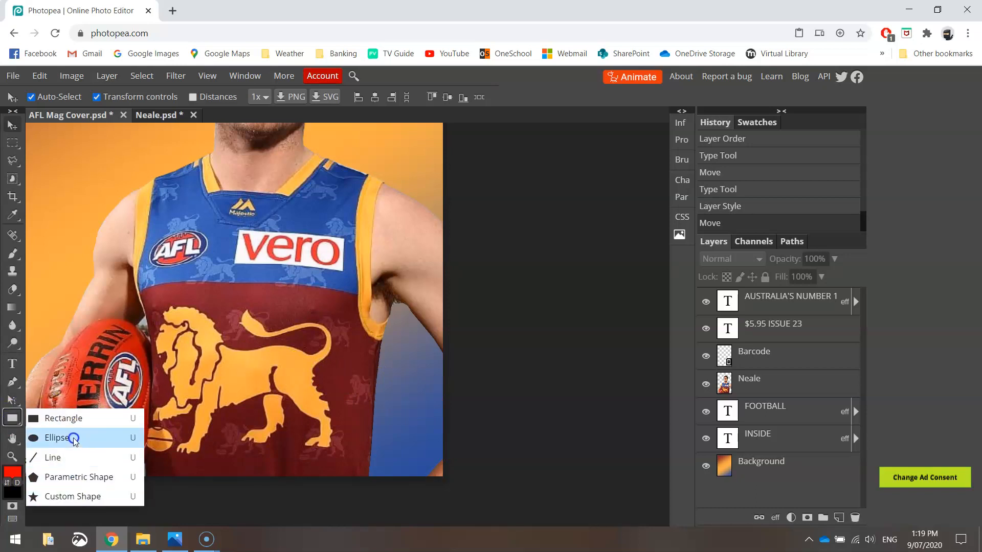
click(60, 437)
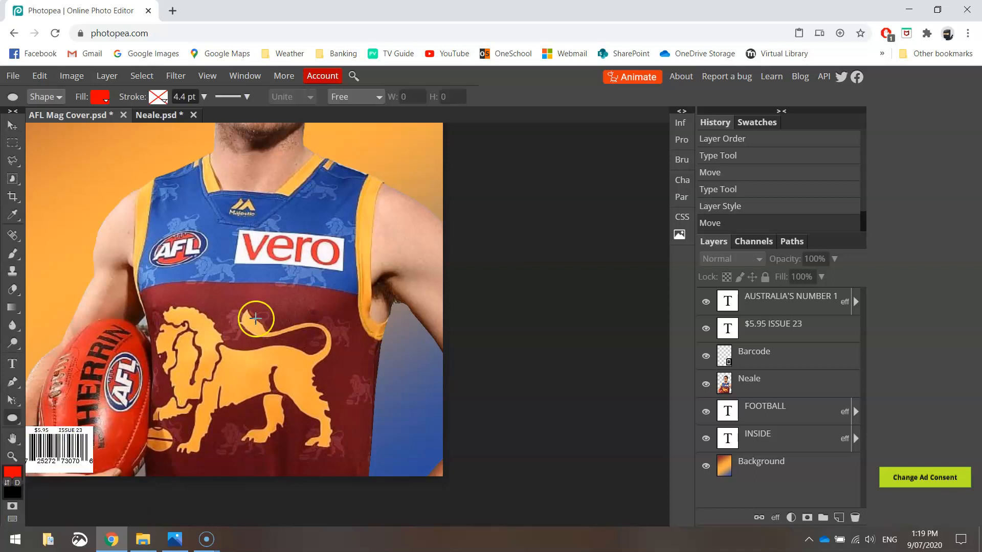
click(100, 97)
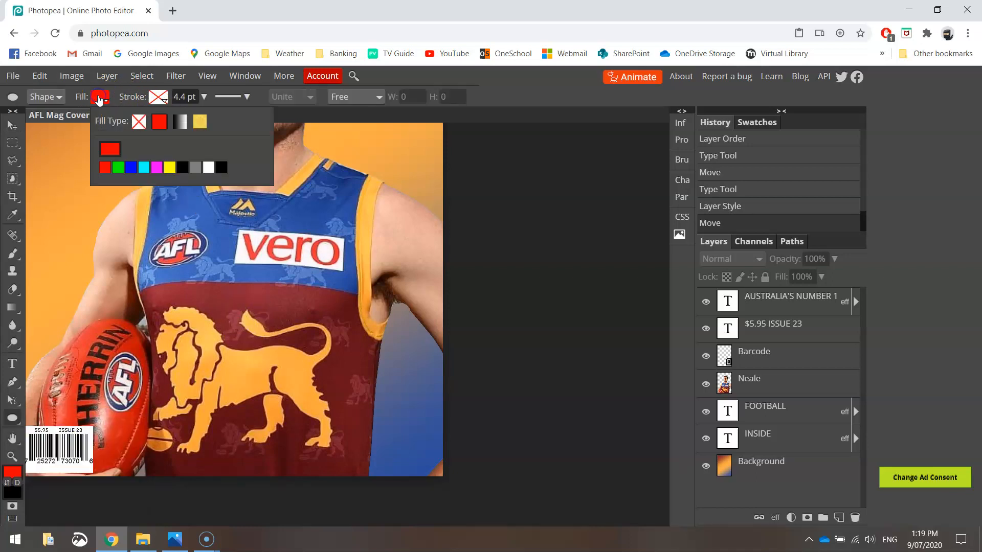
click(158, 122)
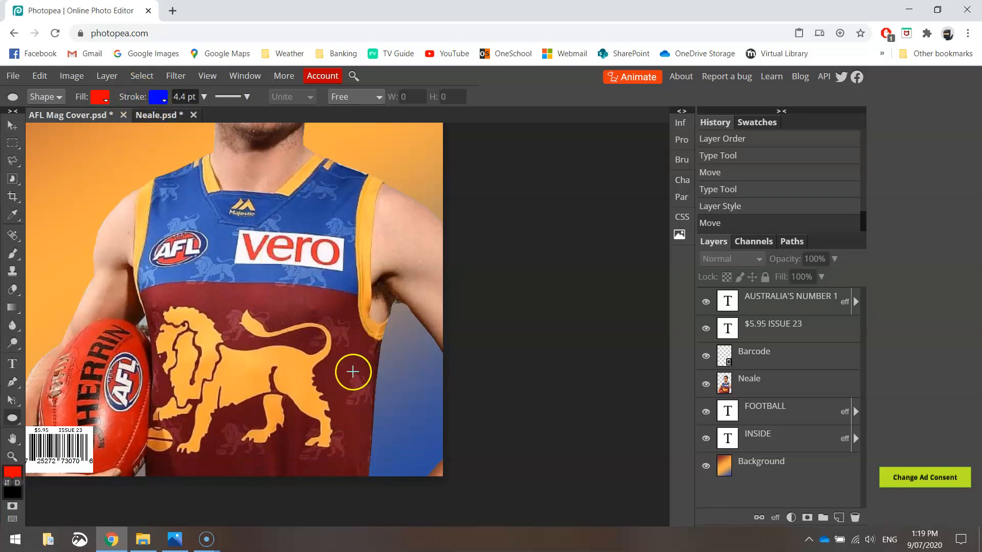
drag(353, 373, 443, 476)
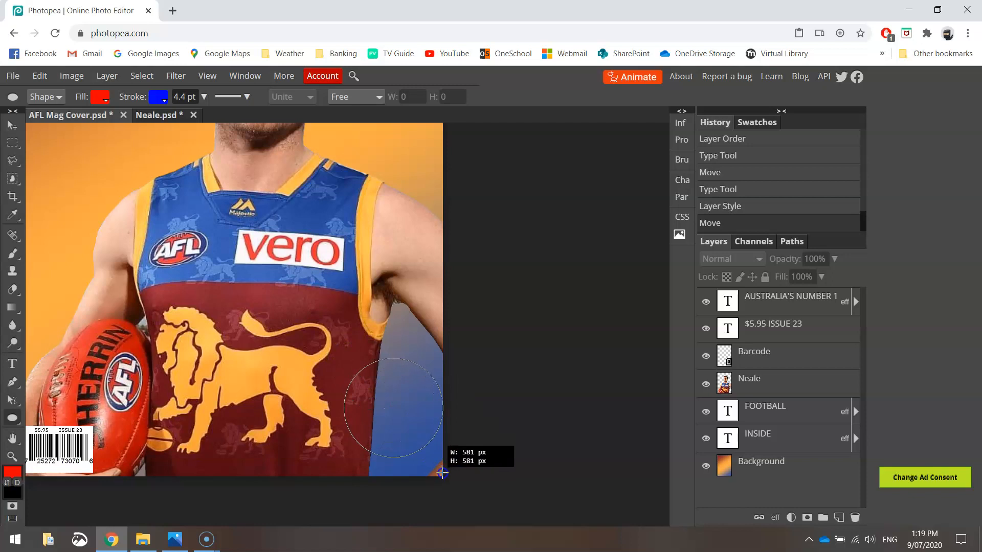
drag(345, 351, 443, 472)
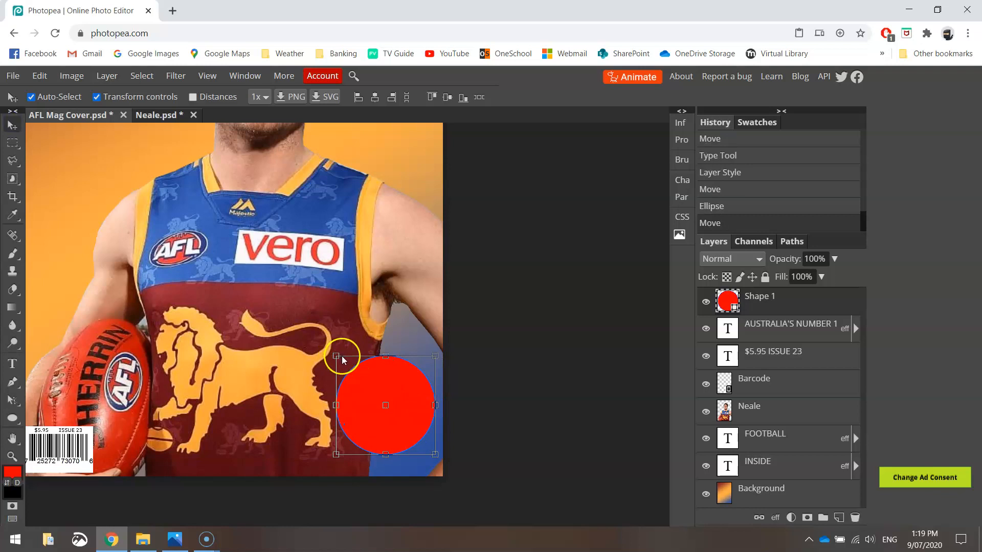
Enlarge the circle and style it with a sampled maroon stroke and jersey-blue colour overlay
drag(333, 357, 311, 331)
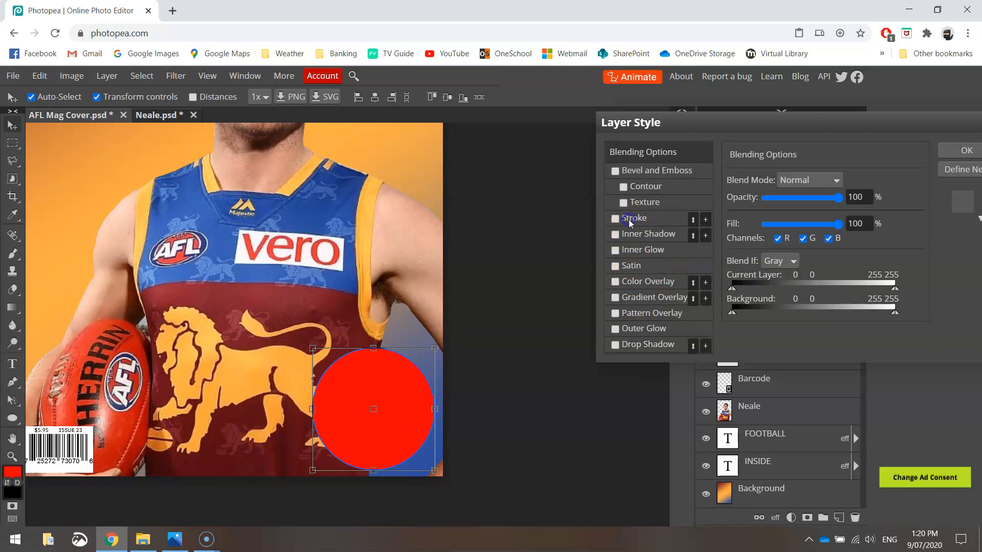
click(615, 218)
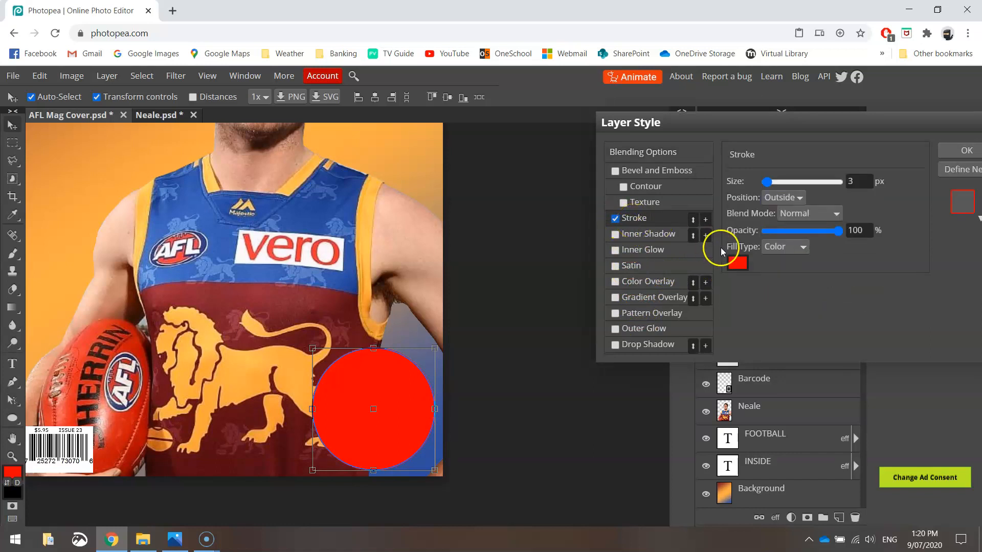
click(738, 264)
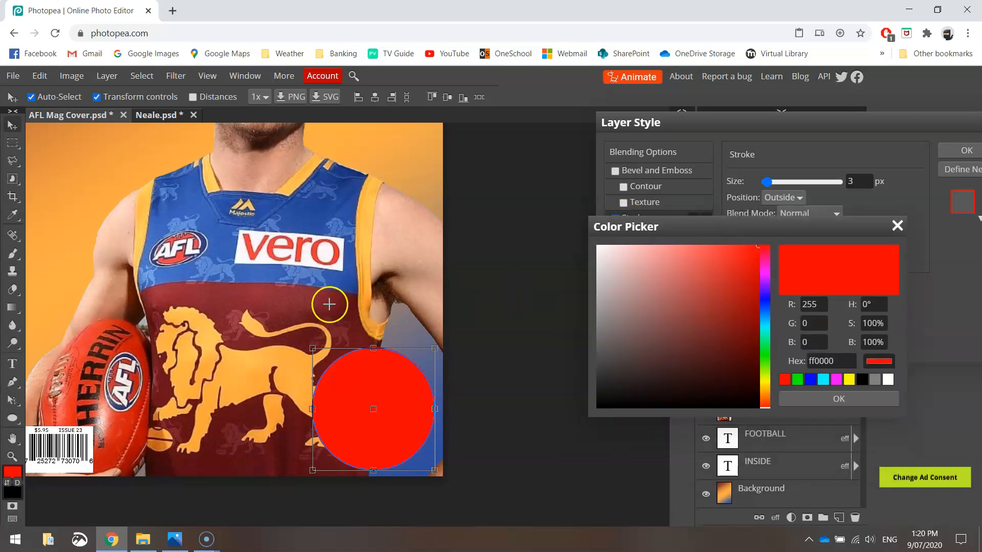
click(718, 327)
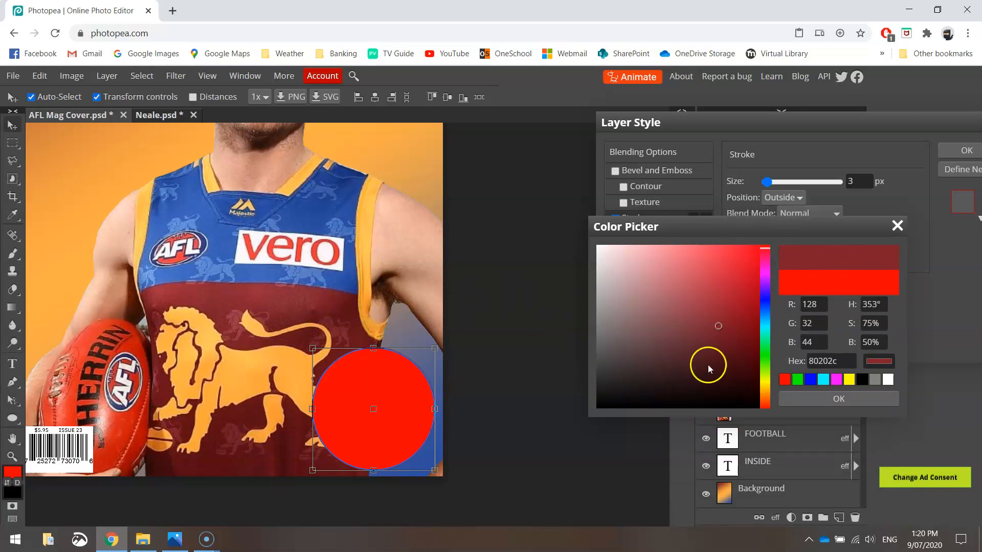
click(839, 399)
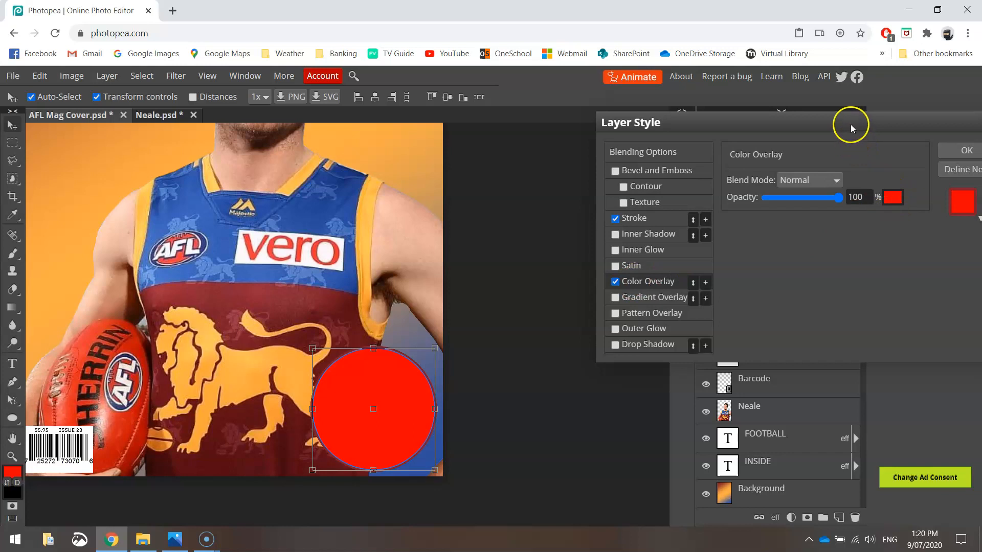
click(892, 197)
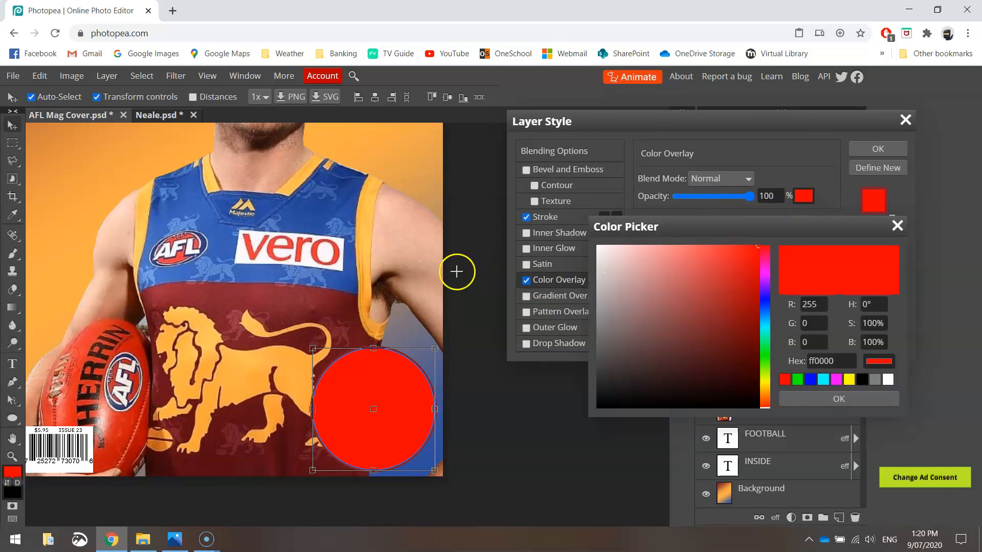
click(718, 308)
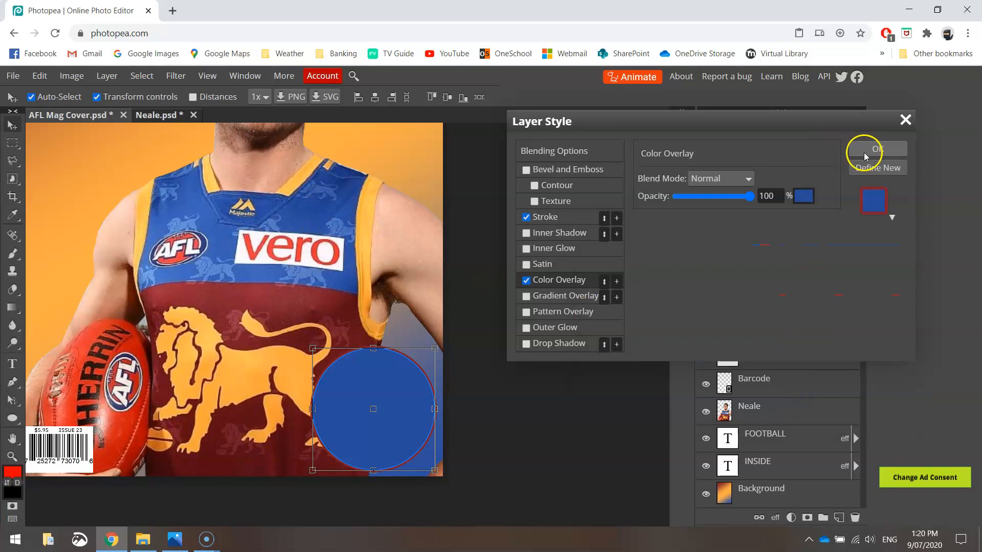
click(878, 150)
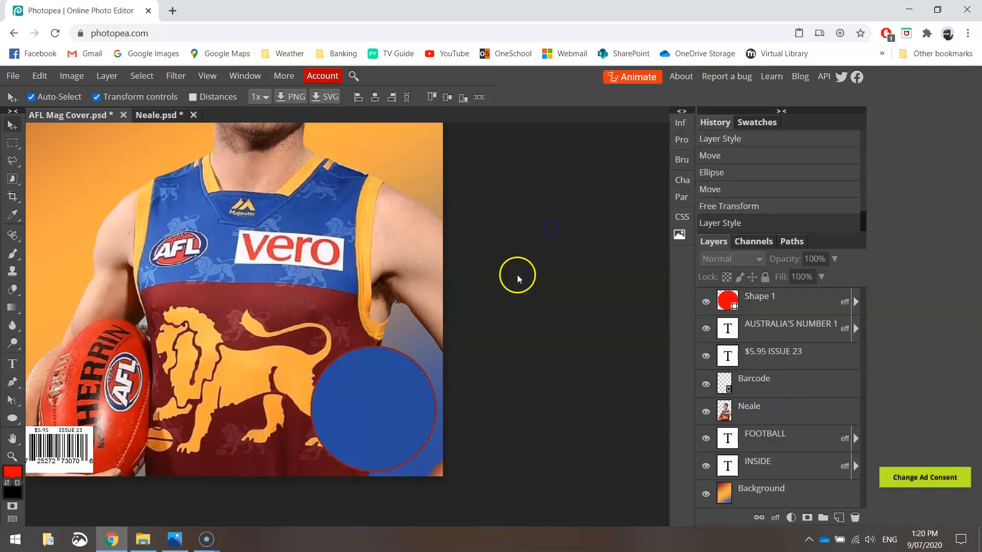
Thicken the circle's maroon stroke to 15 px in Layer Style
click(388, 384)
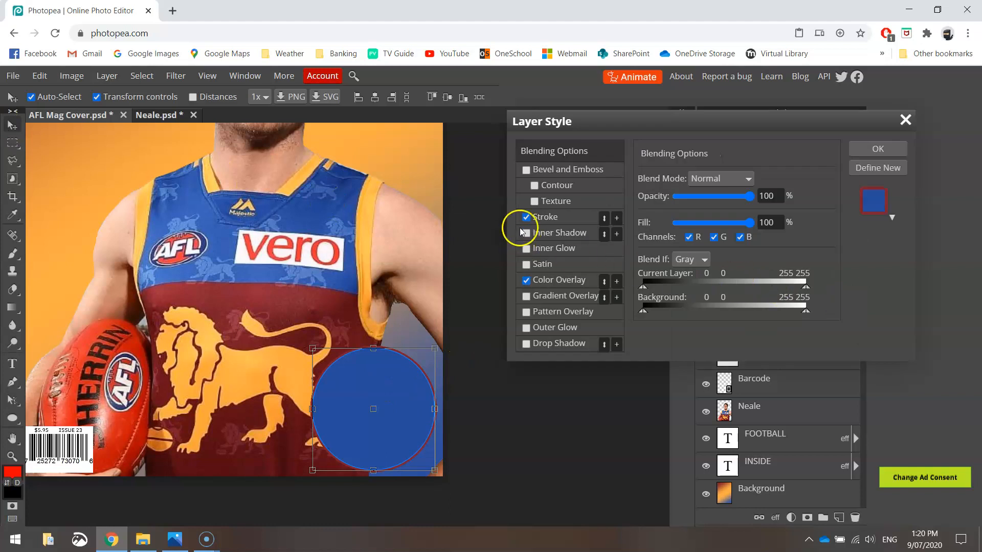
click(546, 217)
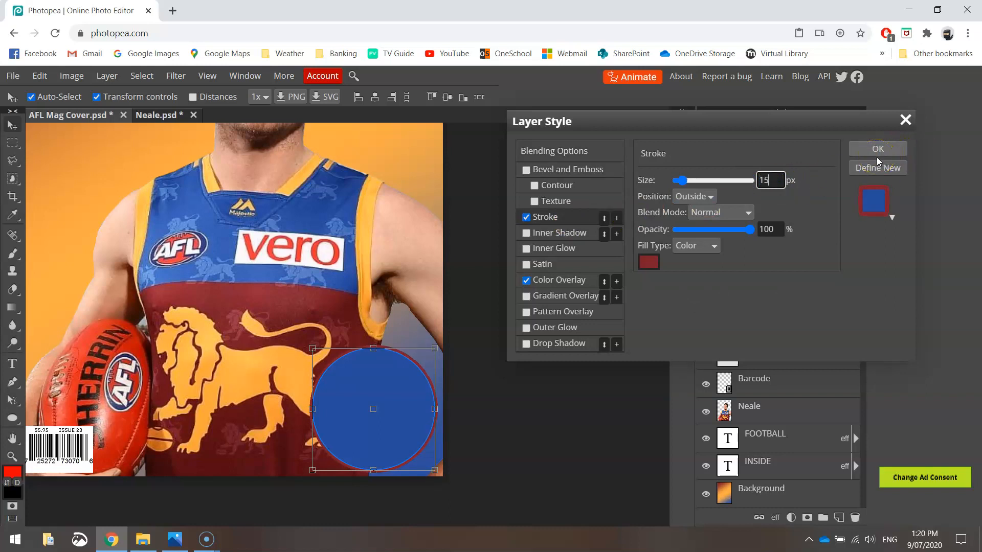
click(878, 148)
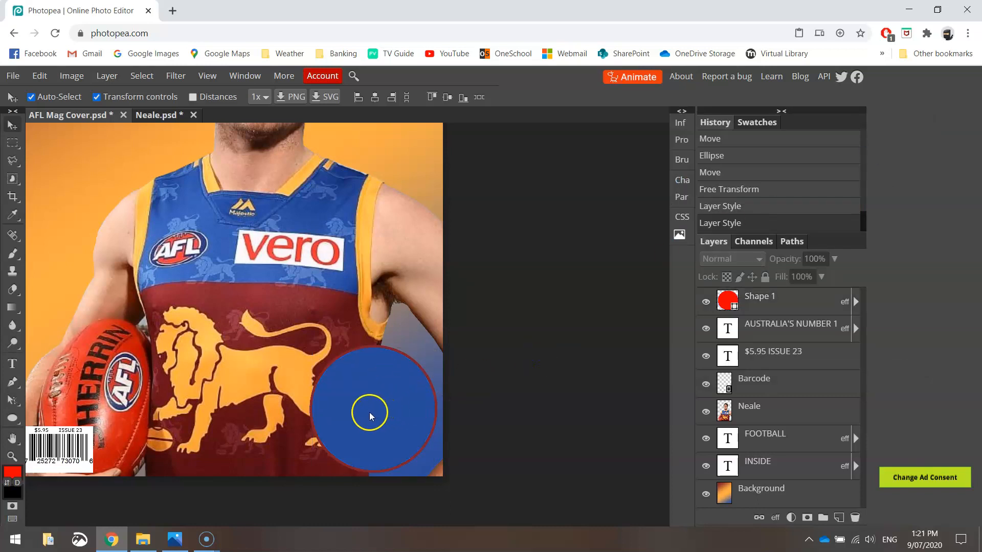
Start a FREE text layer in the Molot font at 185 px
click(13, 363)
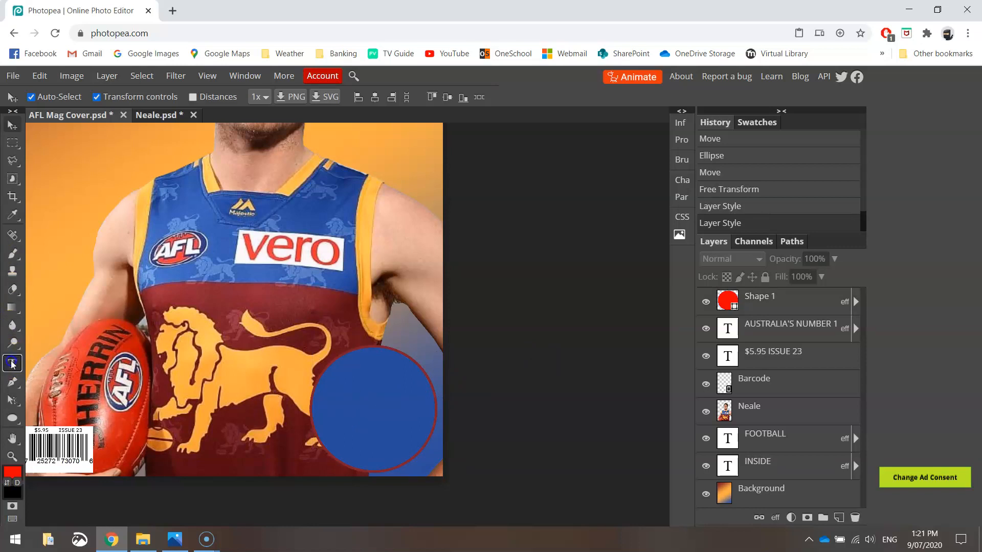
click(11, 364)
text(MOLOT)
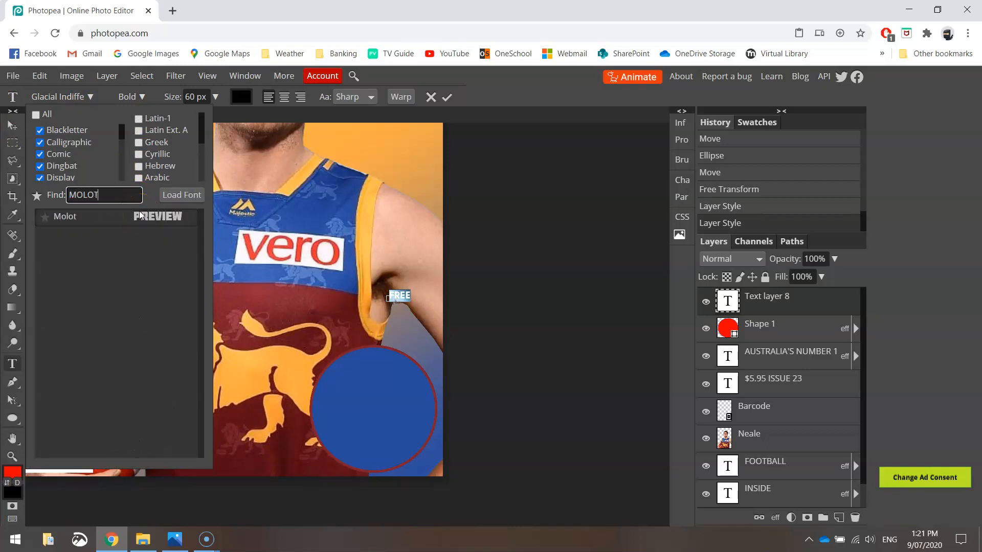
click(65, 217)
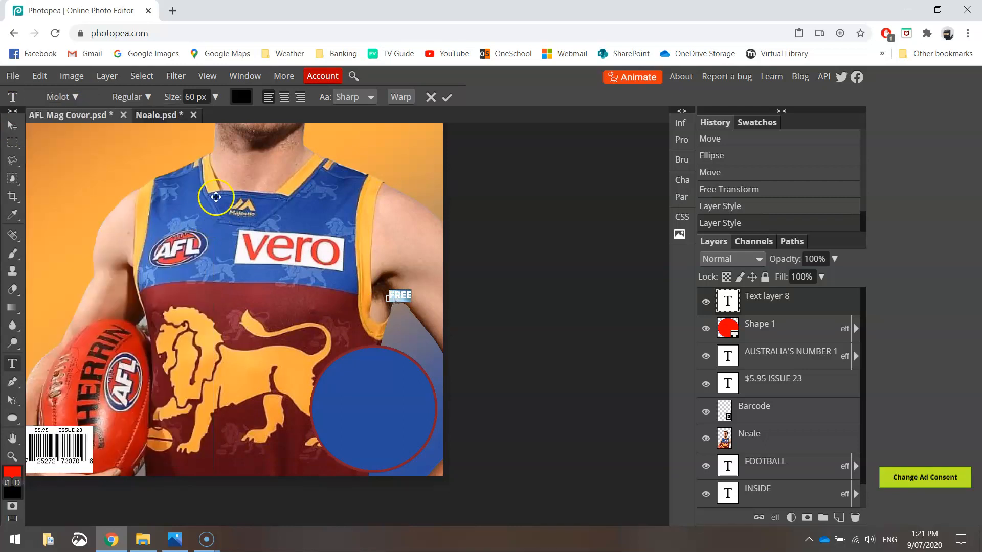
click(196, 96)
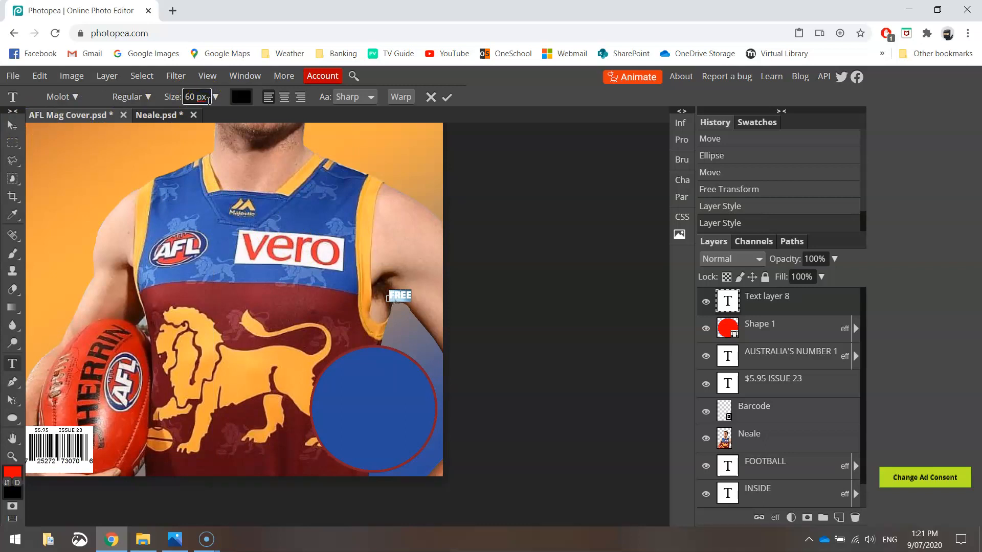
text(185)
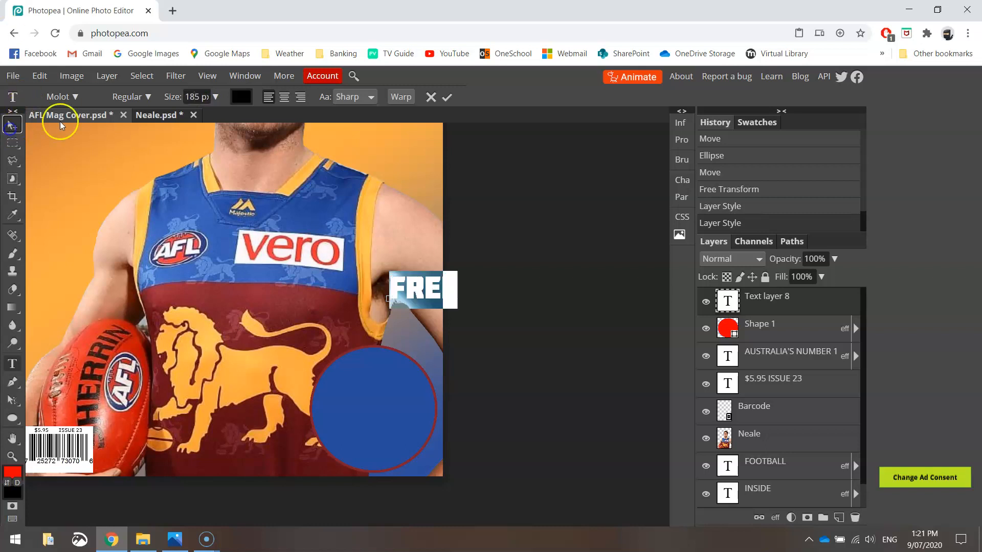
Centre FREE inside the blue circle and colour it orange
drag(416, 289, 372, 386)
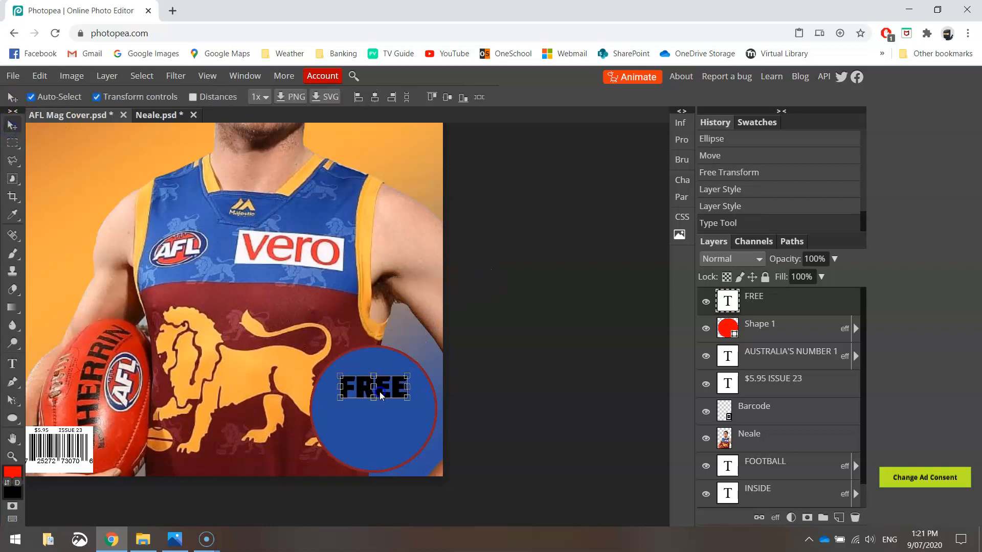
drag(375, 386, 373, 387)
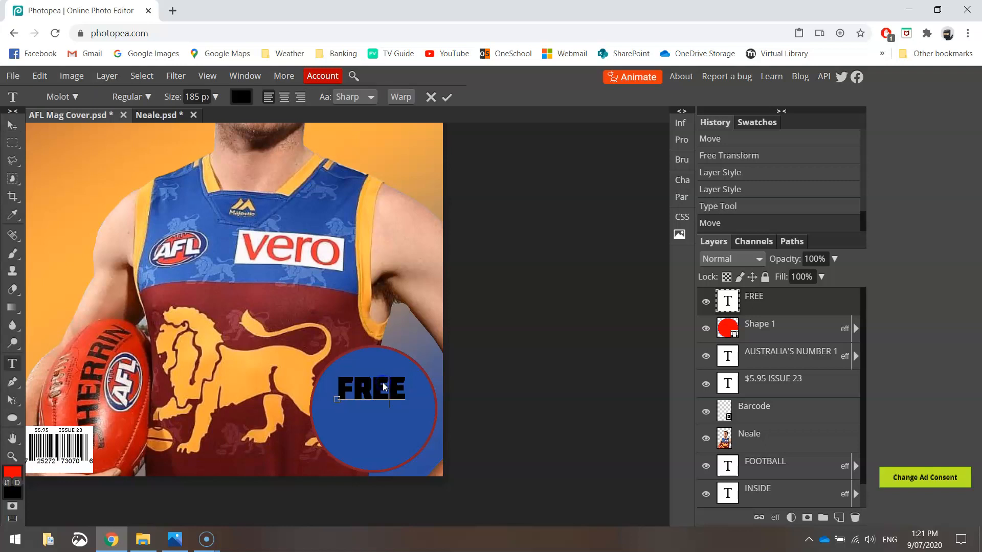
click(242, 96)
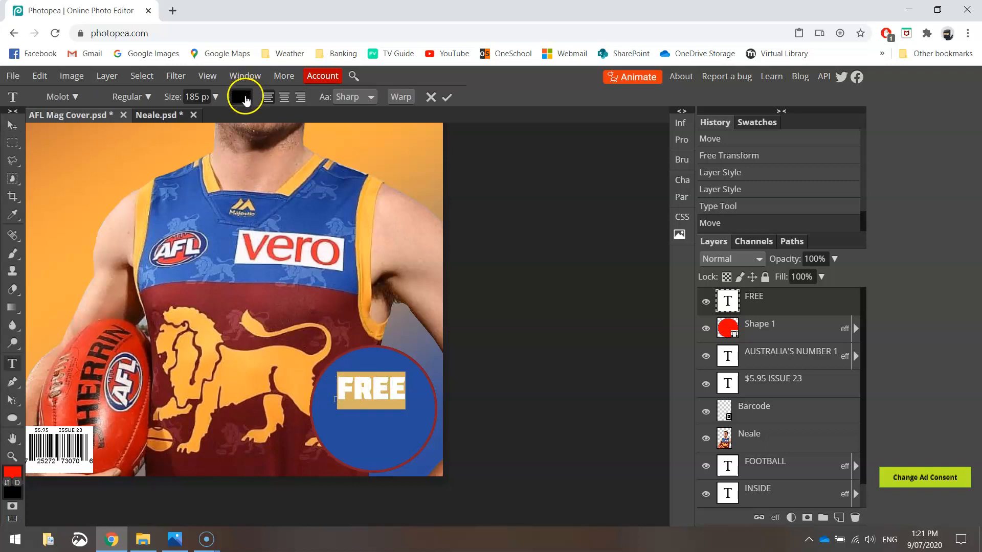
click(241, 96)
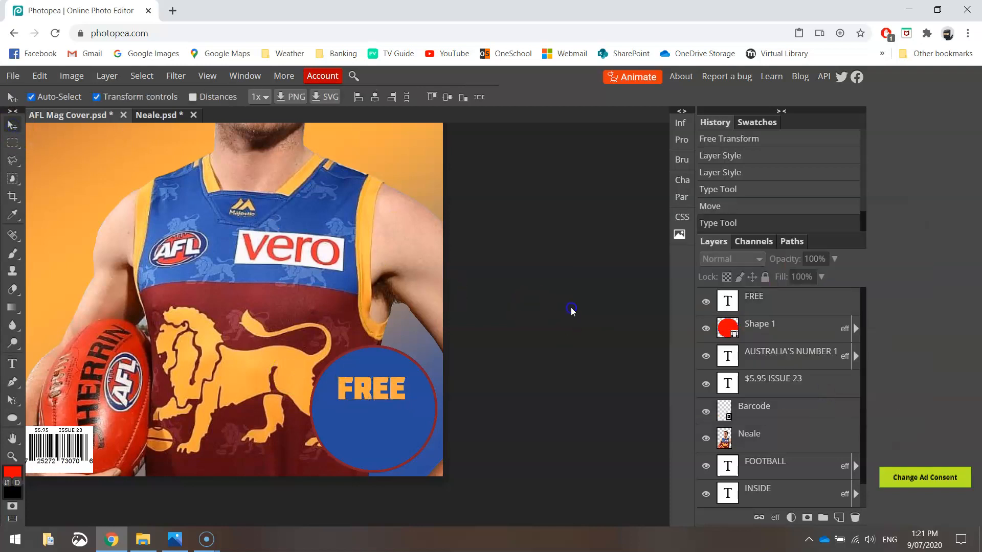
click(372, 389)
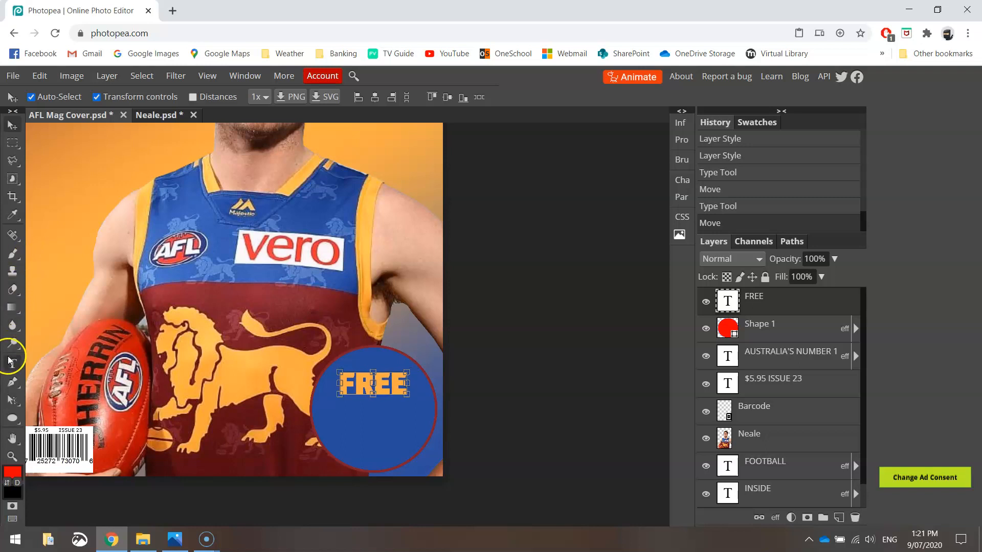
Add a 'Brisbane Lions Poster' text layer and make it white
click(341, 279)
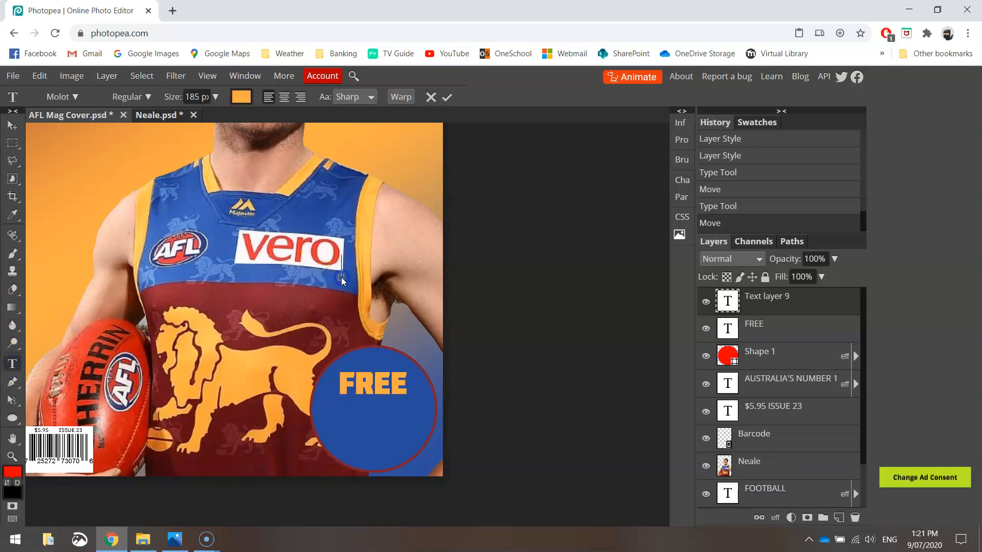
mouse_move(365, 266)
text(BRISBA)
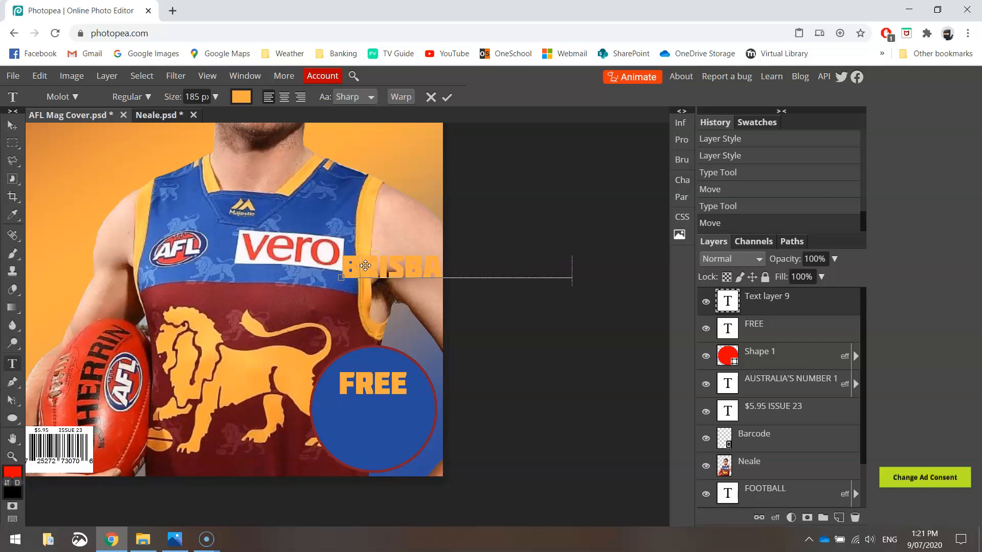
text(POSTER)
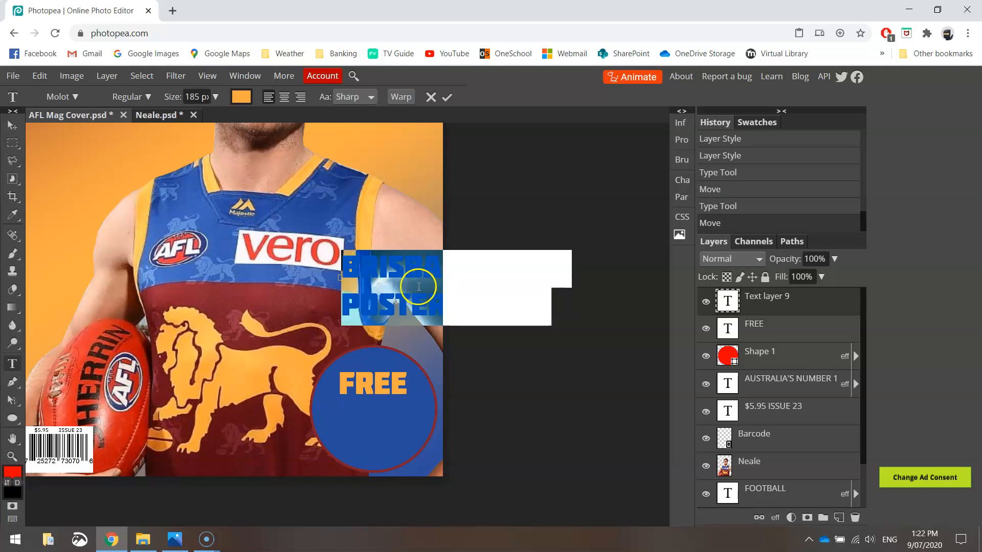
click(241, 96)
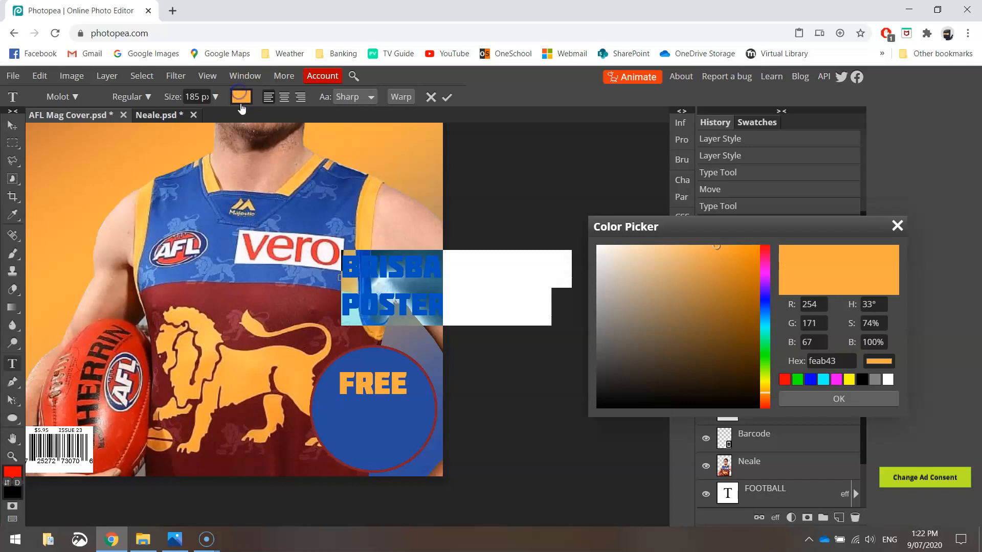
click(888, 379)
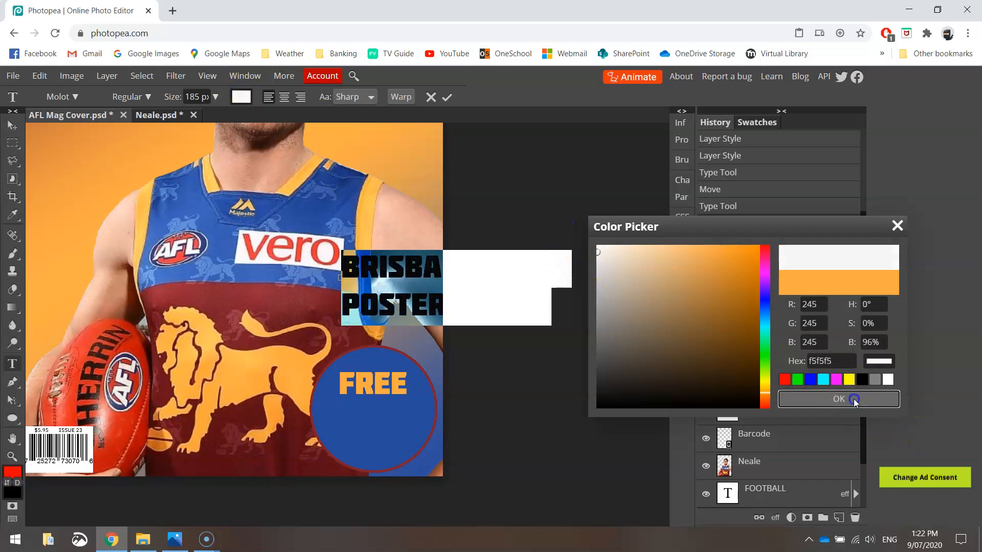
click(839, 399)
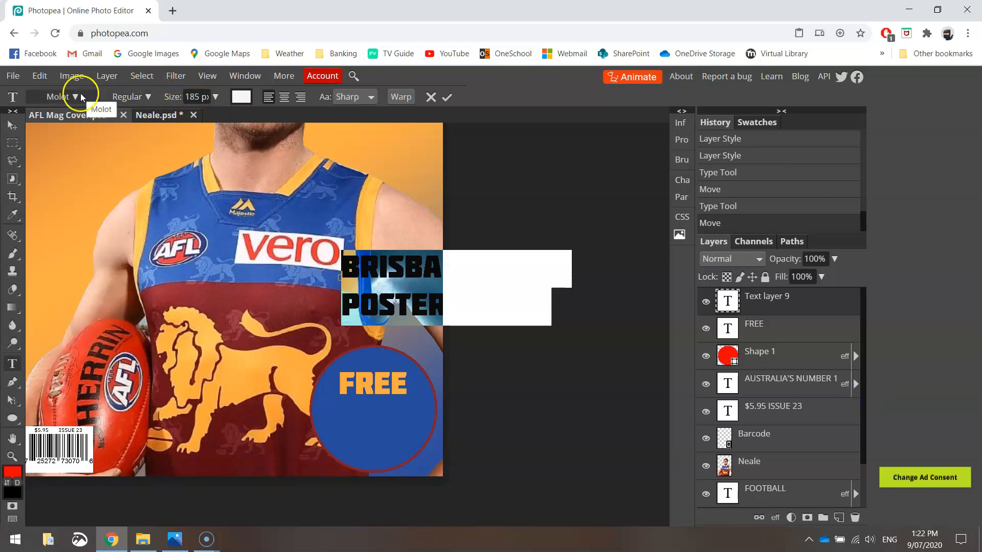
Set the text in Monda and finish it as 'Brisbane Lions Poster Inside' under FREE
click(75, 96)
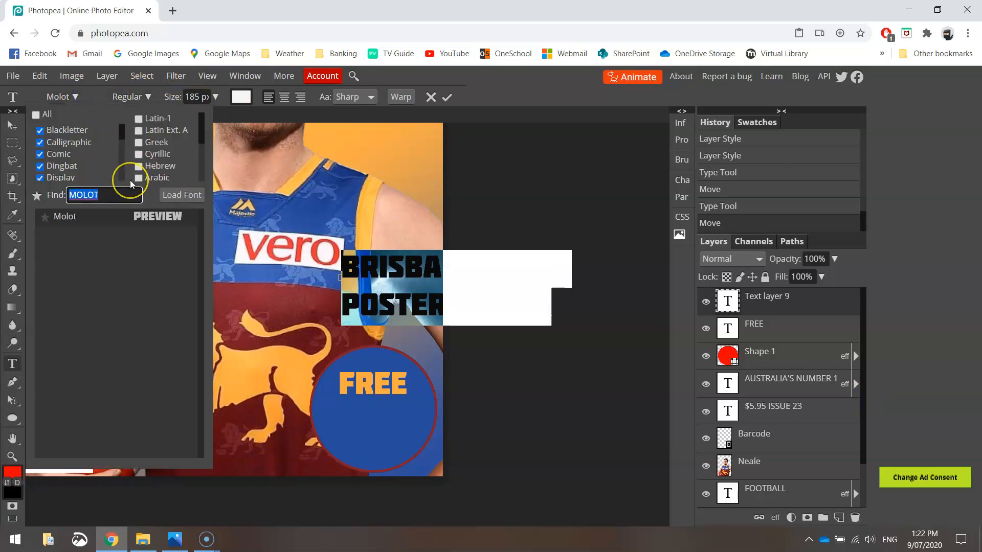
text(MONDA)
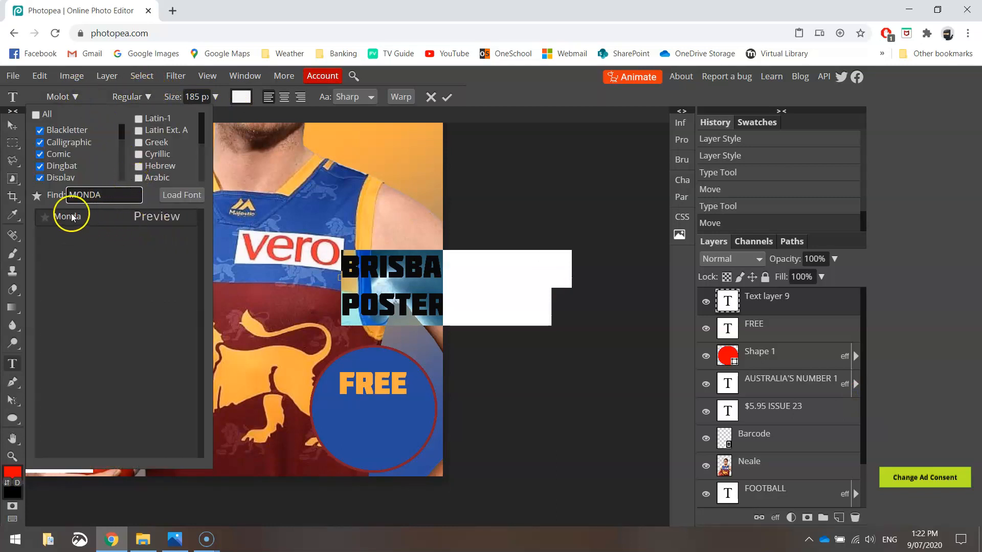
click(66, 217)
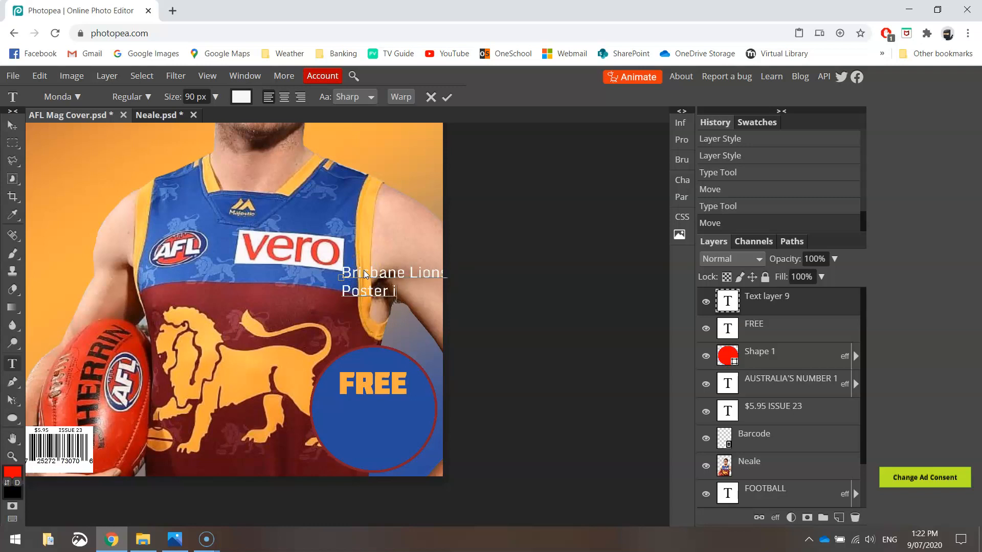
text(nside)
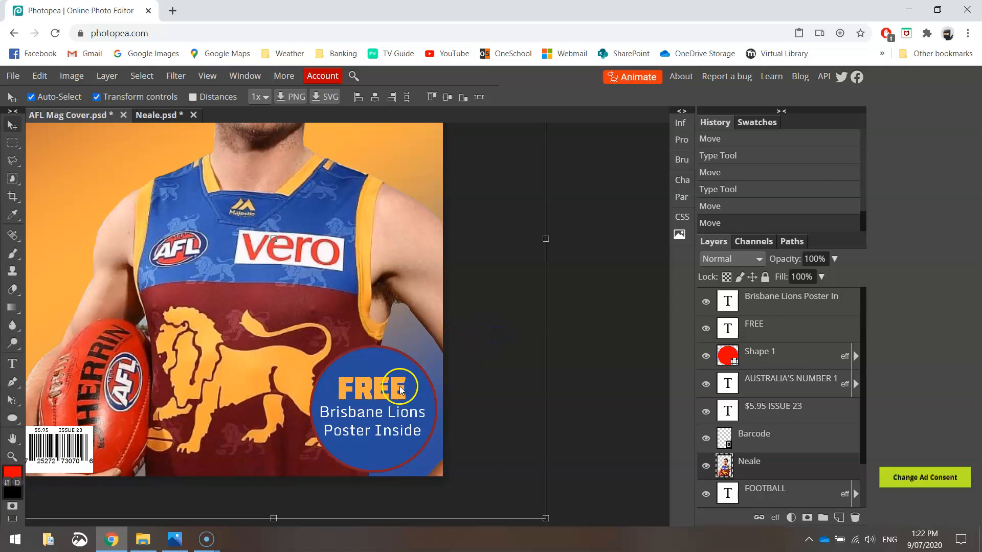
mouse_move(354, 367)
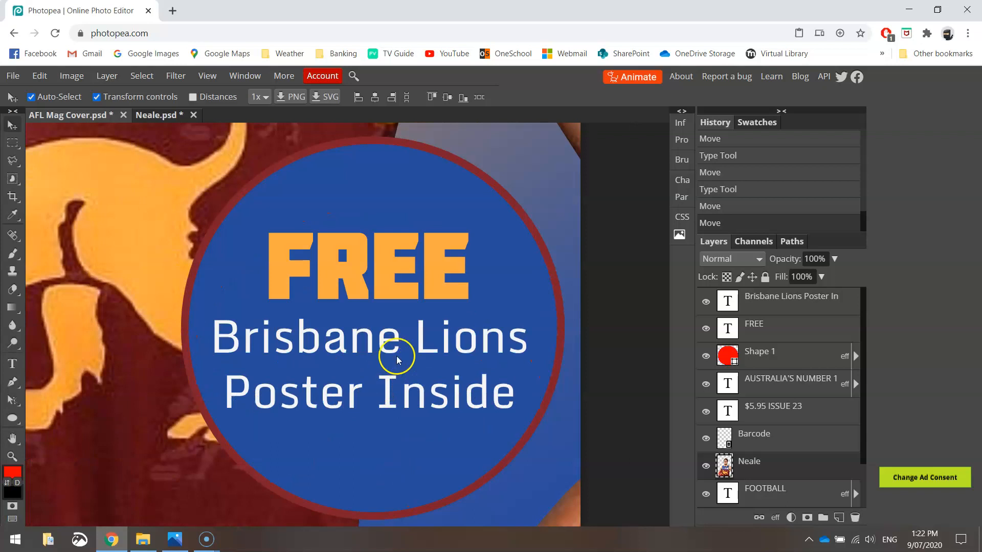
Choose the Custom Shape tool with the solid star from the 'star' search
click(12, 417)
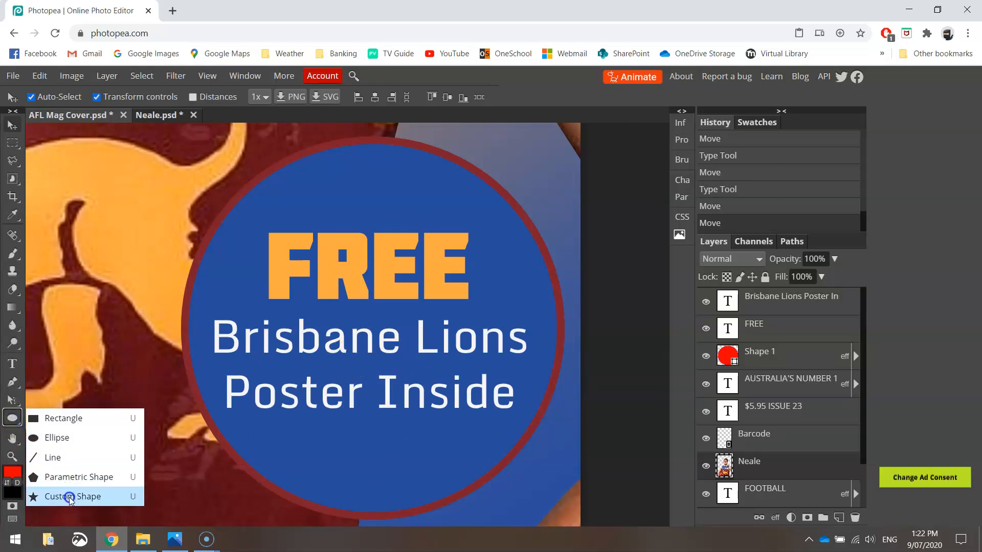
click(70, 497)
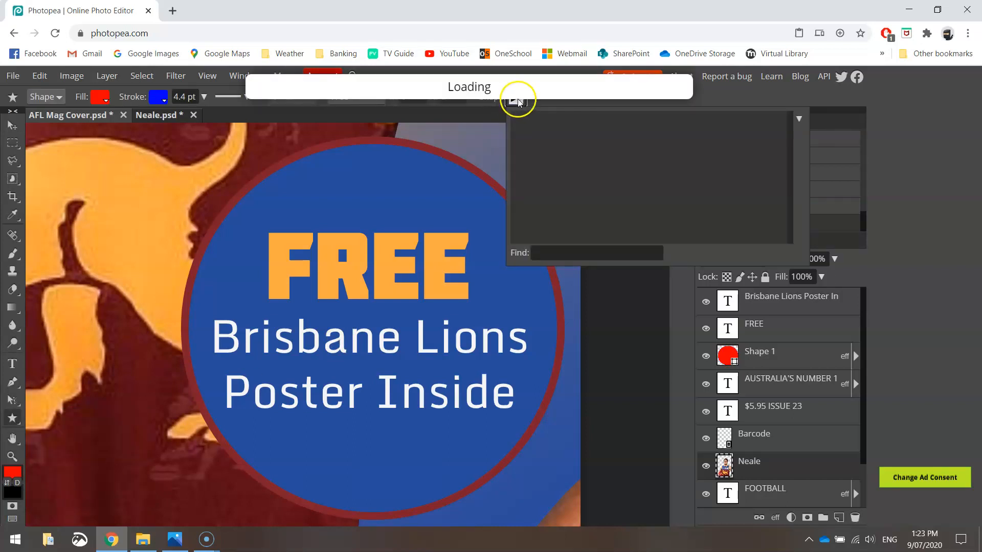
mouse_move(520, 104)
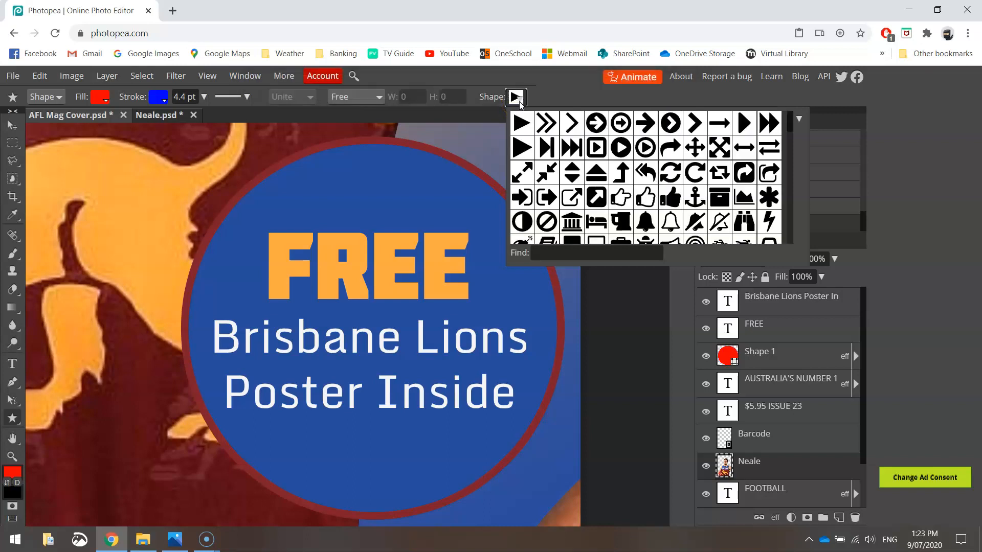
text(star)
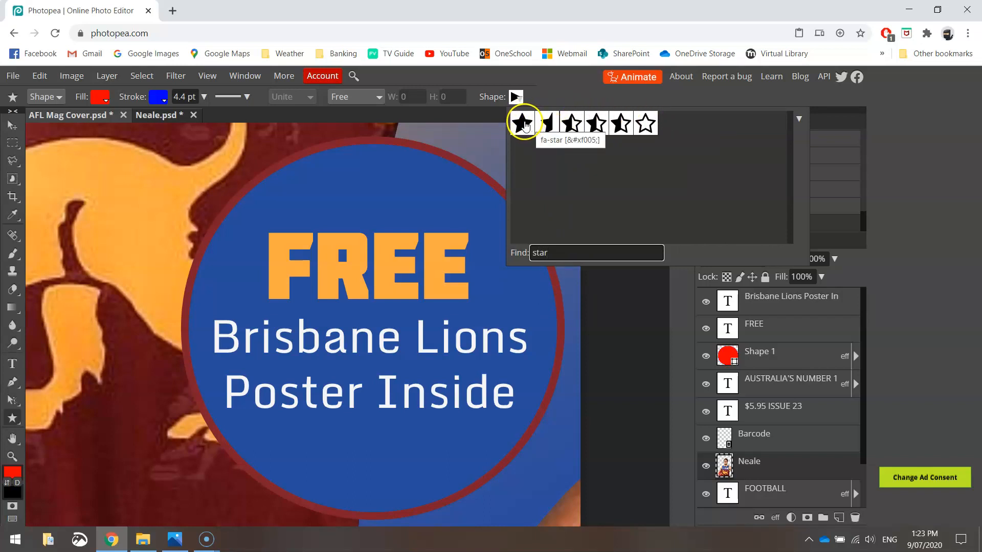
click(522, 123)
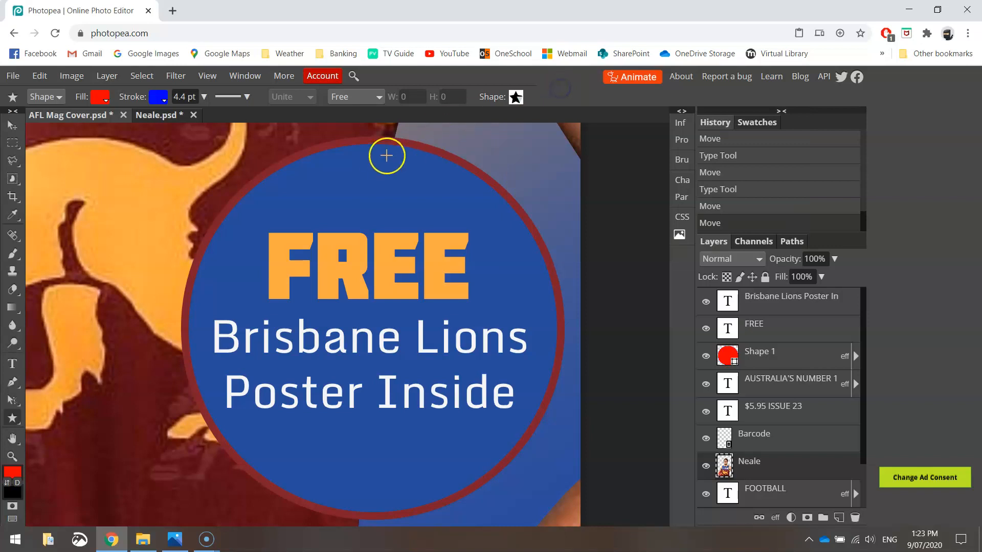
click(100, 96)
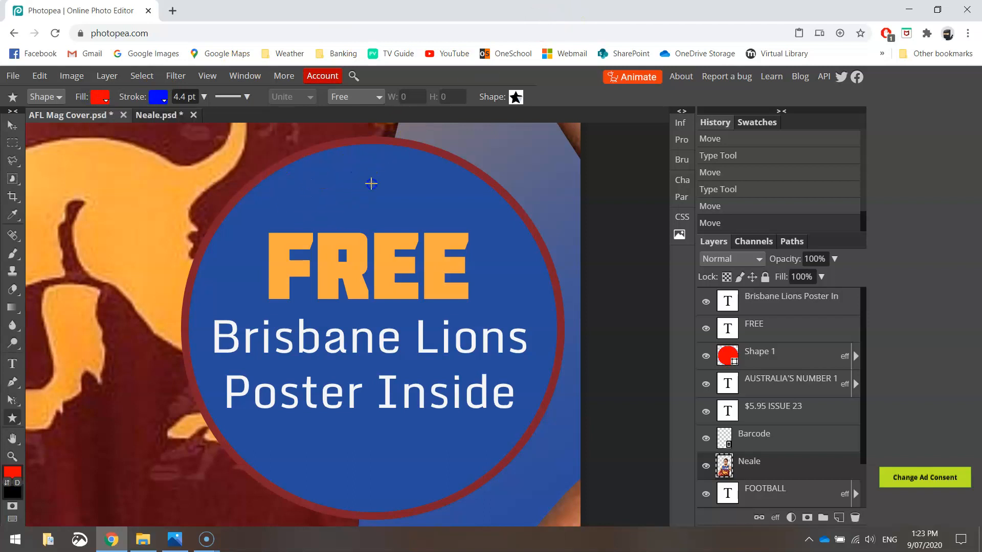
Draw a small star above FREE inside the blue circle
drag(371, 183, 376, 203)
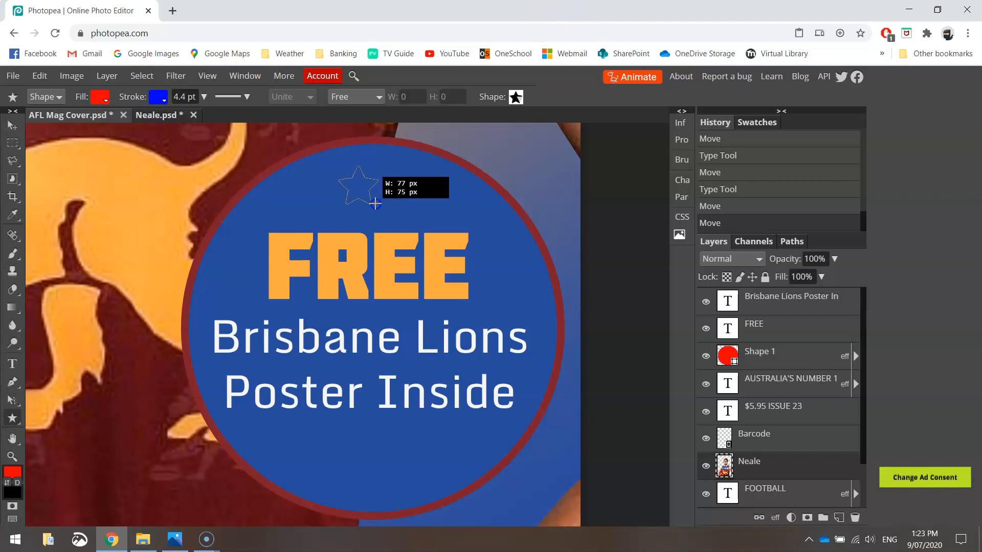
drag(372, 202, 381, 218)
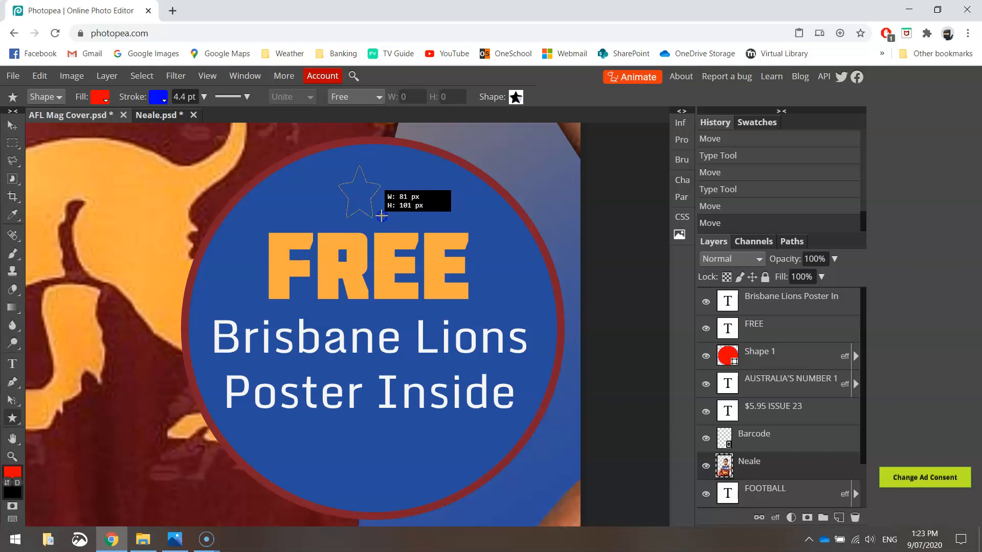
drag(375, 217, 391, 217)
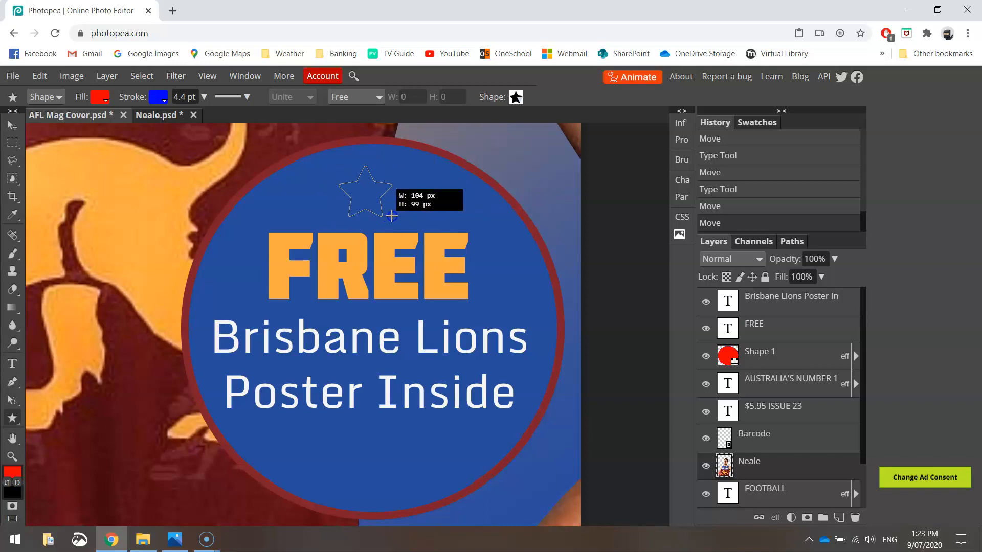
drag(392, 217, 383, 209)
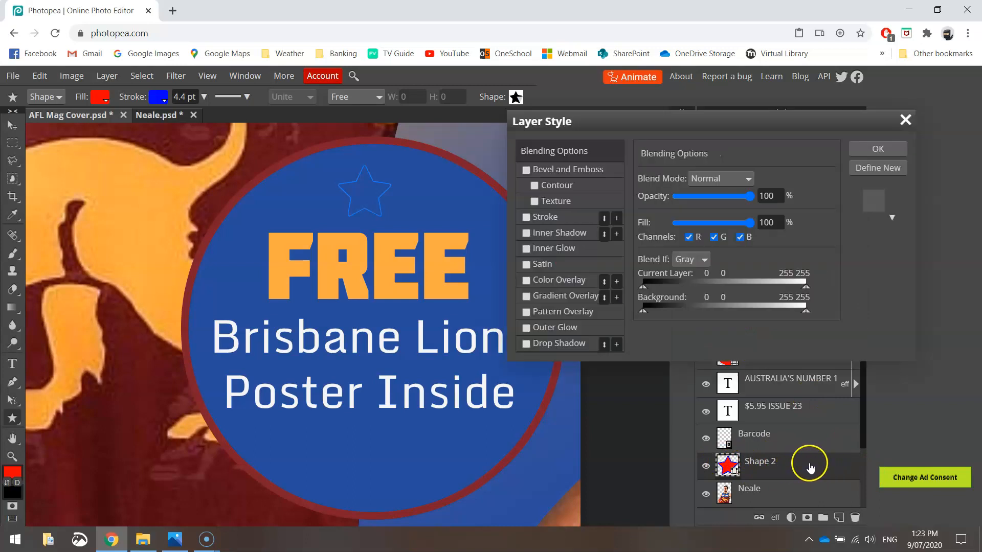
Style the star with a dark red colour overlay and a 2 px orange stroke
drag(543, 121, 485, 77)
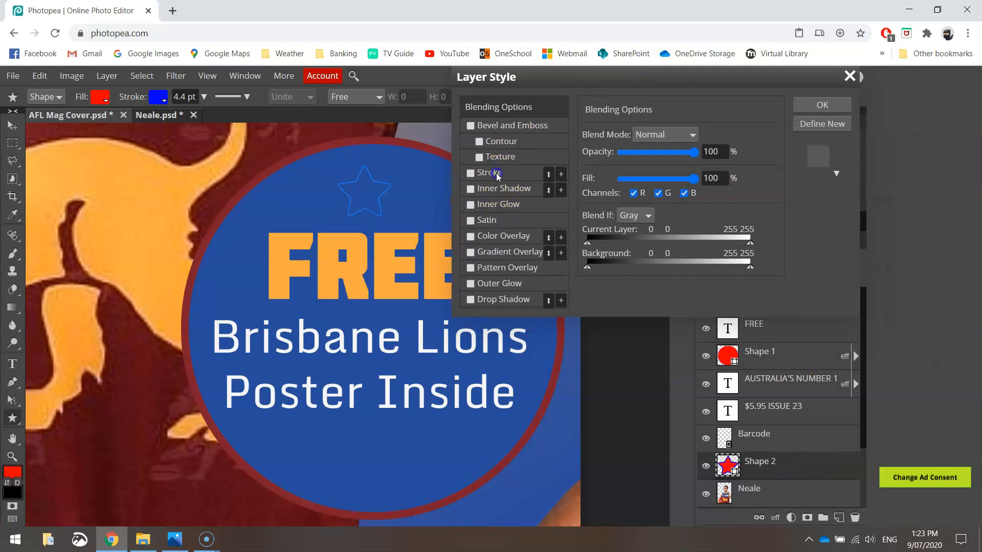
click(471, 173)
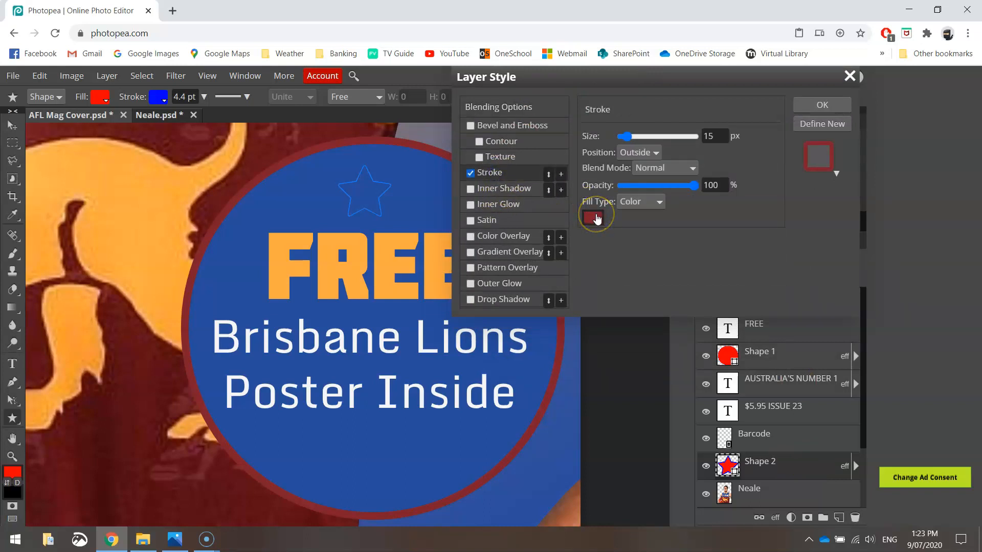
click(595, 214)
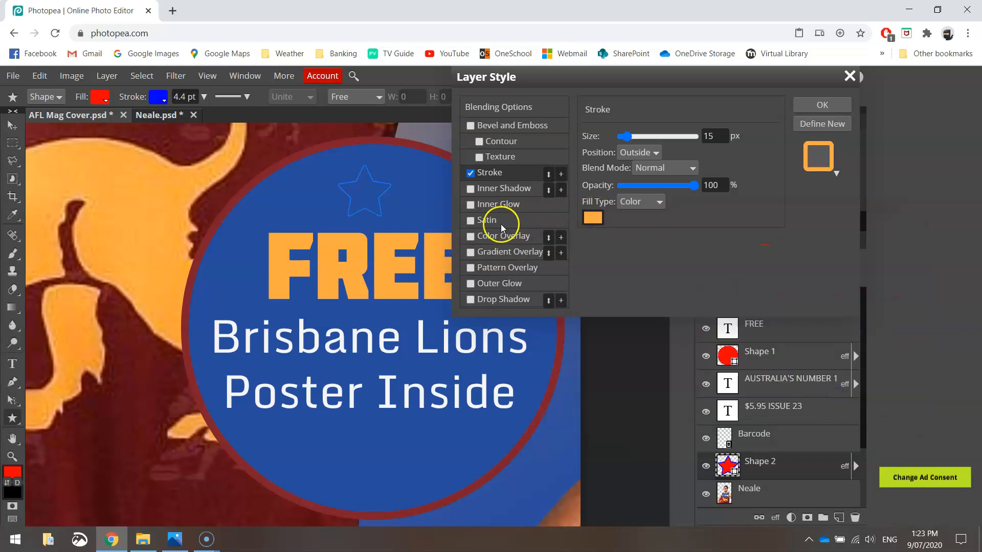
click(471, 237)
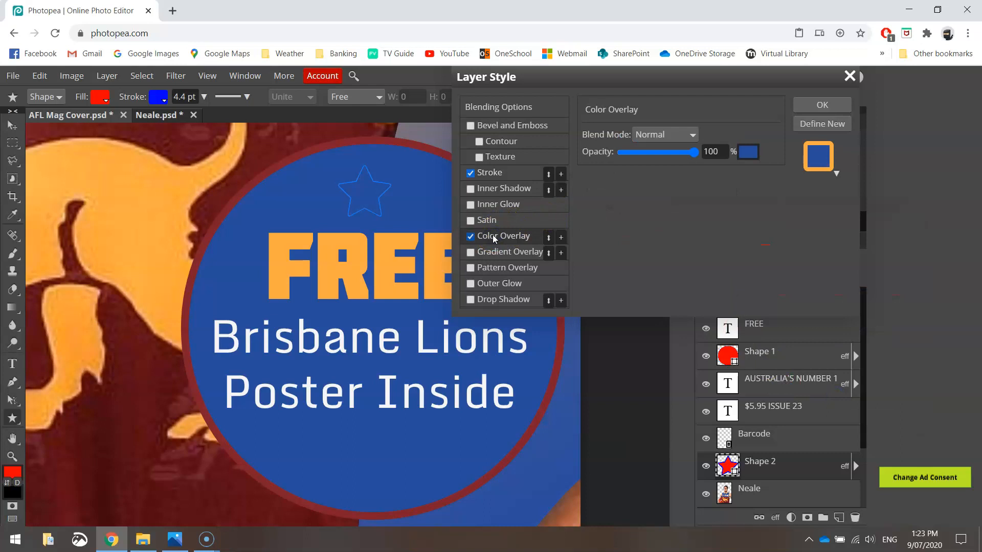
click(747, 151)
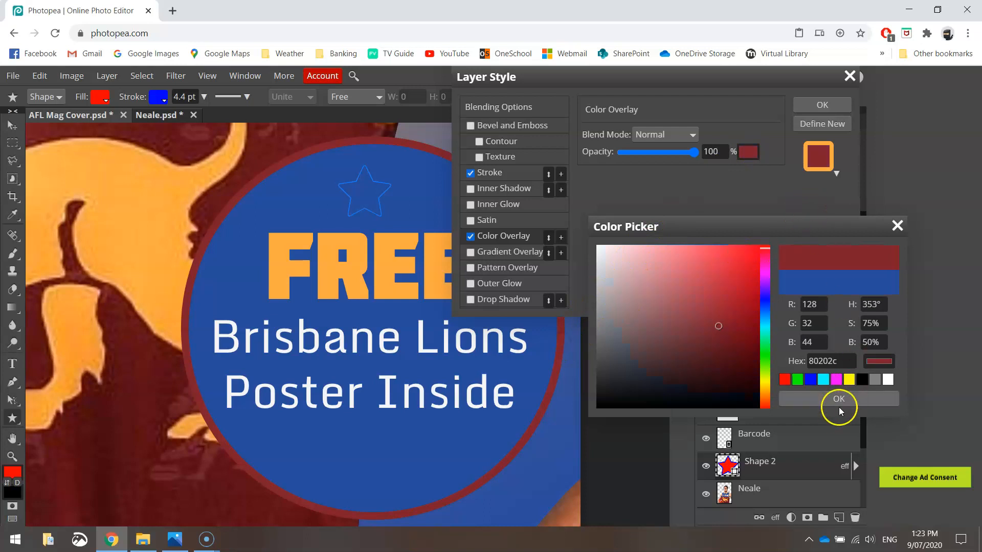
click(839, 398)
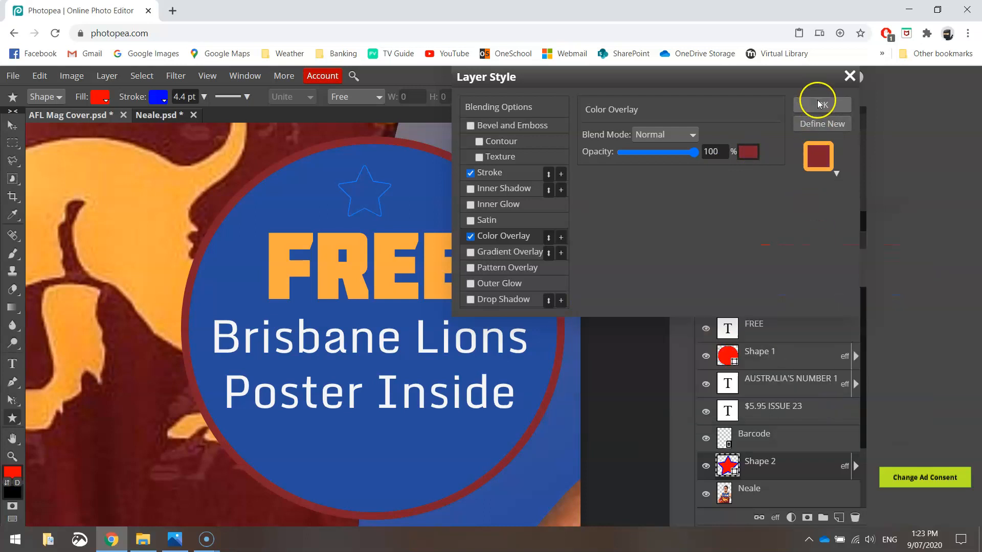
click(821, 104)
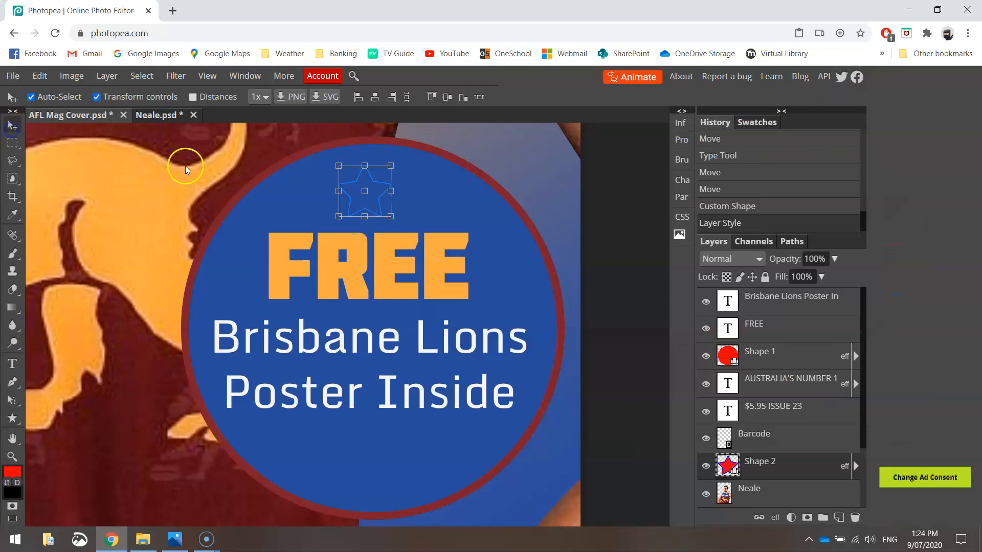
mouse_move(771, 456)
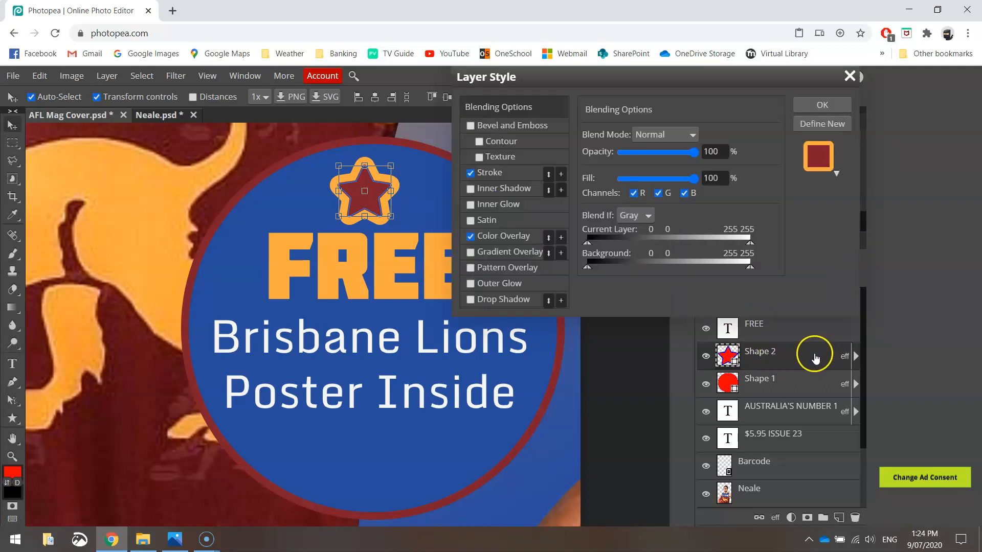
click(498, 173)
text(2)
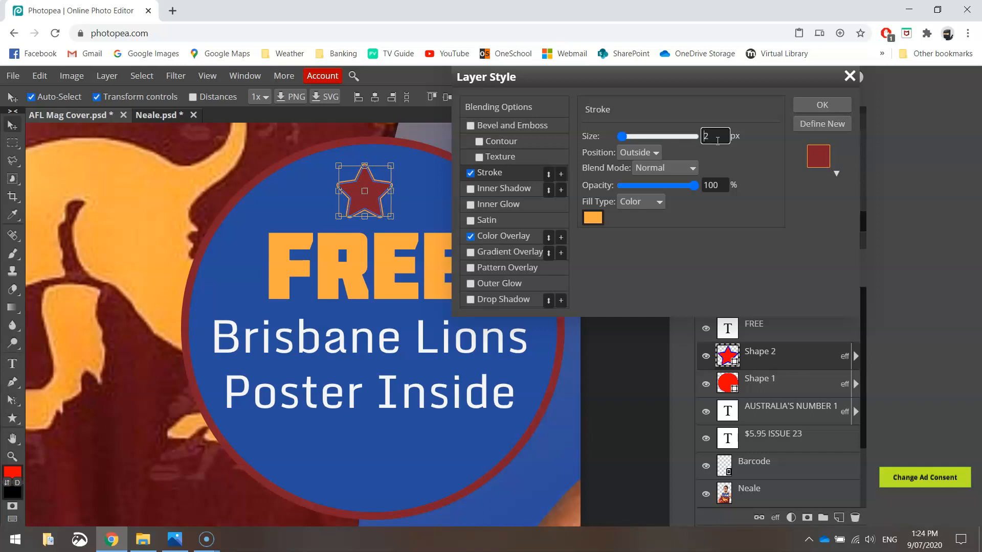
mouse_move(794, 117)
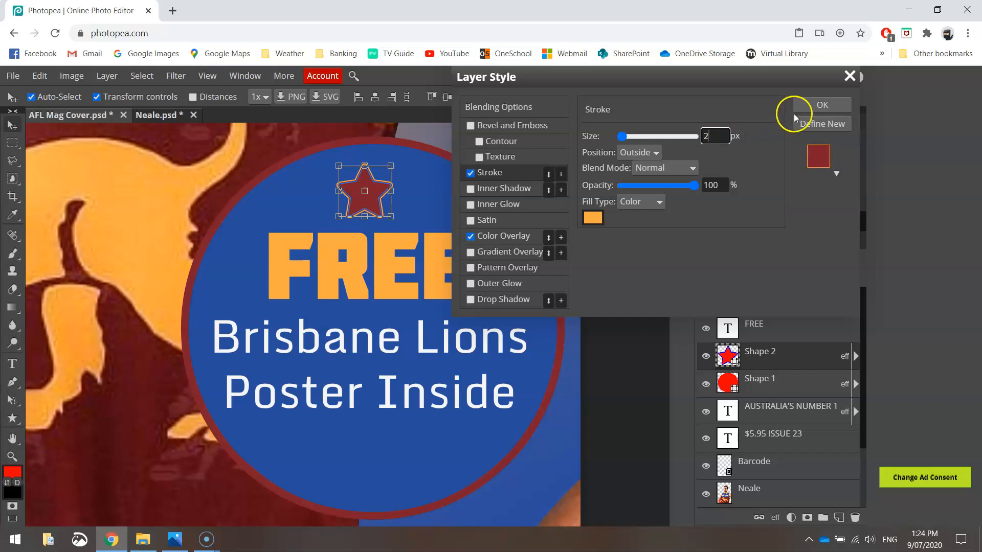
click(822, 104)
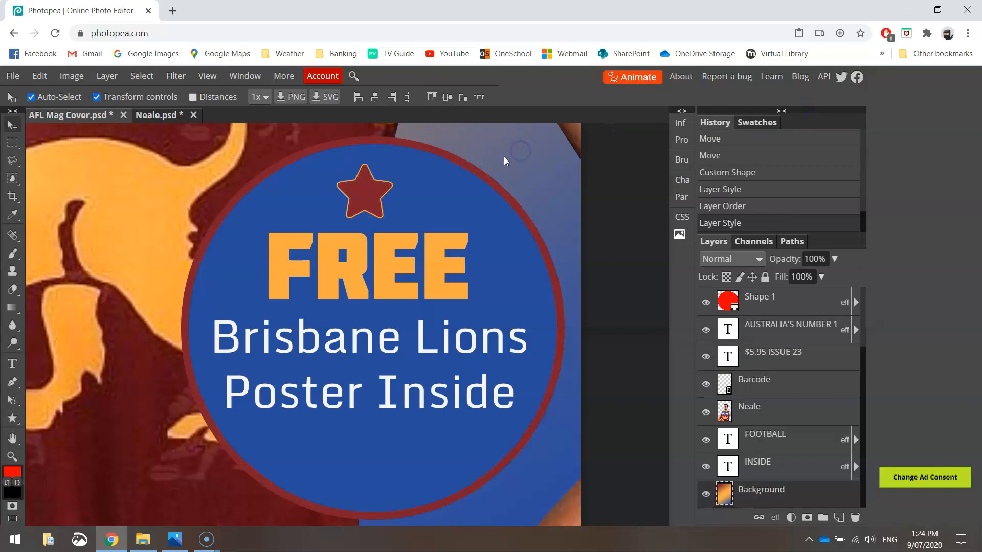
Alt-drag two smaller star copies to flank the centre star above FREE
click(380, 194)
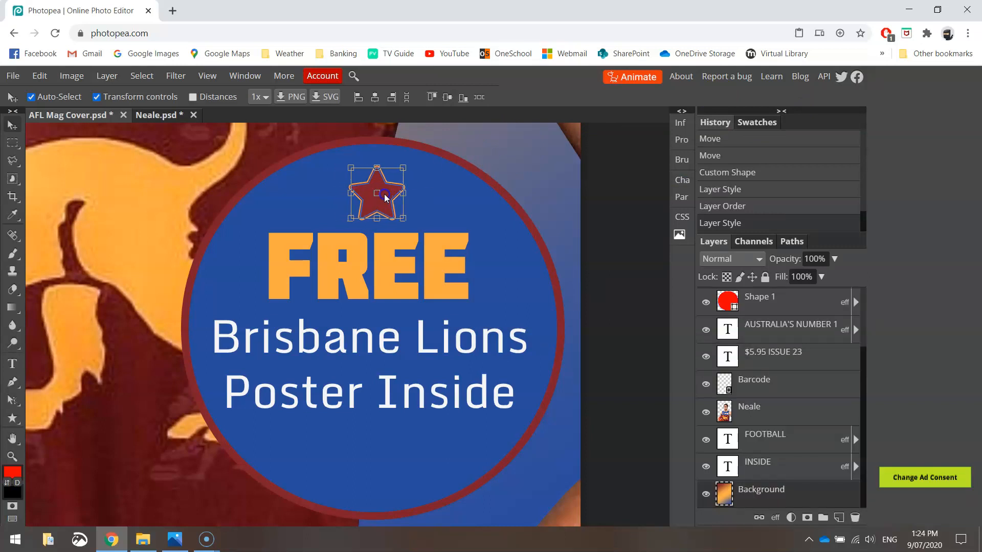
drag(384, 195, 378, 190)
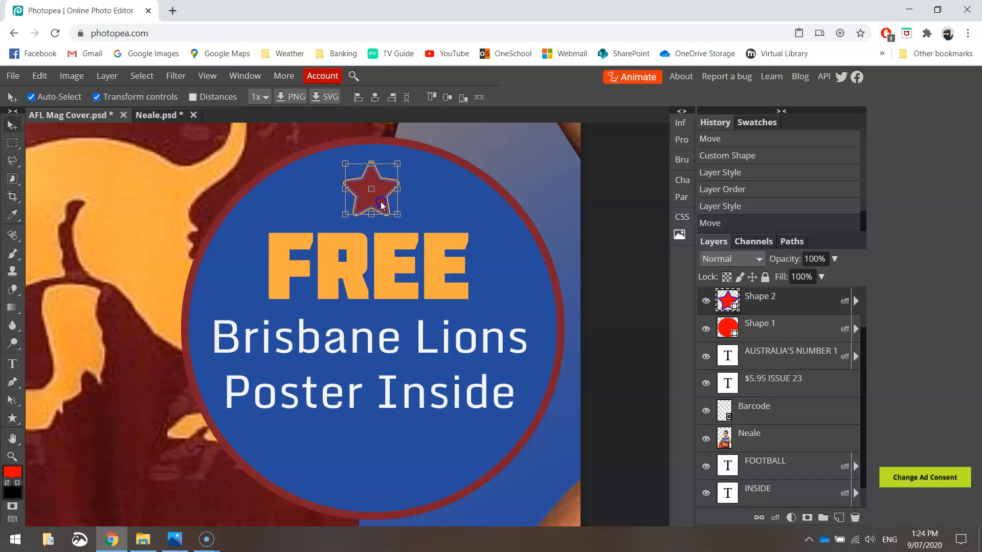
drag(371, 190, 440, 189)
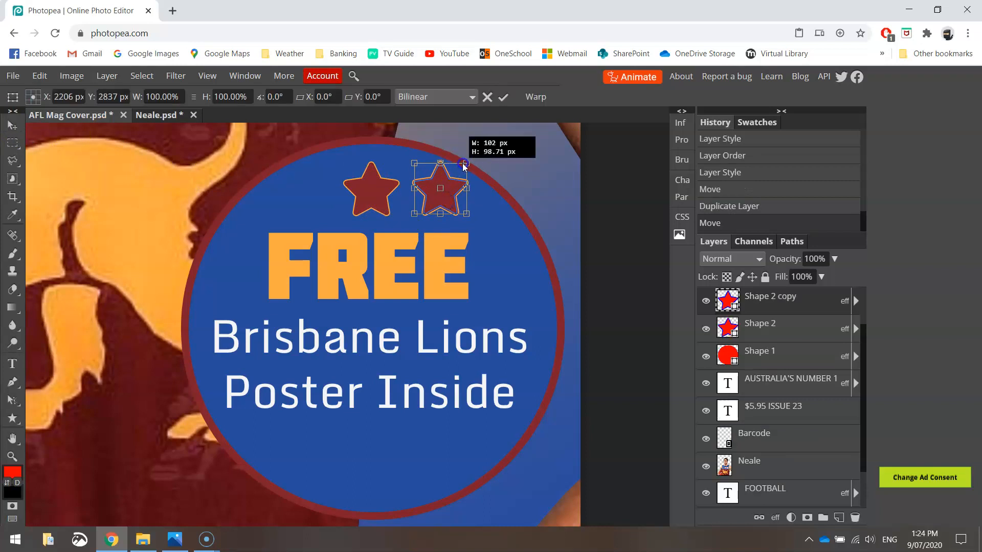
drag(463, 163, 446, 177)
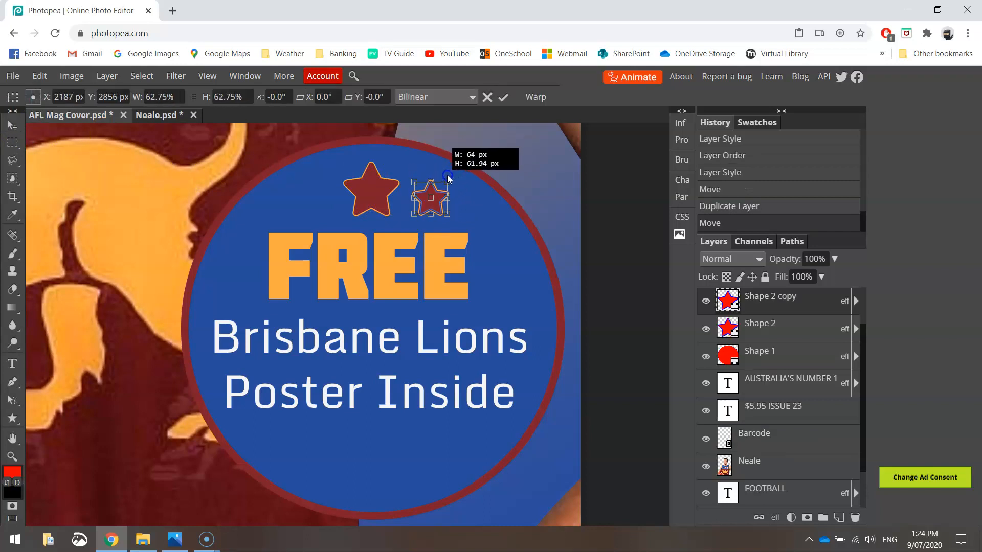
drag(447, 177, 442, 177)
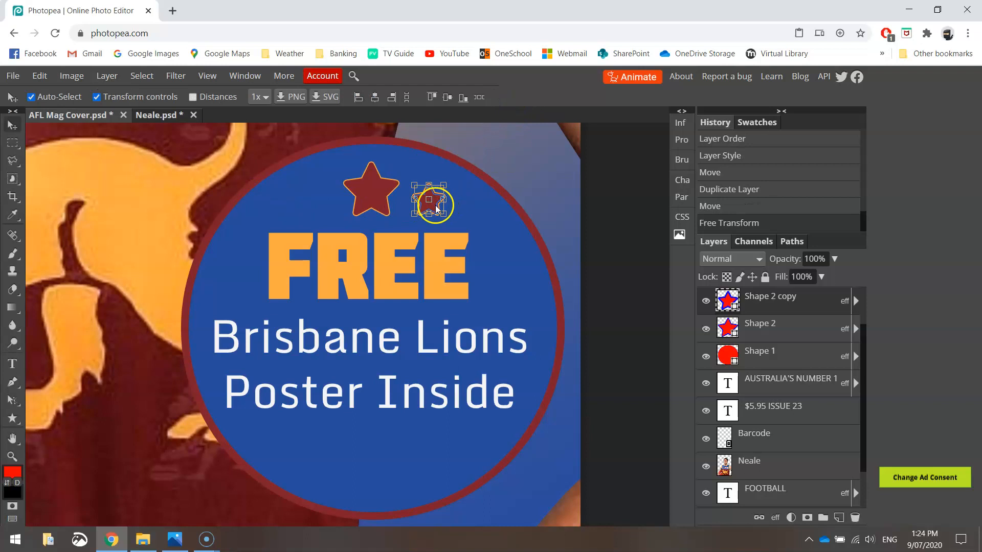
drag(431, 204, 367, 191)
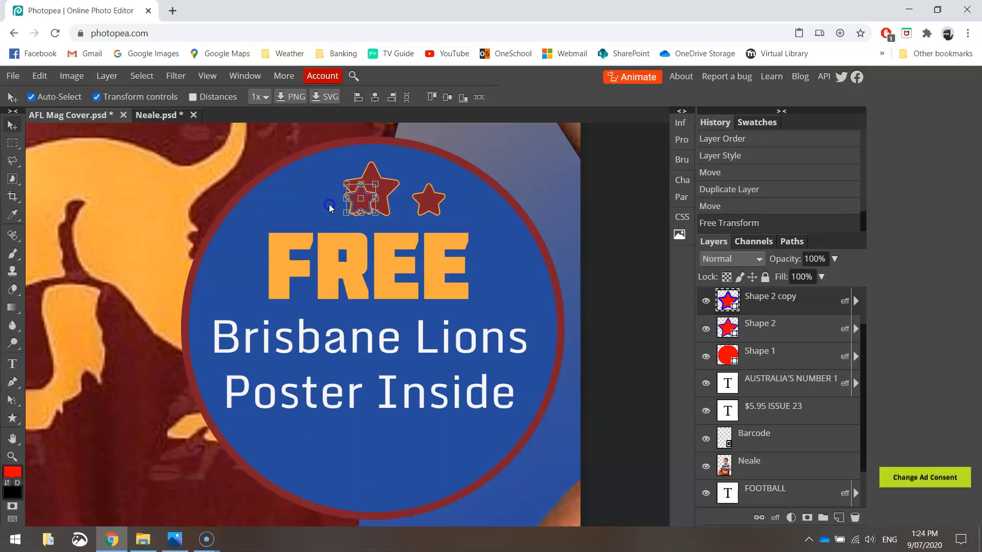
drag(366, 191, 295, 198)
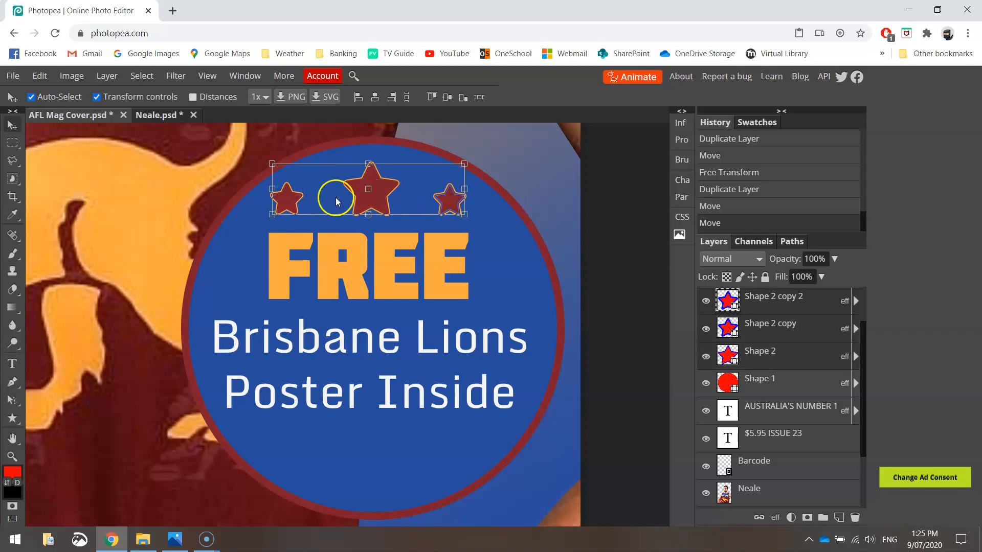
Select all three stars, space them with Equal Gaps and align their bottom edges
click(407, 97)
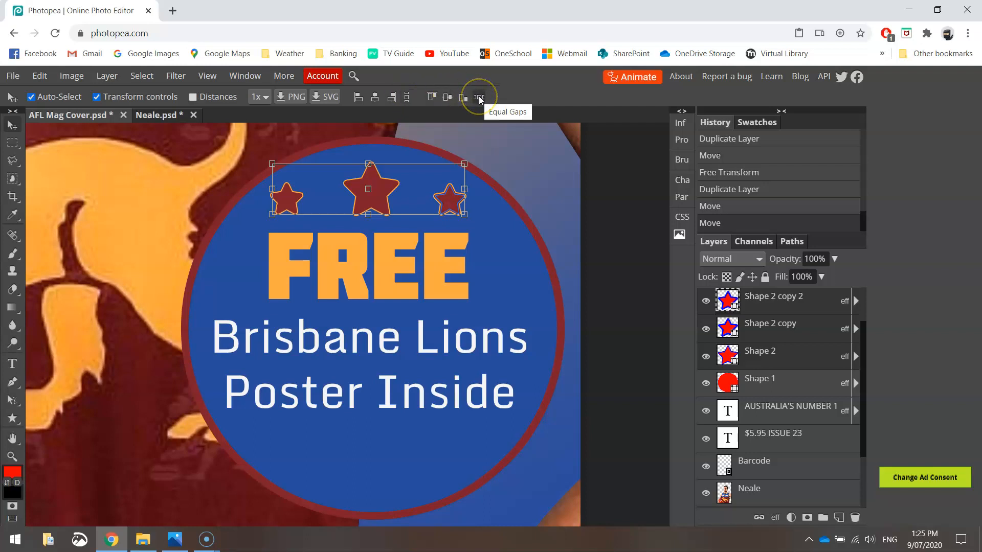
click(479, 96)
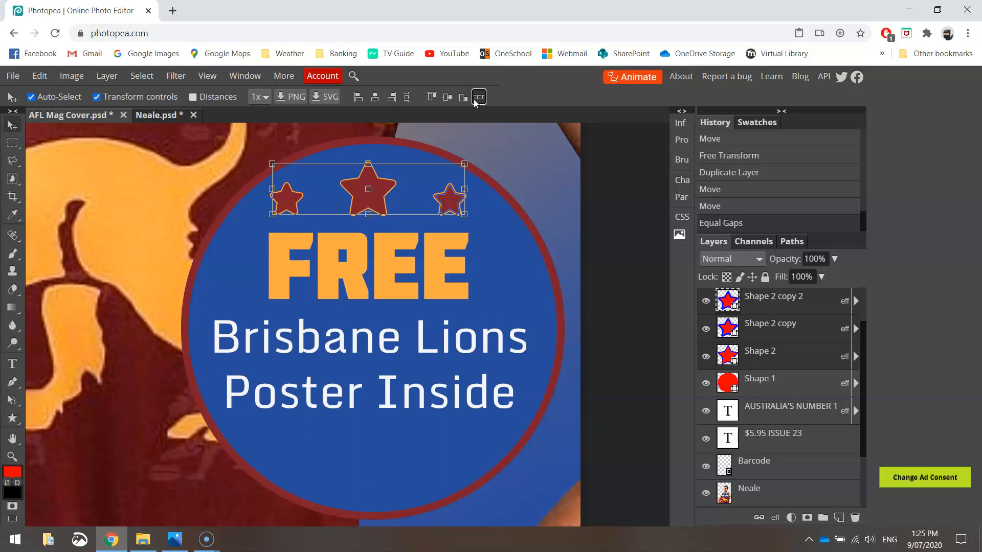
mouse_move(447, 97)
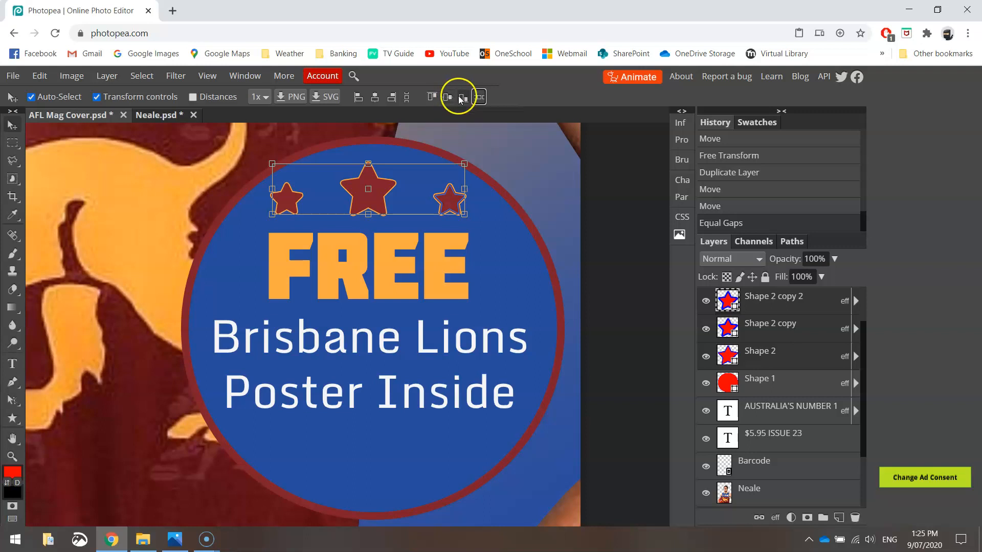
mouse_move(464, 98)
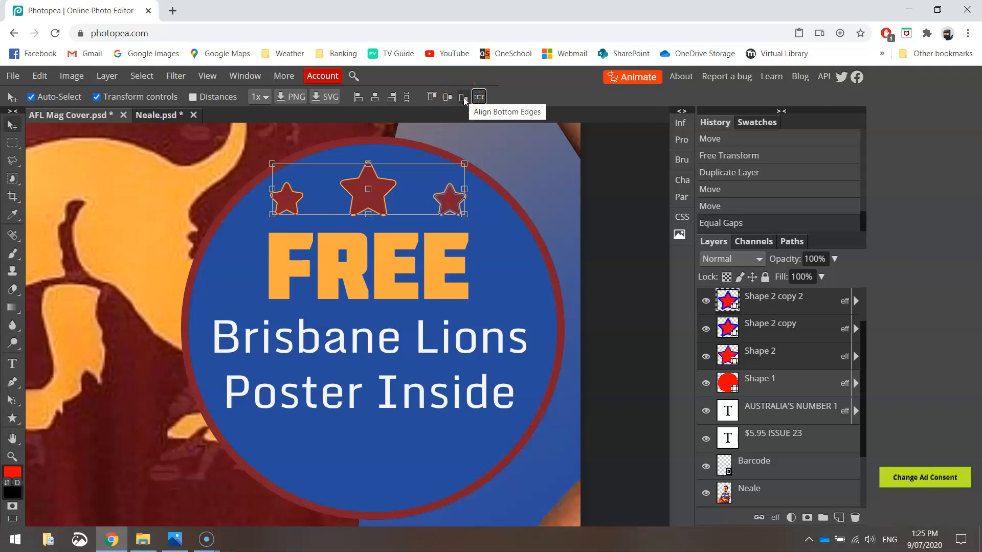
click(464, 96)
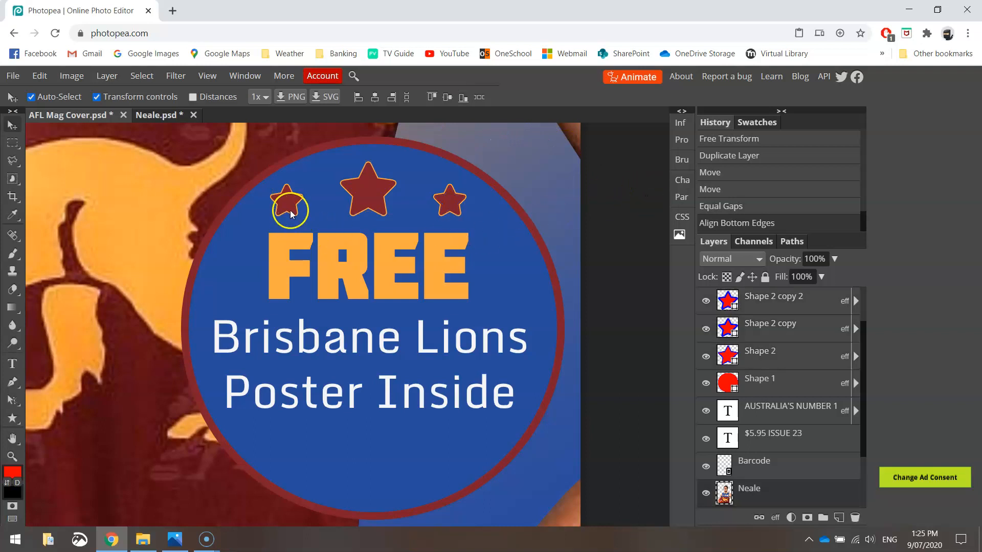
Copy the star row below Poster Inside and align its top edges
click(450, 200)
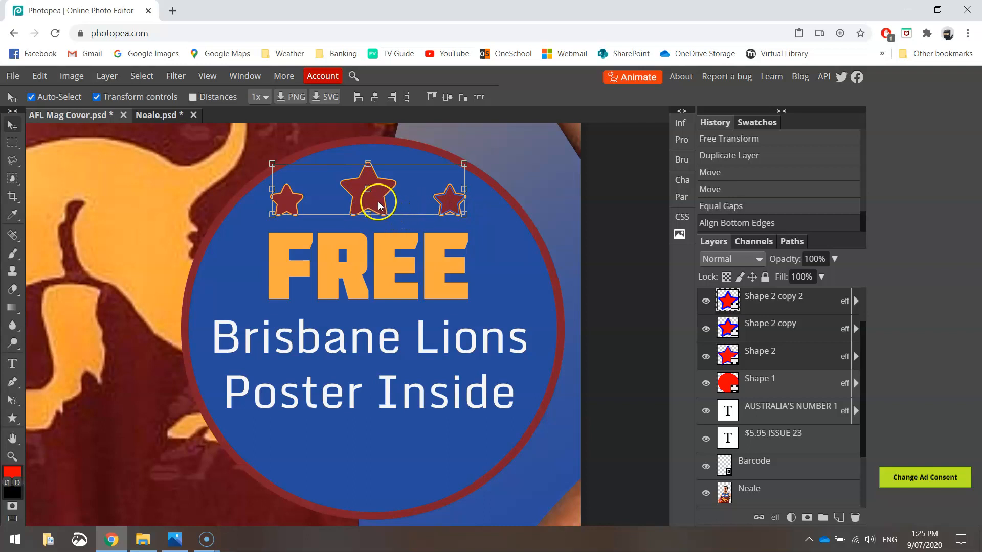
drag(377, 201, 369, 413)
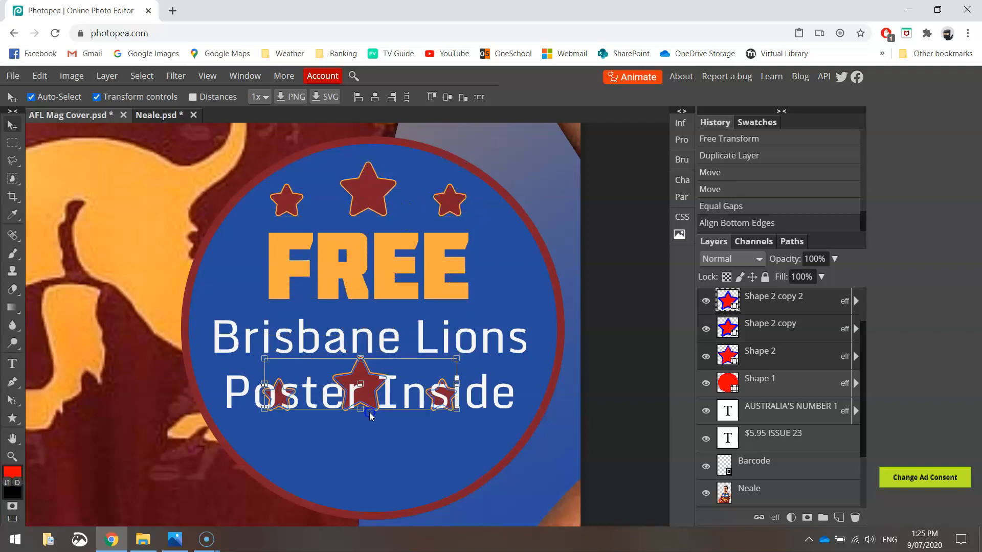
drag(368, 386, 368, 448)
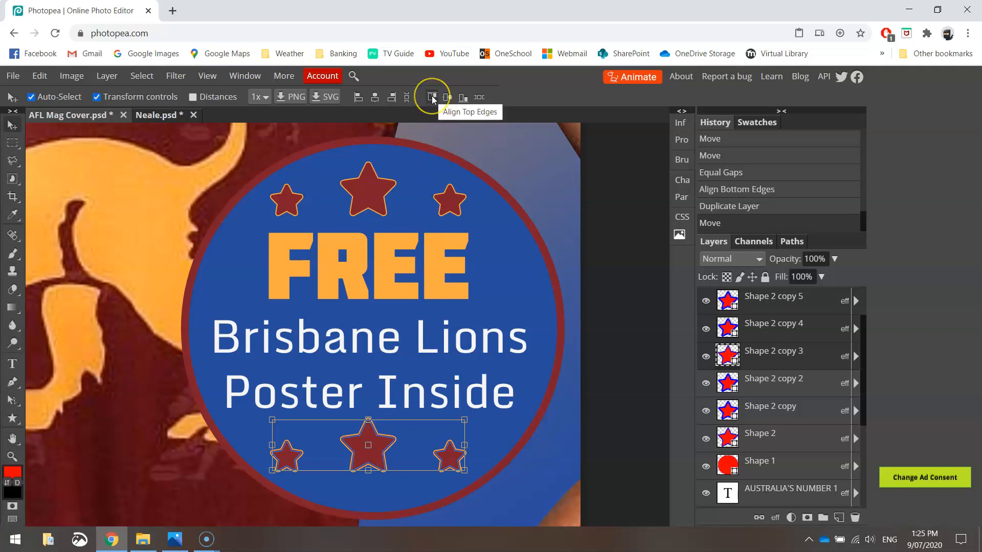
click(432, 97)
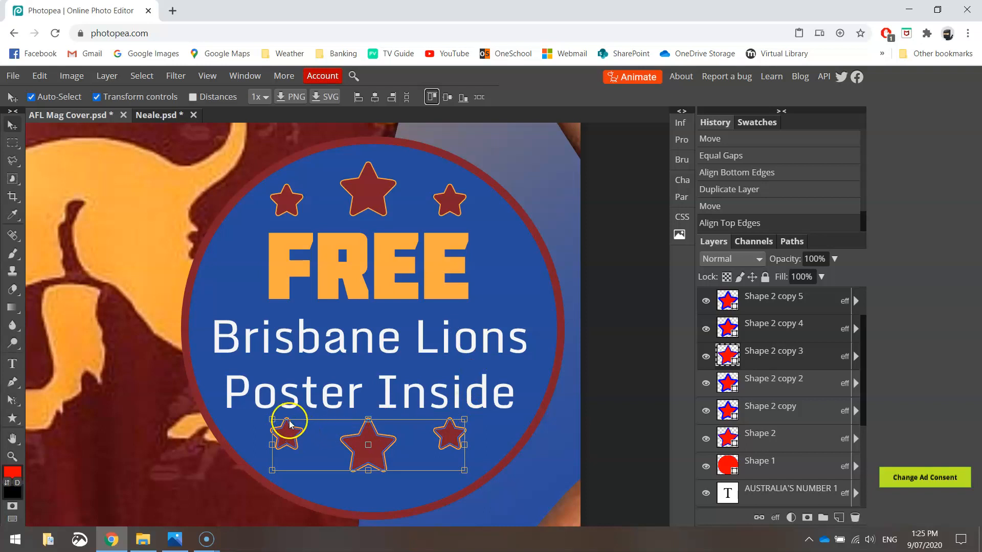
mouse_move(405, 436)
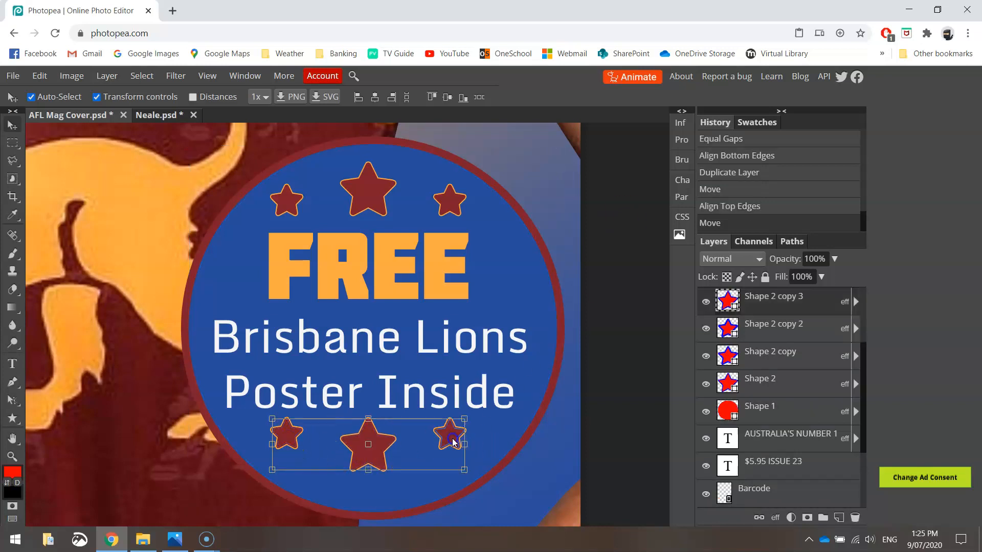
drag(452, 442, 451, 464)
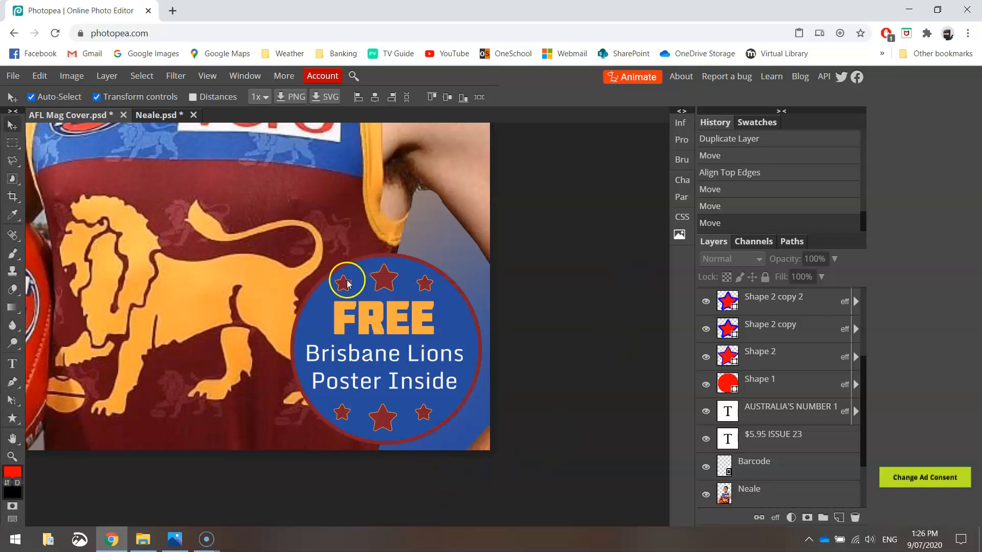
Shrink the top star row and duplicate it as the new bottom row
click(344, 282)
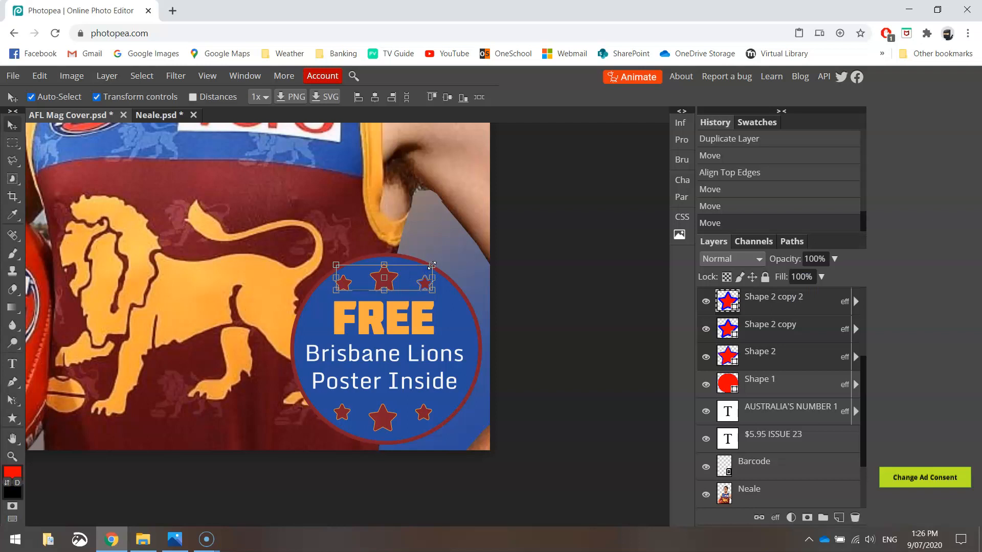
drag(431, 264, 422, 274)
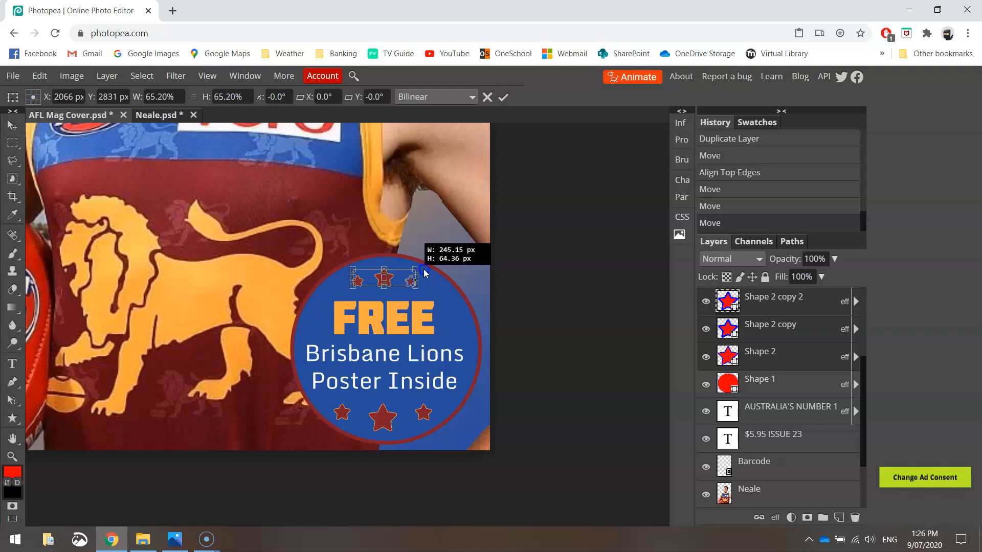
drag(405, 275, 419, 270)
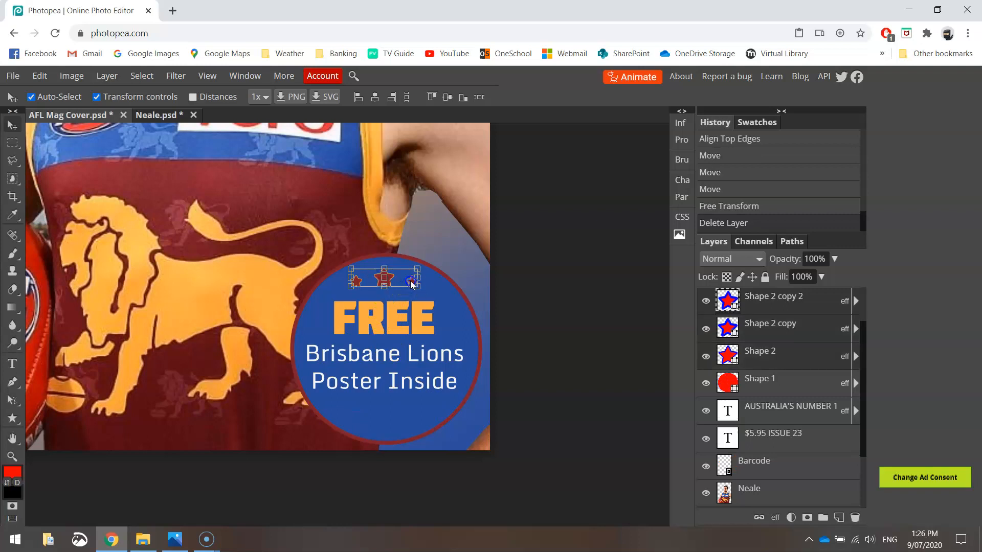
drag(386, 278, 410, 416)
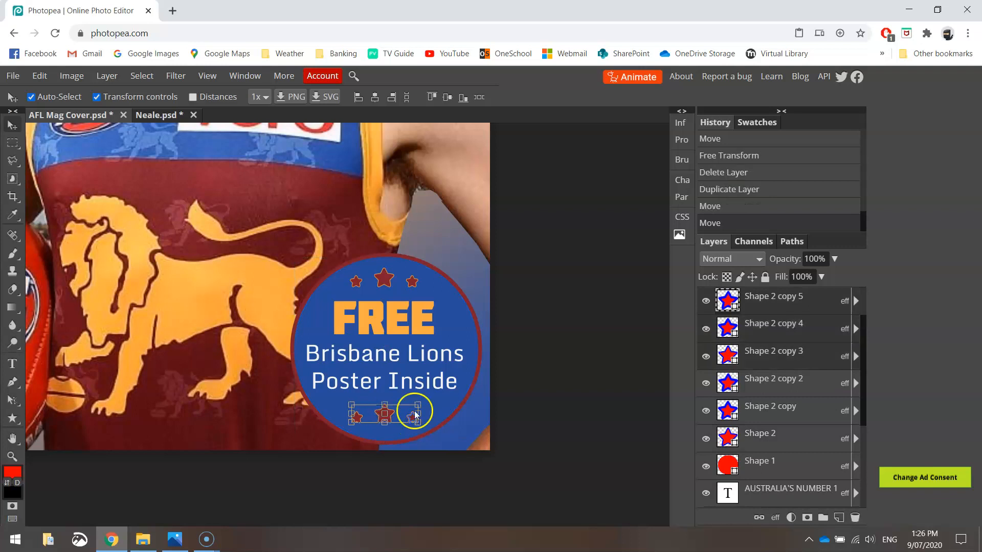
click(432, 96)
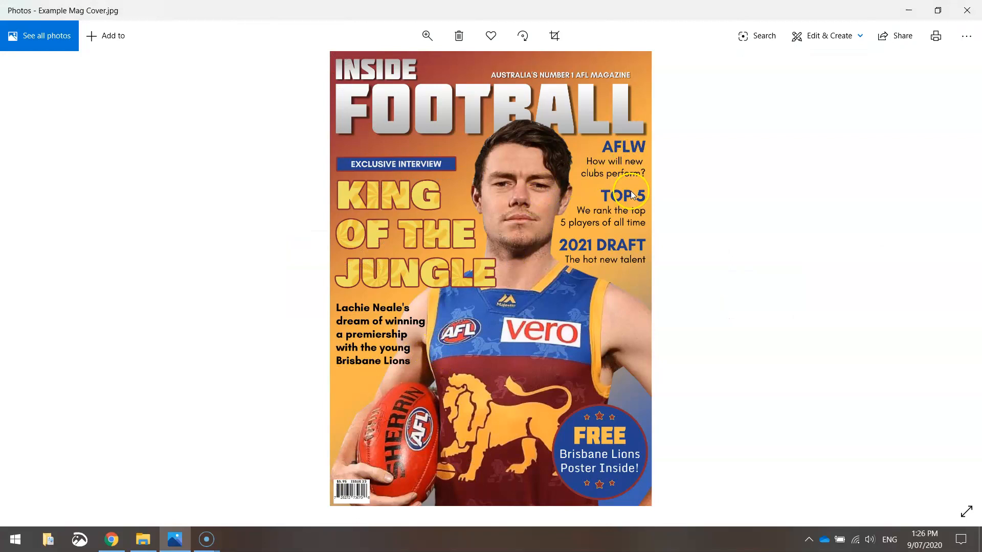
mouse_move(633, 171)
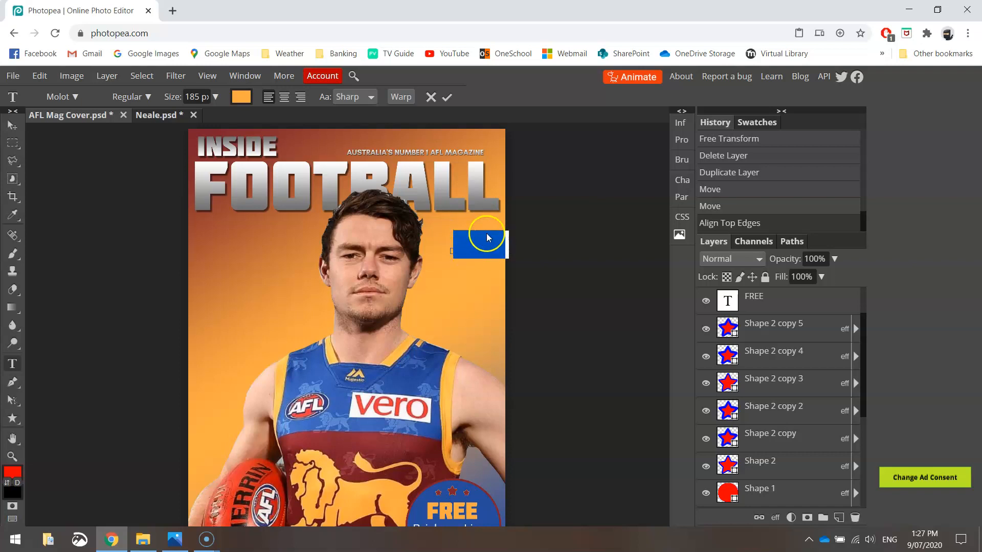
Recolour AFLW, set it in Glacial Indifference Bold, and duplicate it as a second line below
click(241, 96)
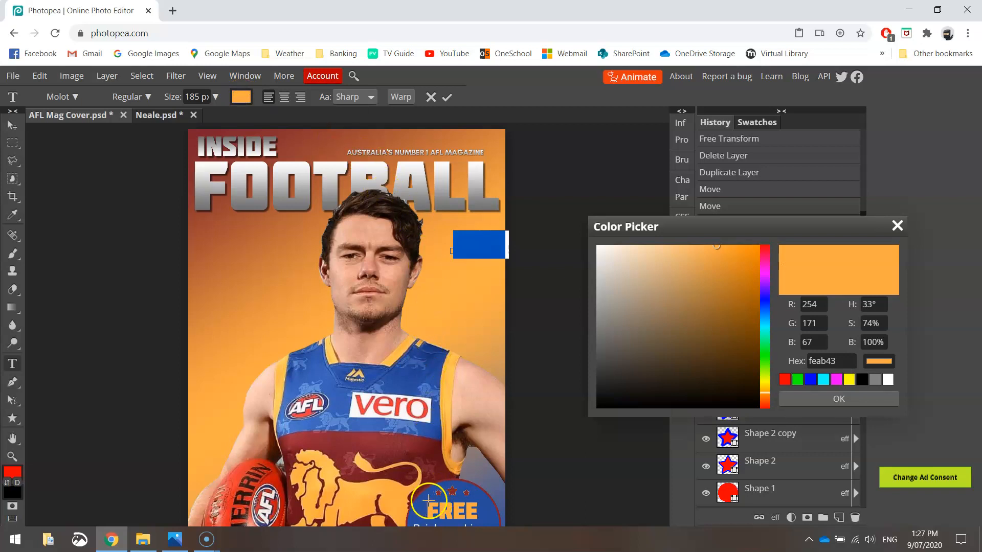
click(811, 380)
text(glac)
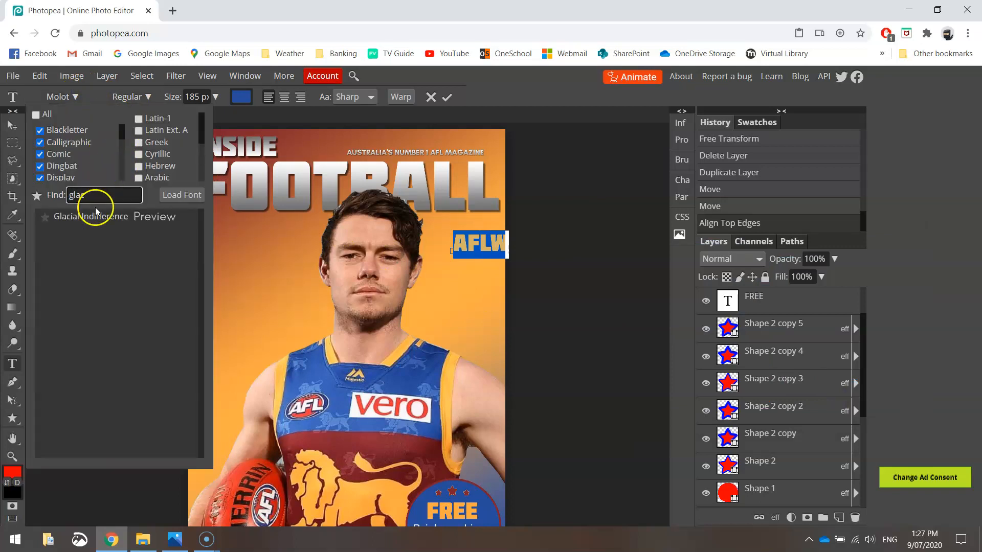
click(71, 217)
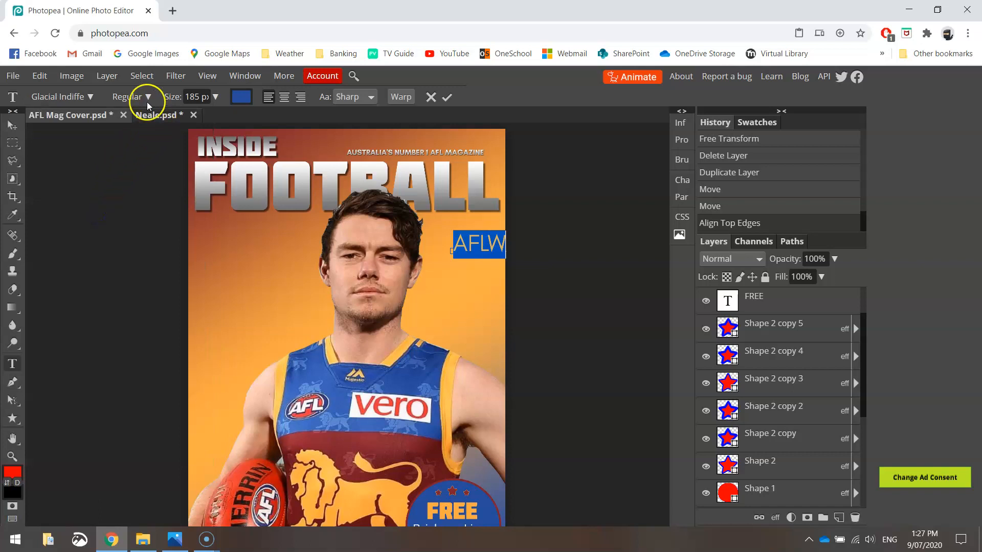
click(129, 96)
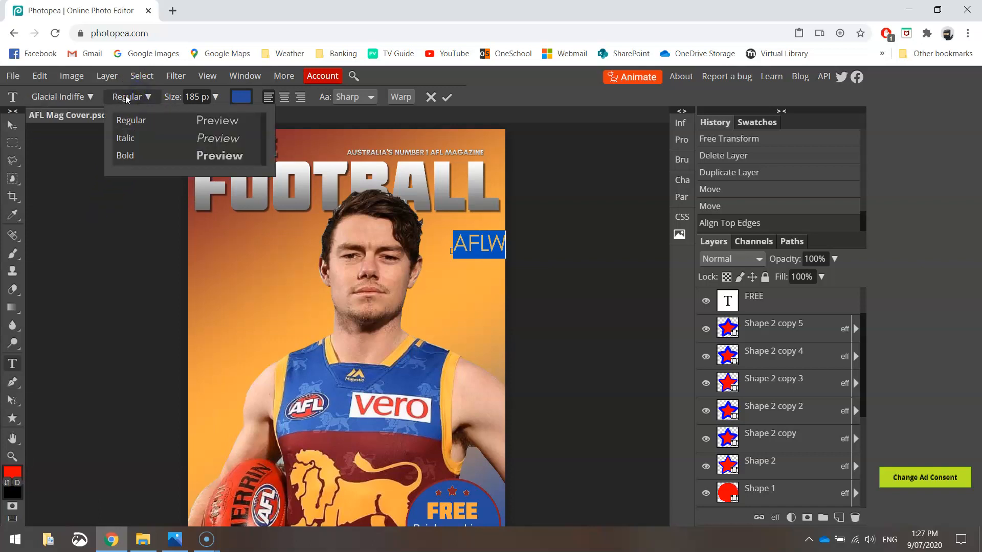
click(125, 156)
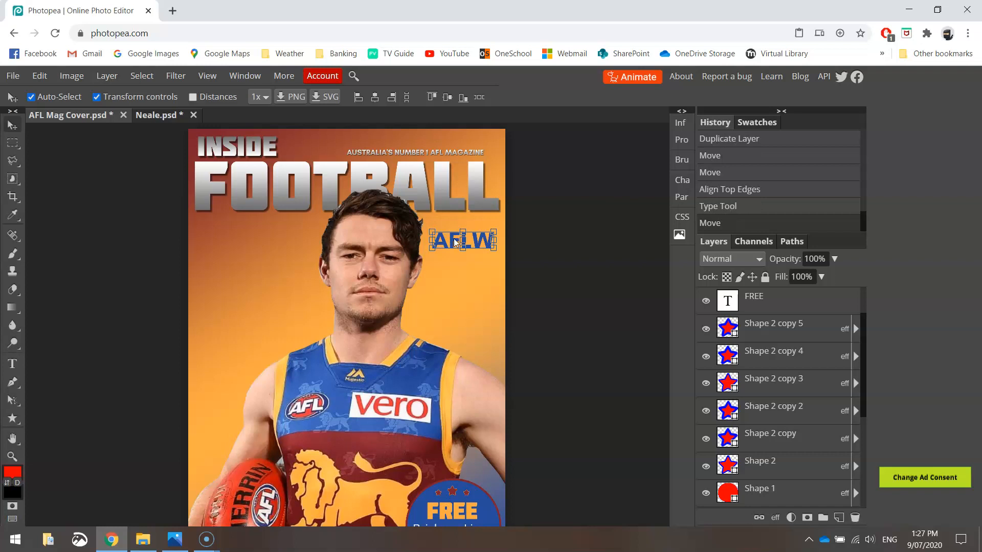
drag(462, 239, 463, 282)
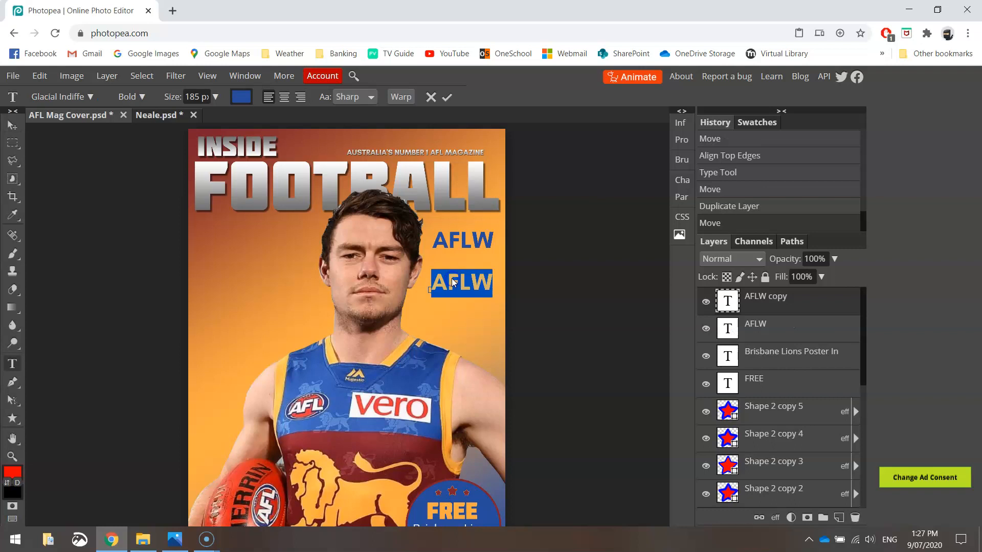
Retype the duplicated AFLW layer as 'TOP 5' at 130 px
text(TOP)
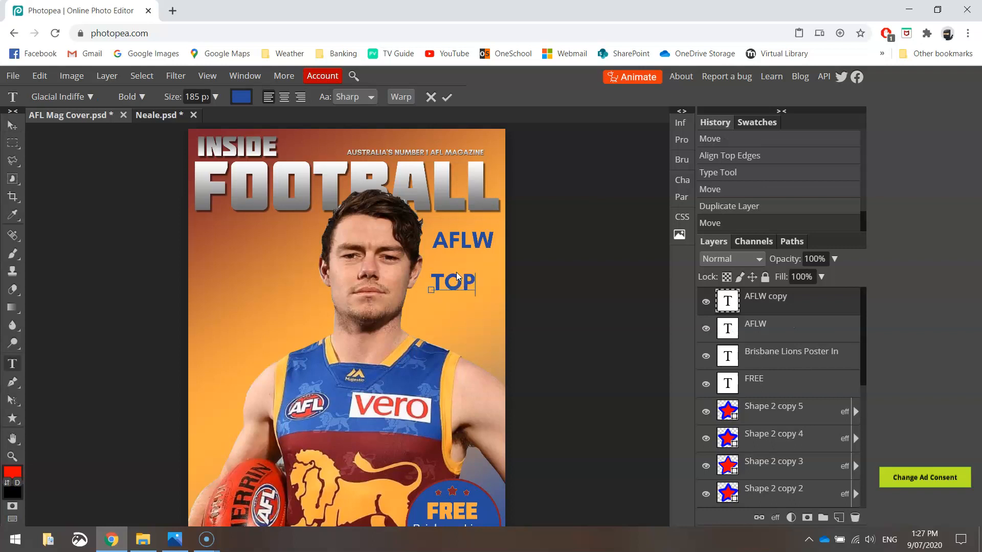
text(5)
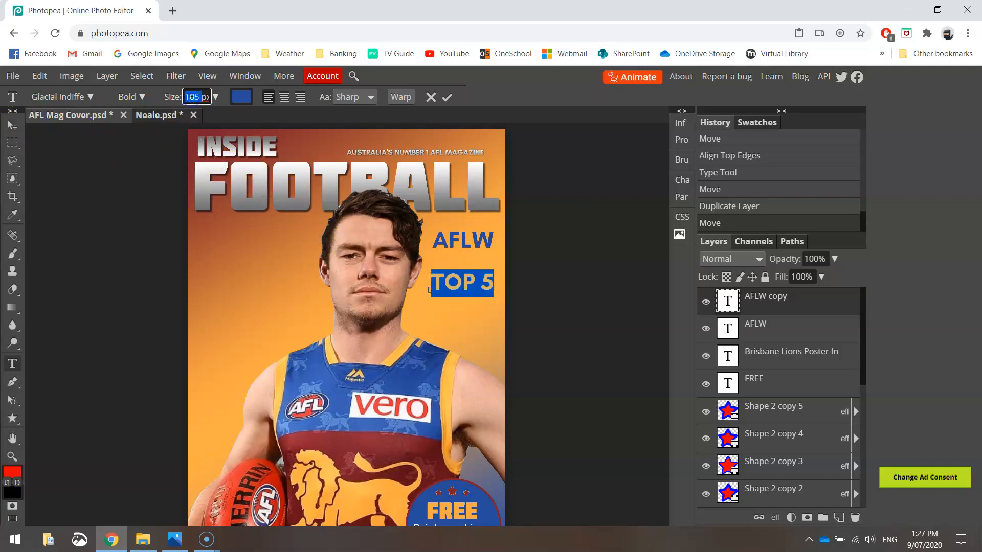
text(130)
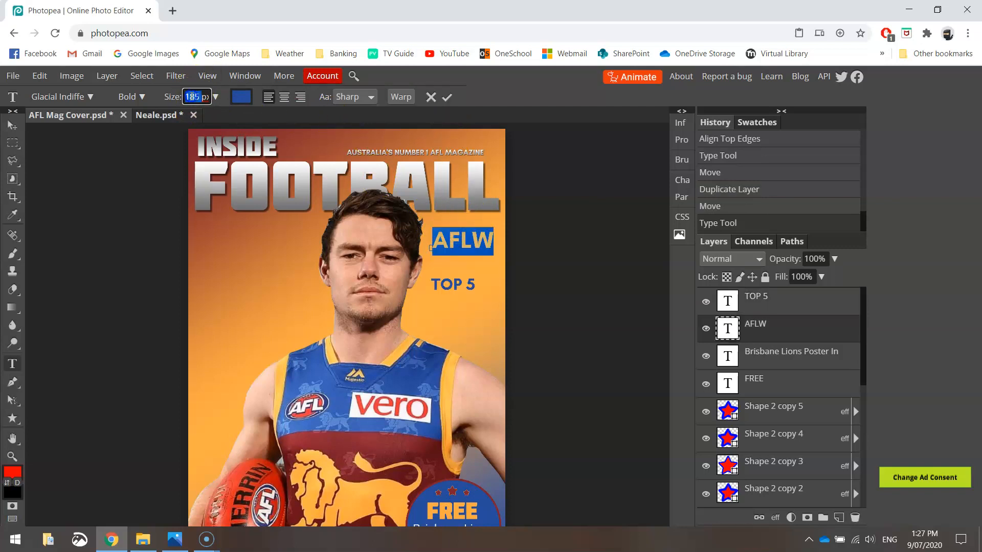
text(130)
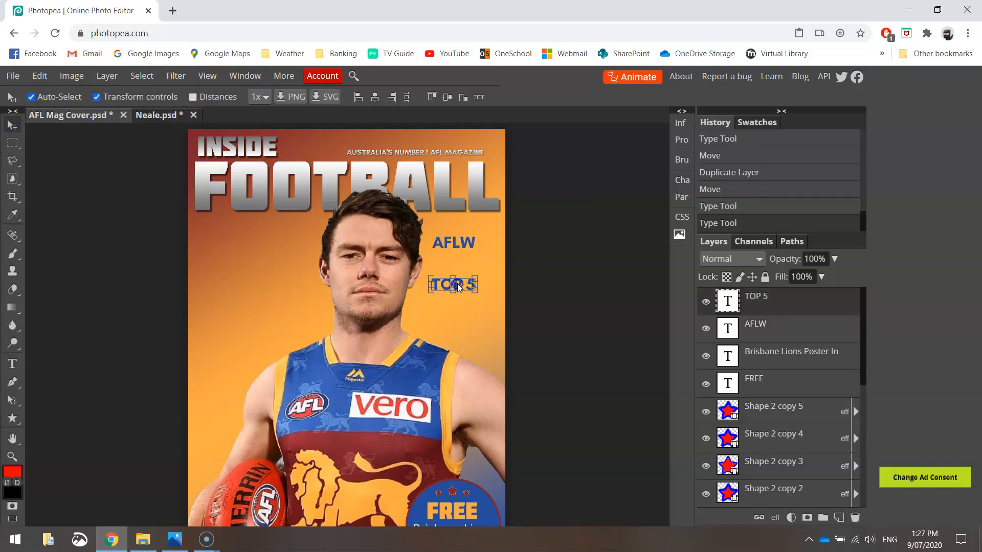
Duplicate TOP 5 below and retype it as '2021 DRAFT'
drag(454, 284, 460, 321)
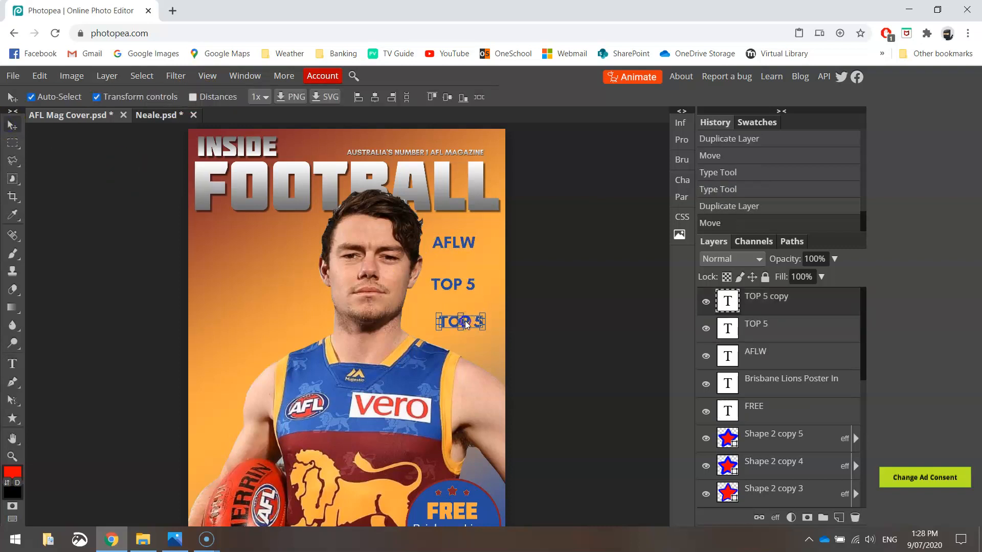
text(2021)
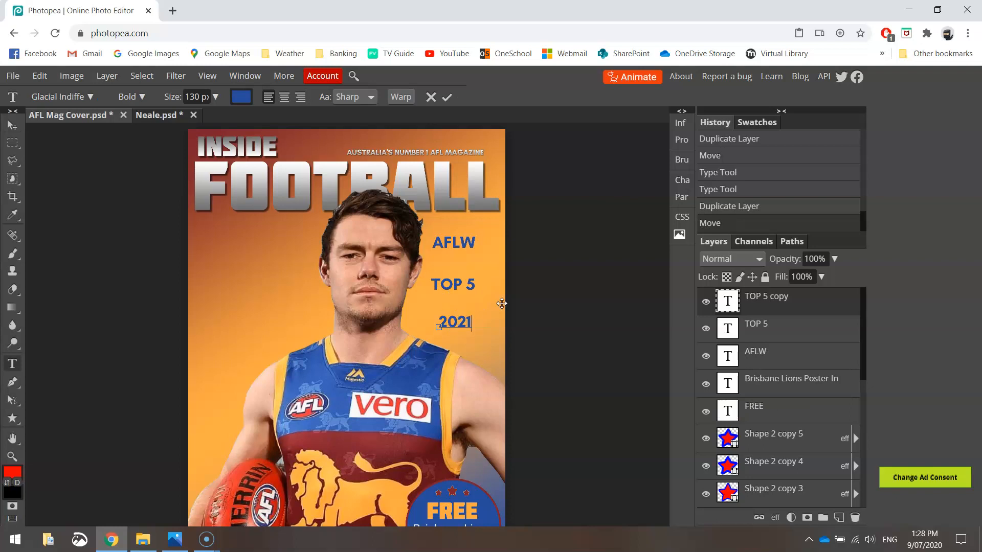
text(DRAFT)
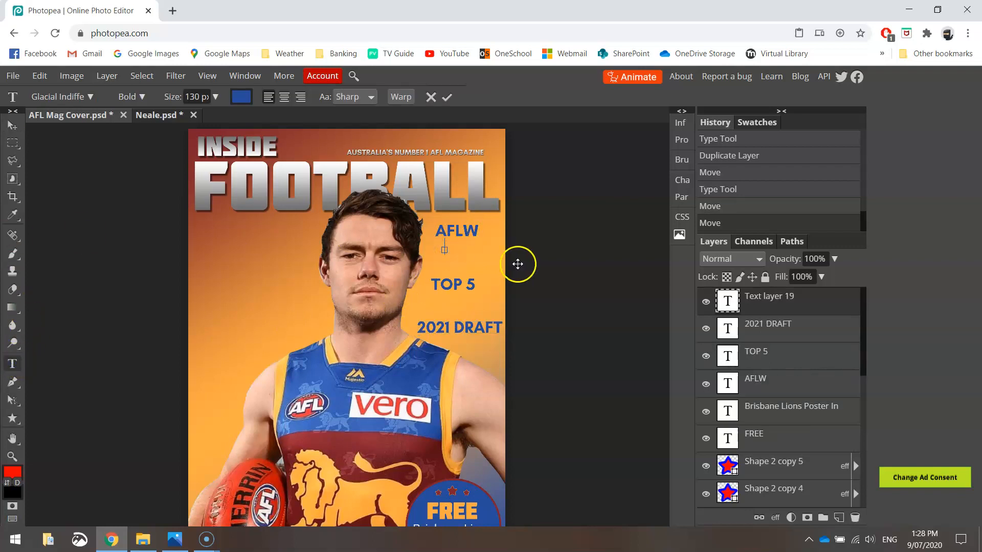
mouse_move(379, 244)
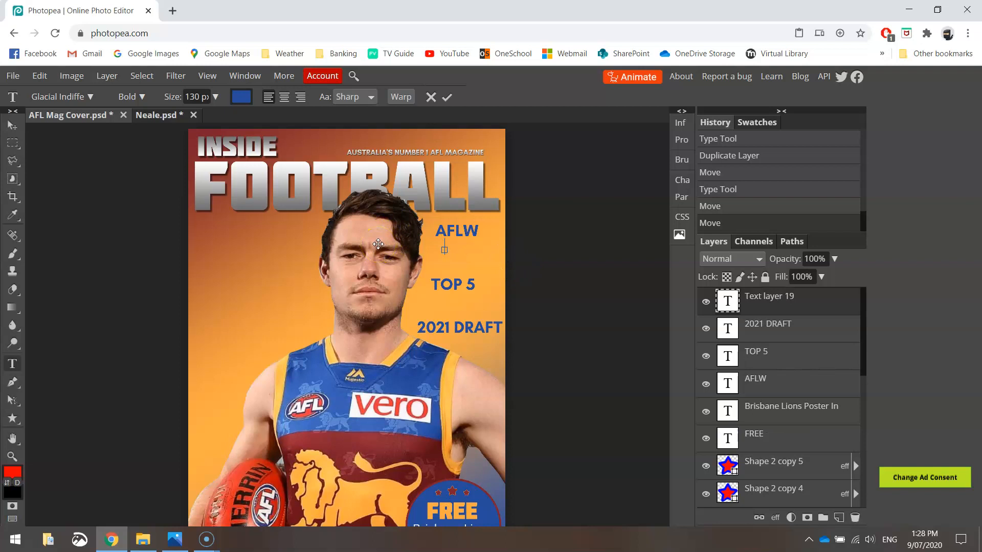
Add a text line below AFLW reading 'How will new clubs perform'
text(Ho wwil)
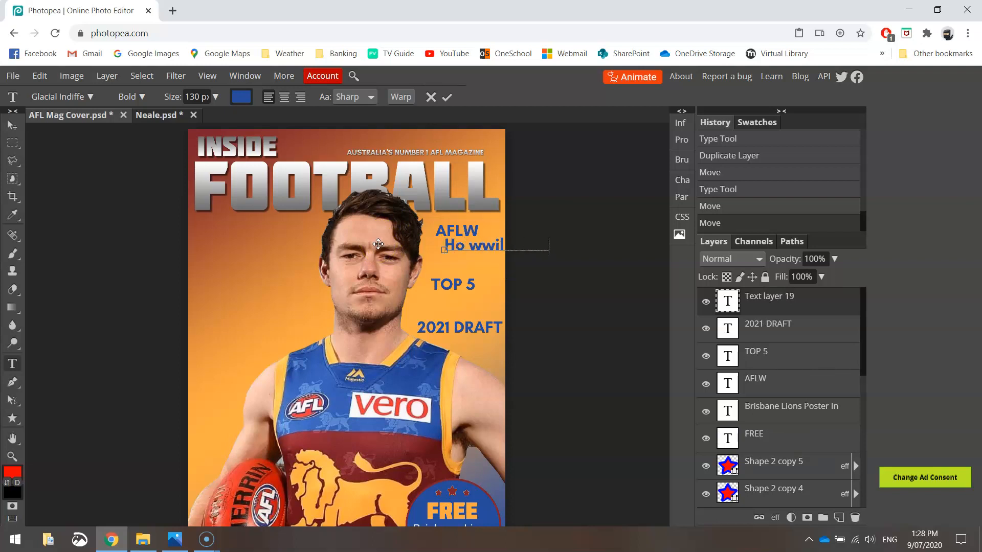
key(Backspace)
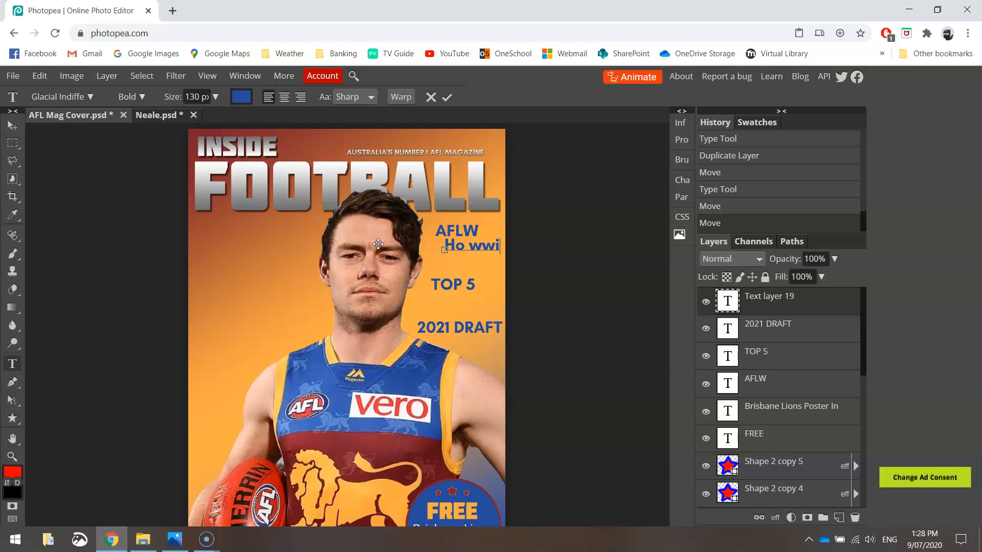
text(How wil)
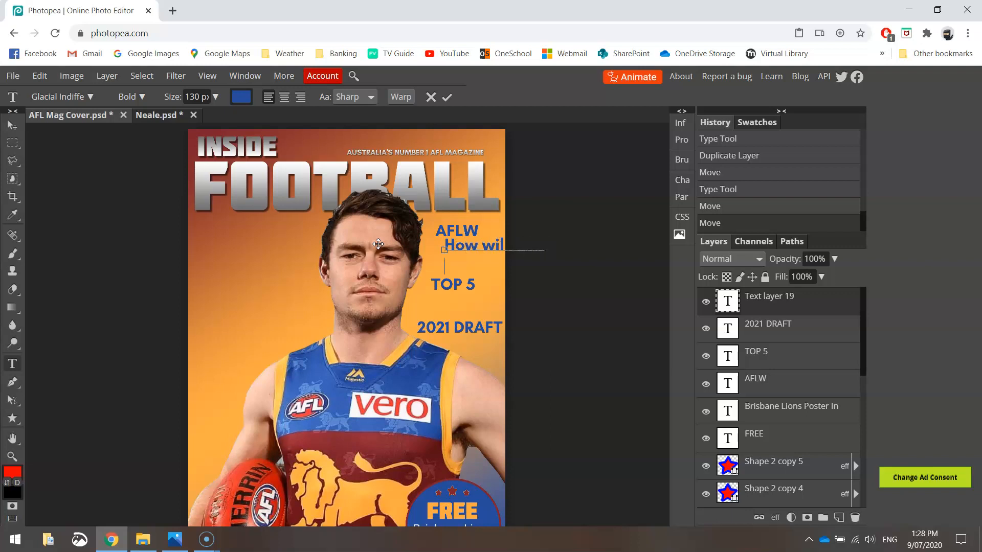
text(clubs pe)
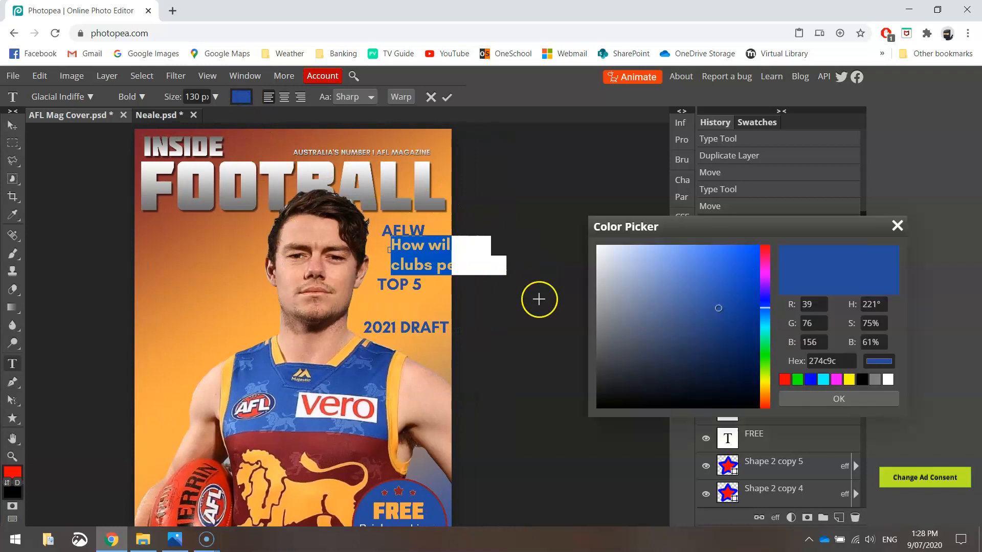
Make the question near-black, Regular weight, 80 px, and commit it
click(595, 400)
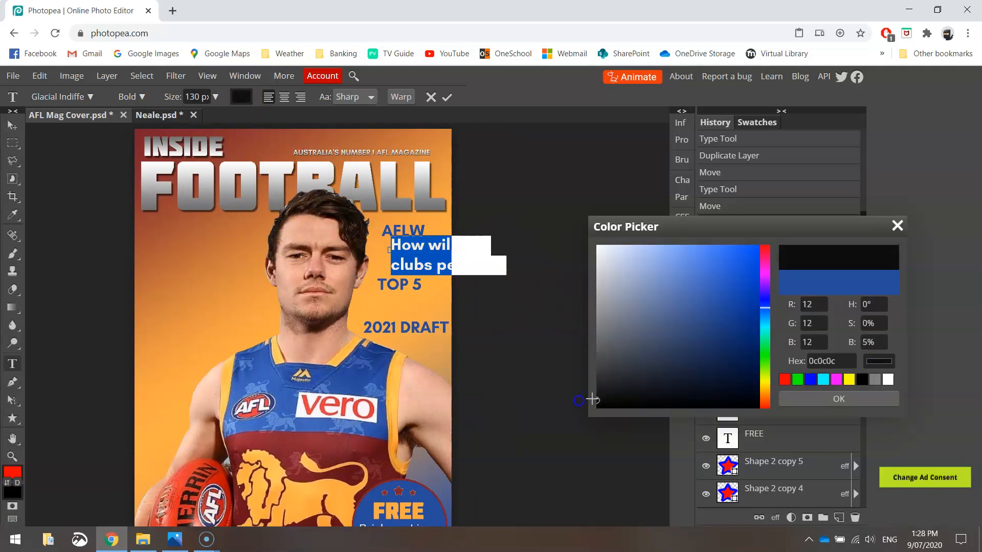
click(144, 96)
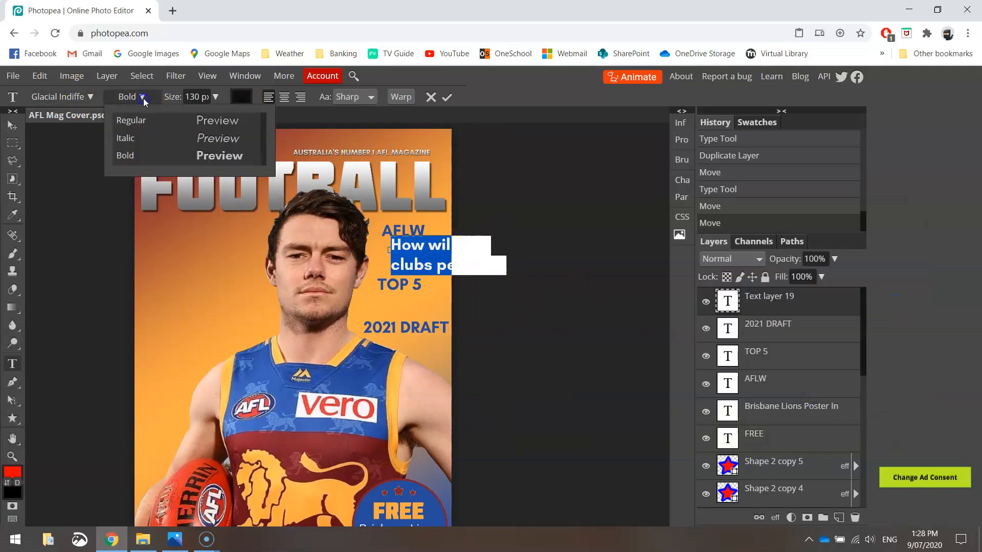
click(131, 121)
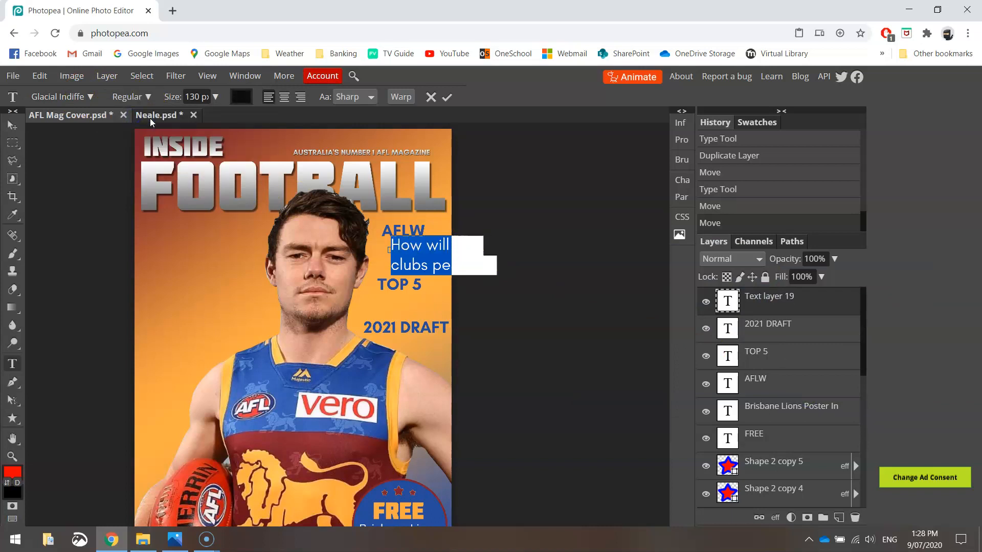
click(194, 96)
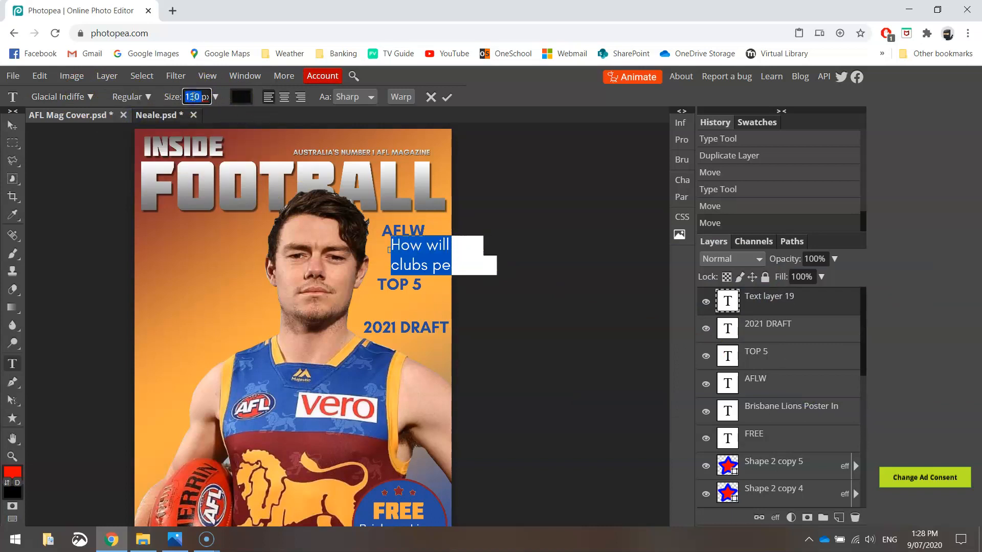
text(80)
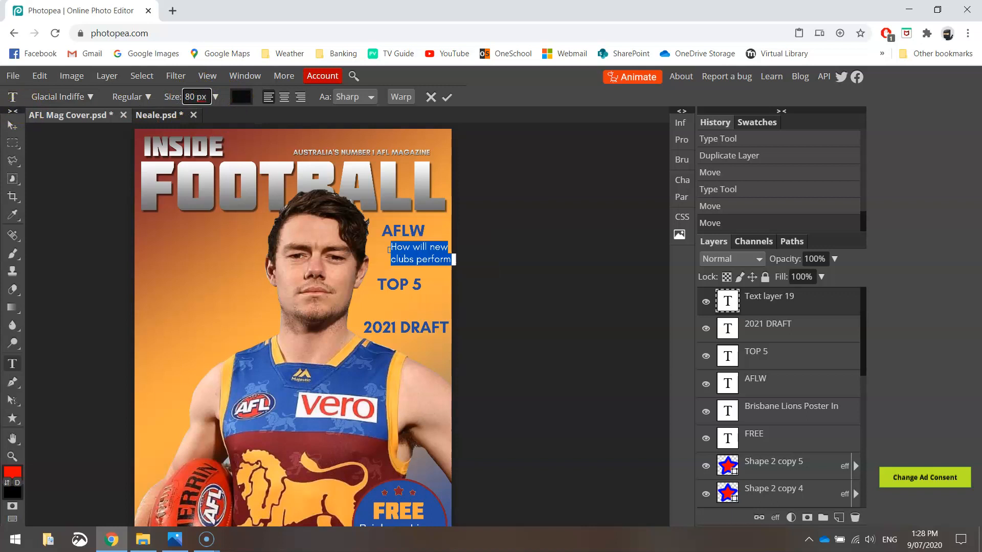
mouse_move(13, 126)
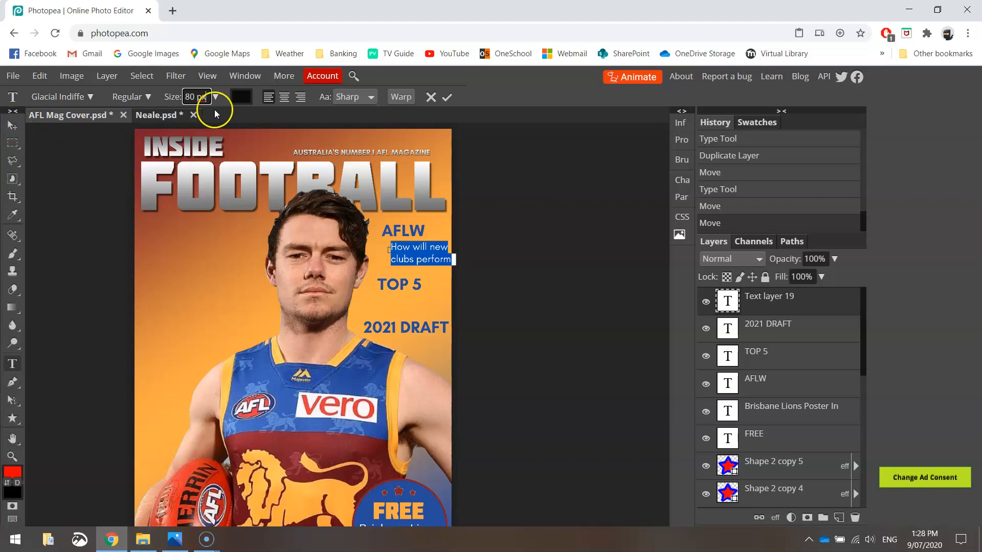
click(298, 96)
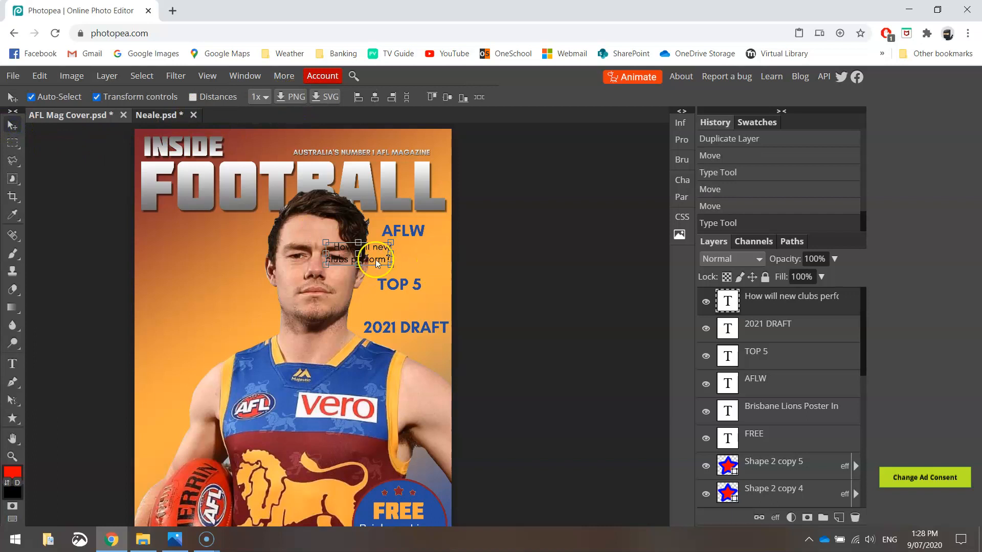
Place the question under AFLW, then add subtitles 'We rank the top 5 players of all time' and 'The hot new talent'
drag(357, 254, 410, 245)
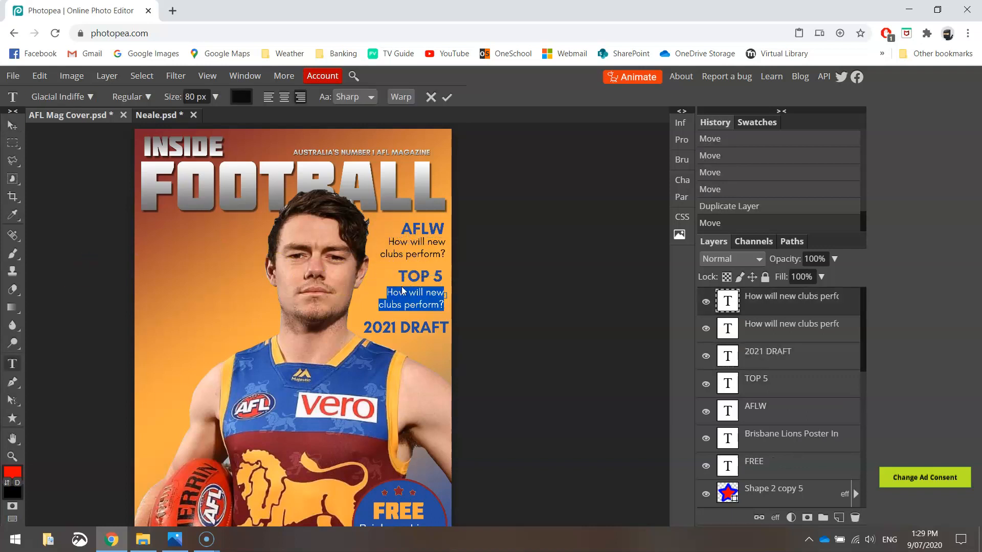
text(We rank the top)
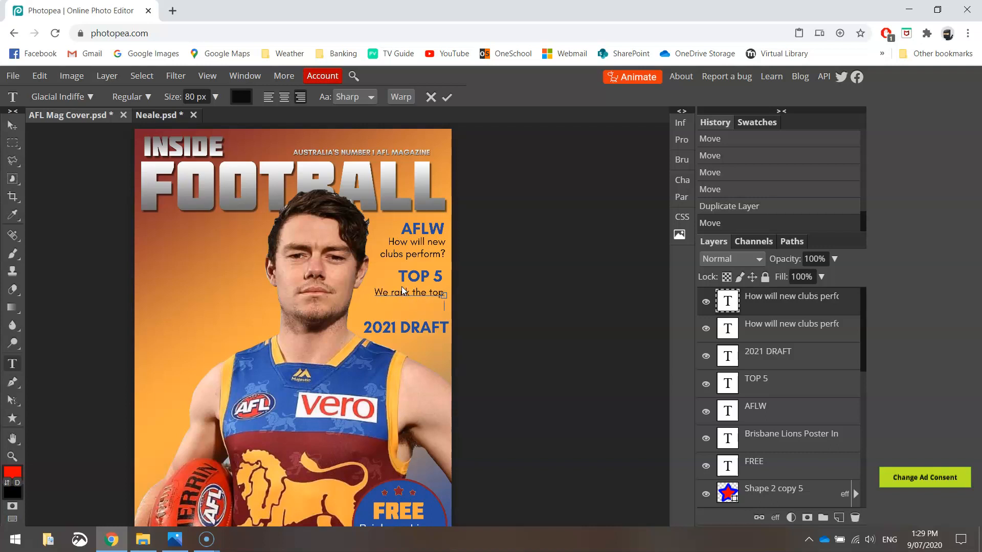
text(5 players of all time)
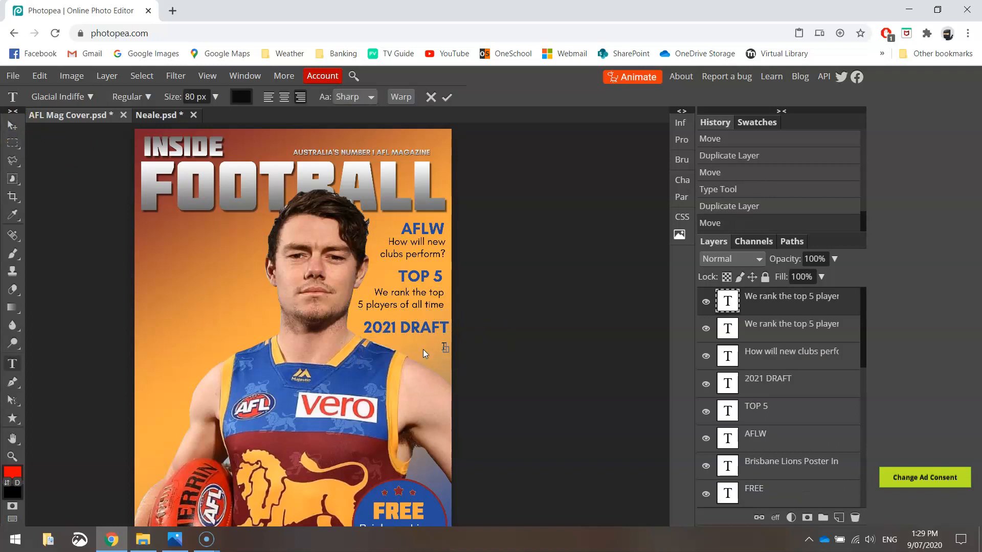
text(The hot new talent)
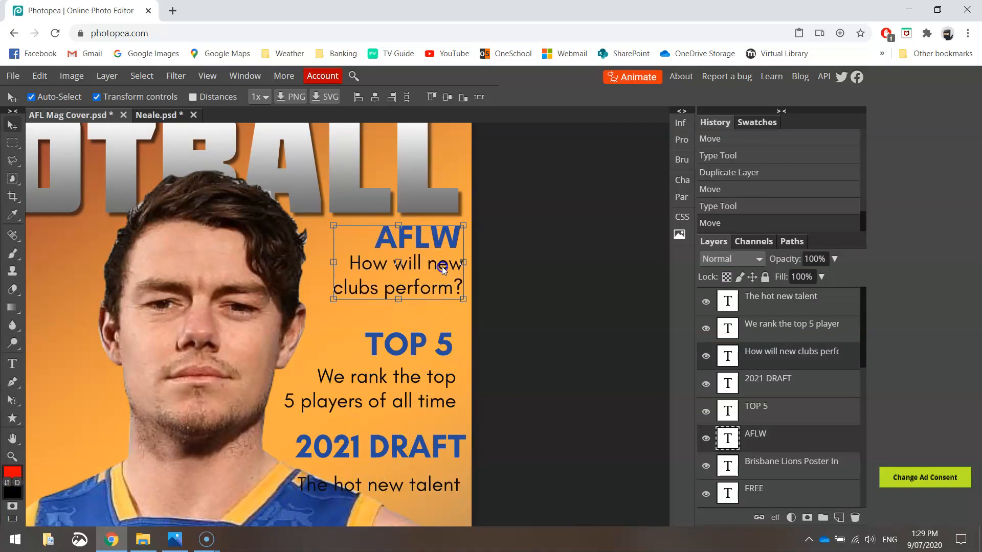
click(405, 379)
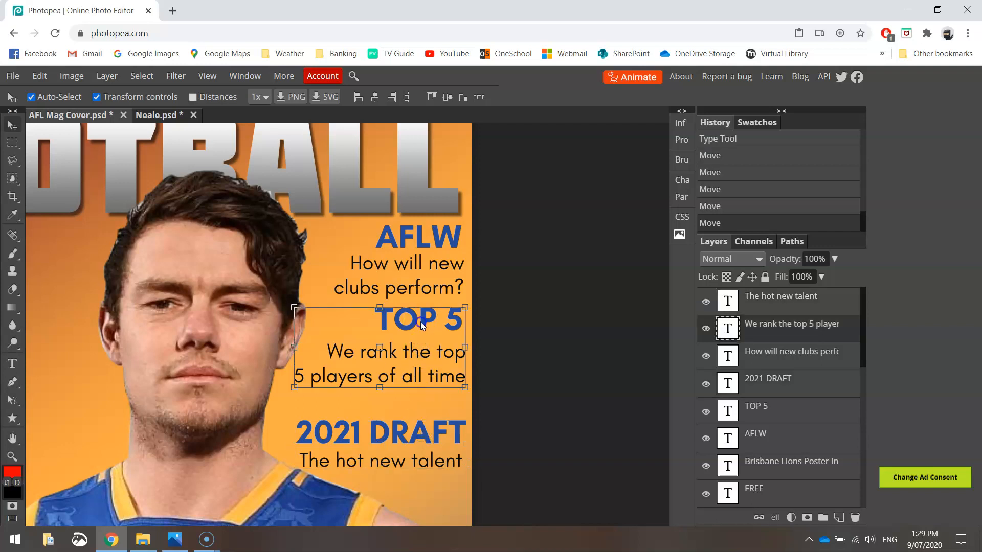
drag(419, 320, 419, 336)
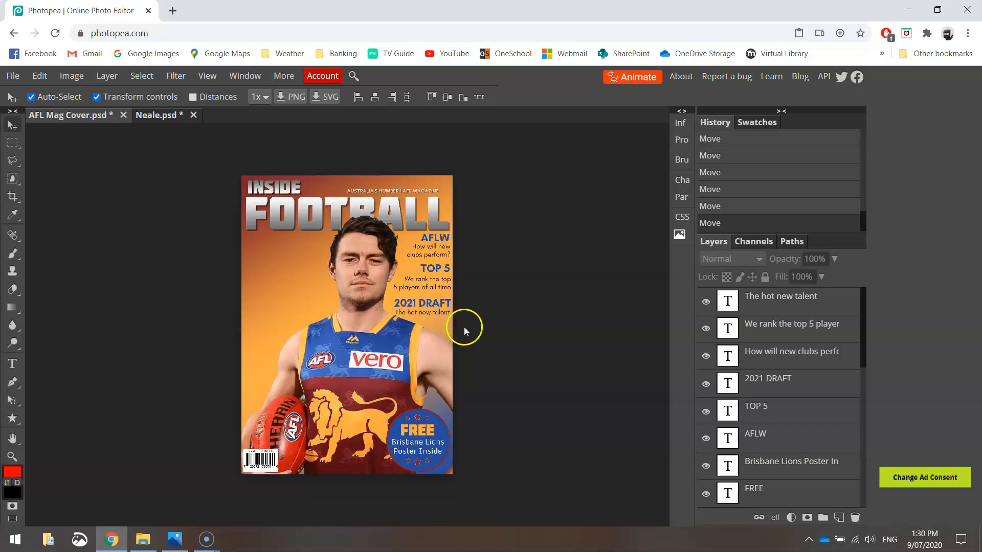
mouse_move(221, 302)
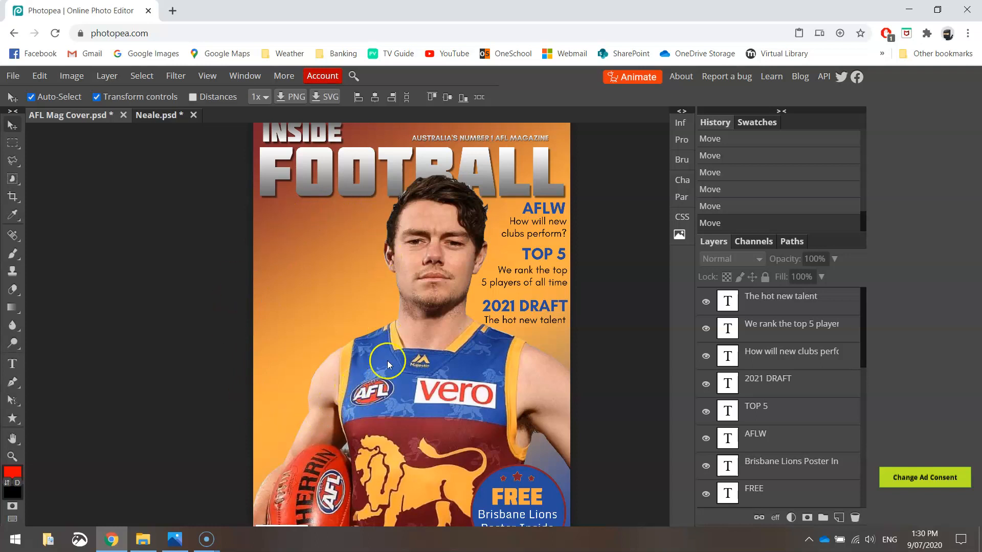
mouse_move(436, 373)
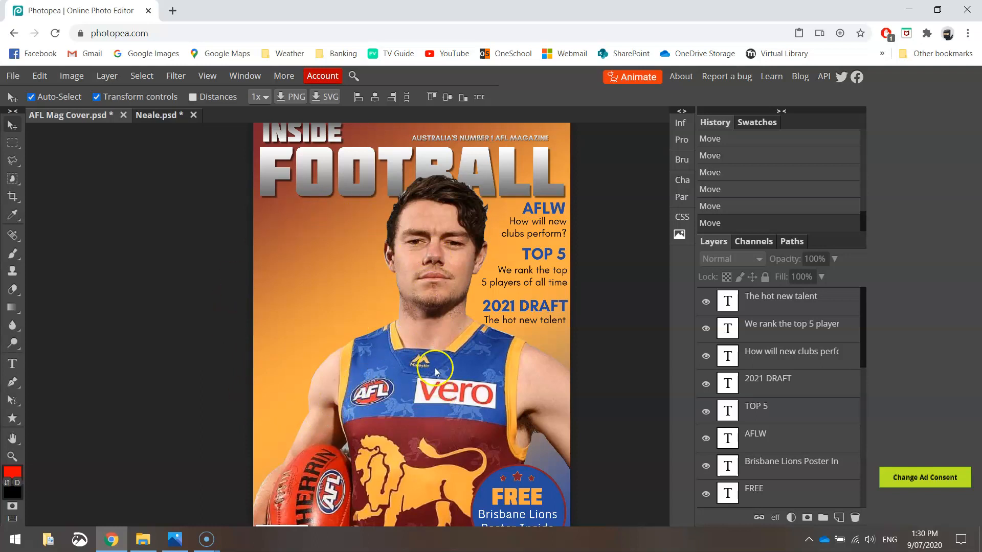
click(12, 364)
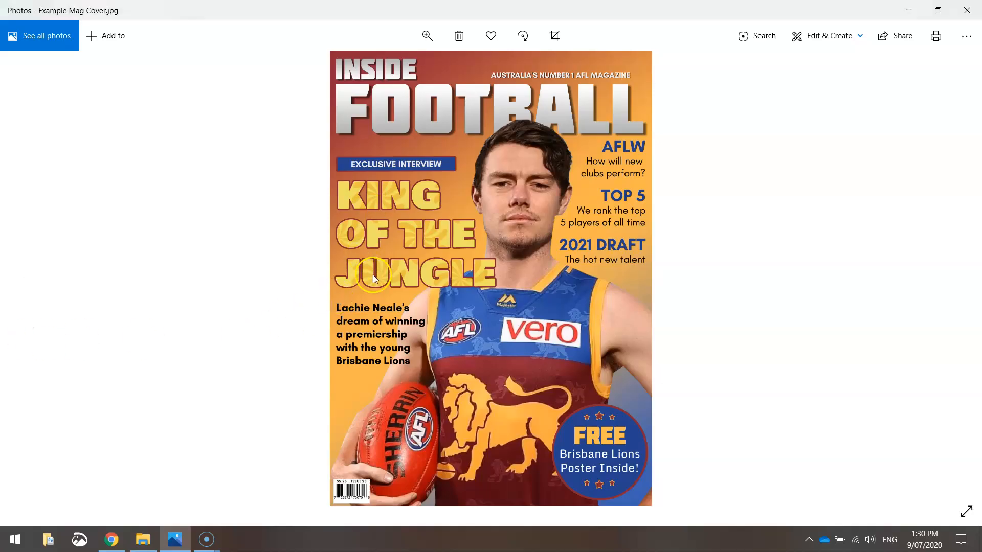
click(111, 539)
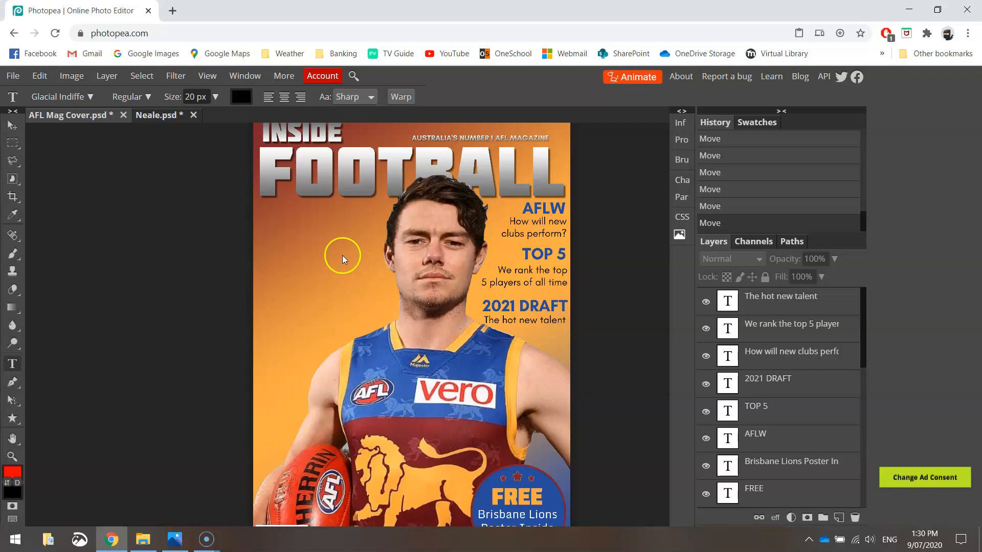
mouse_move(319, 314)
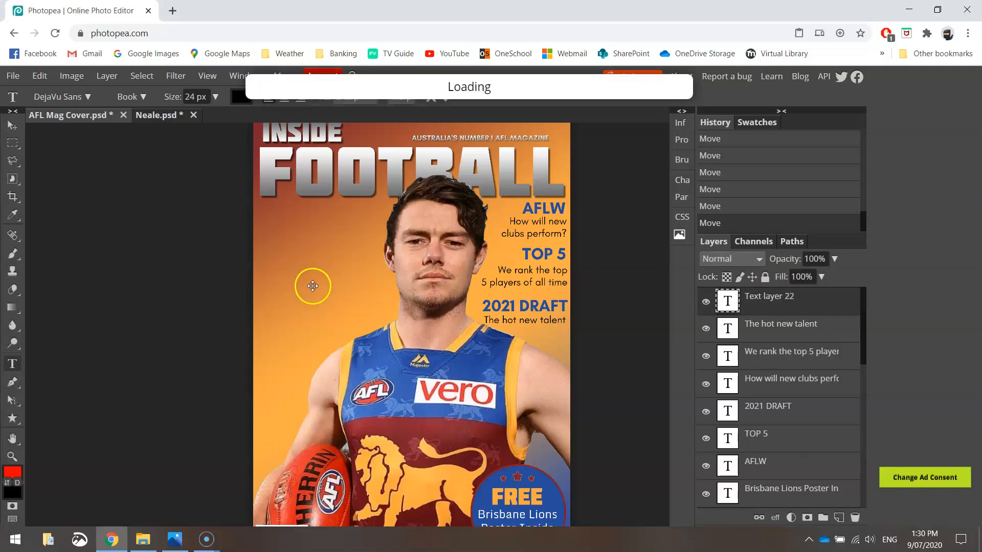
mouse_move(291, 262)
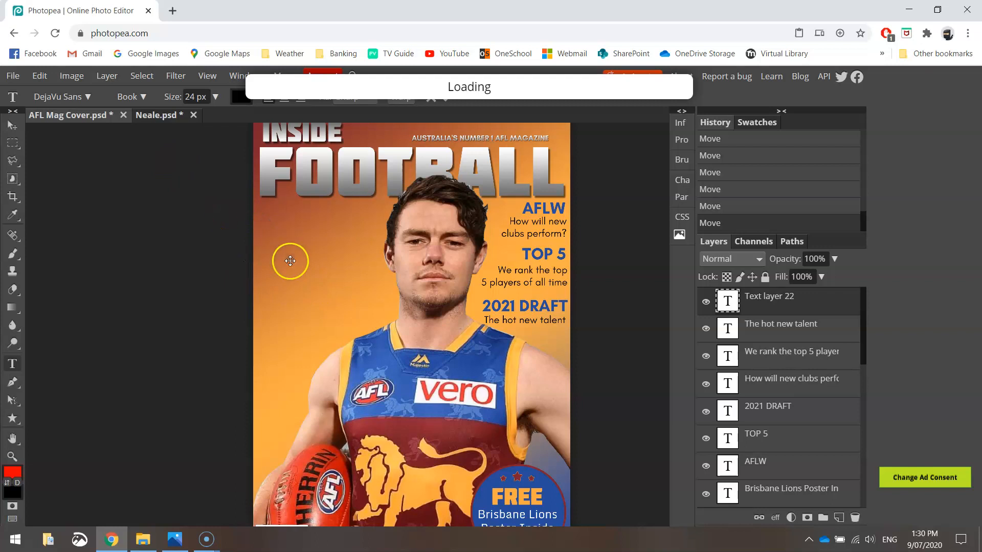
mouse_move(244, 283)
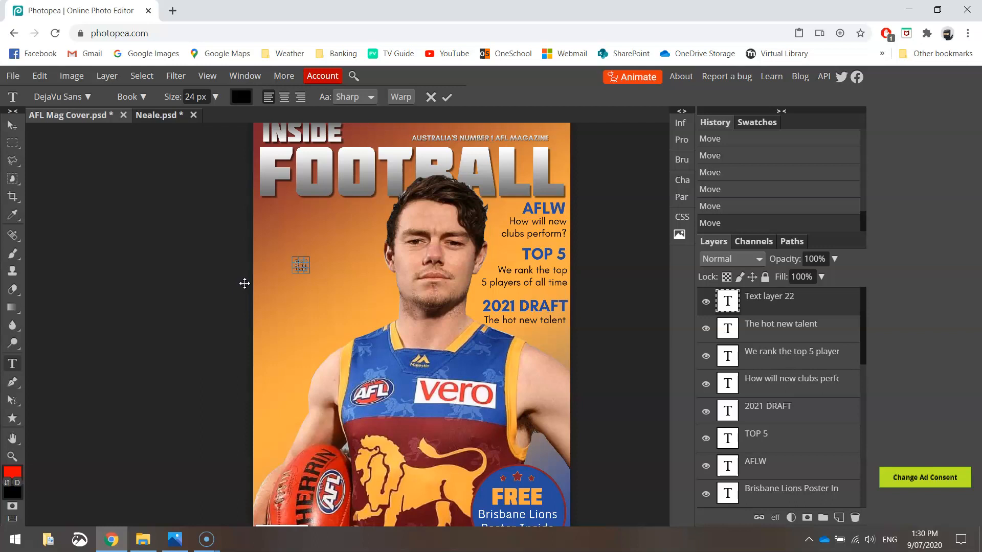
Set the KING OF THE JUNGLE headline to 280 px in Bowlby One SC
click(195, 96)
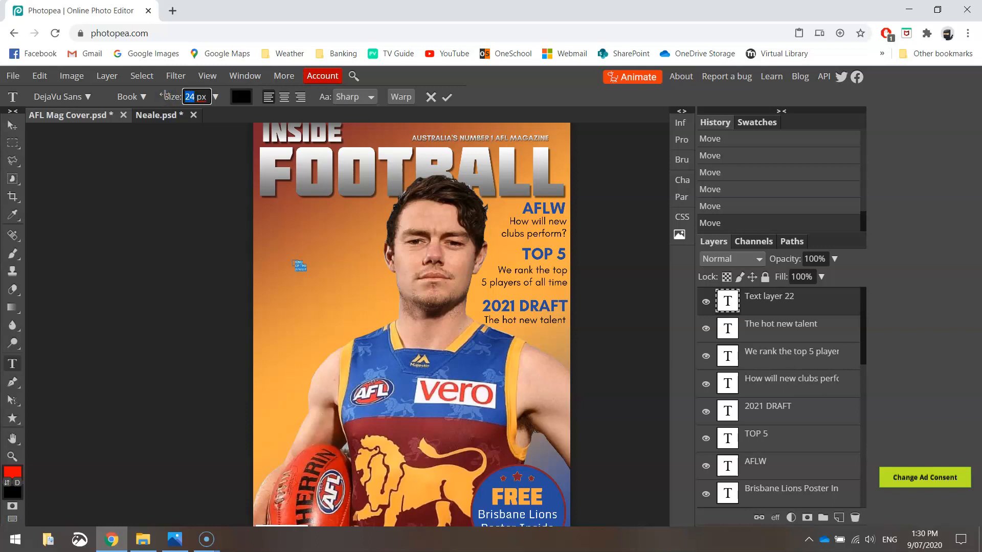
text(280)
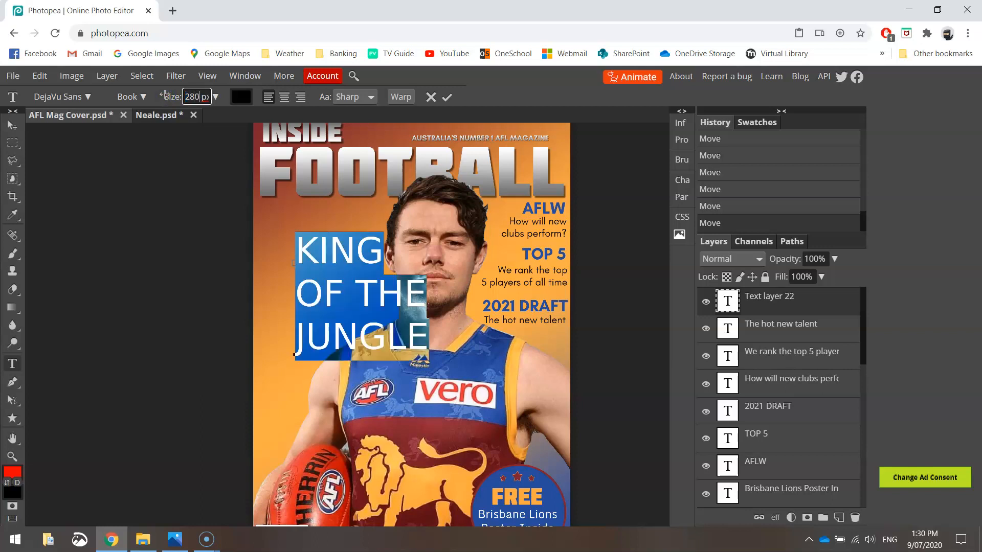
click(60, 96)
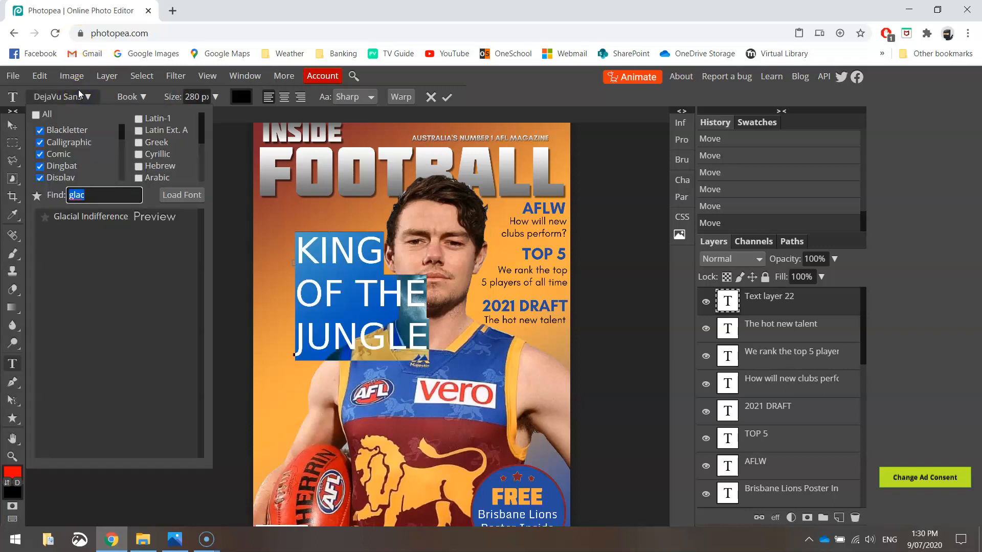
text(BOW)
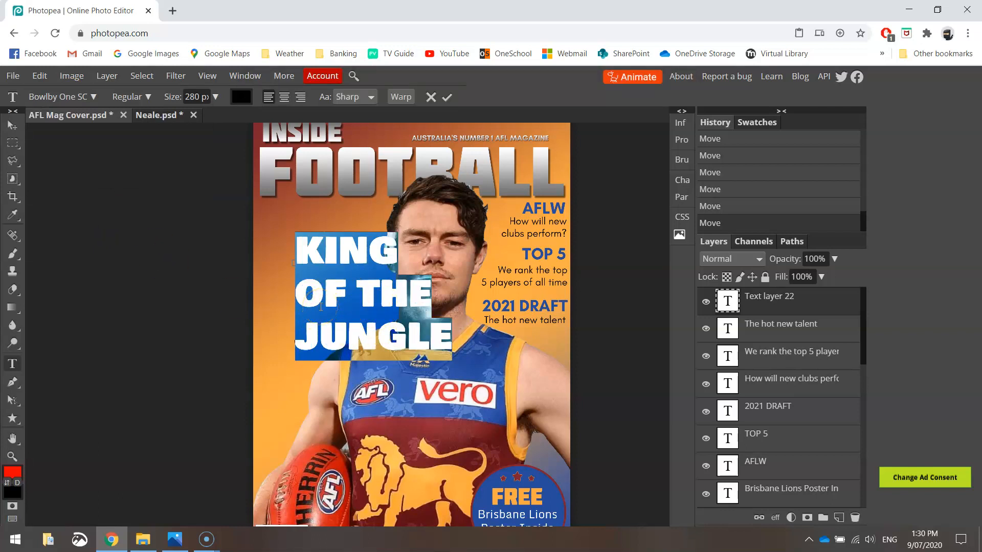
mouse_move(11, 127)
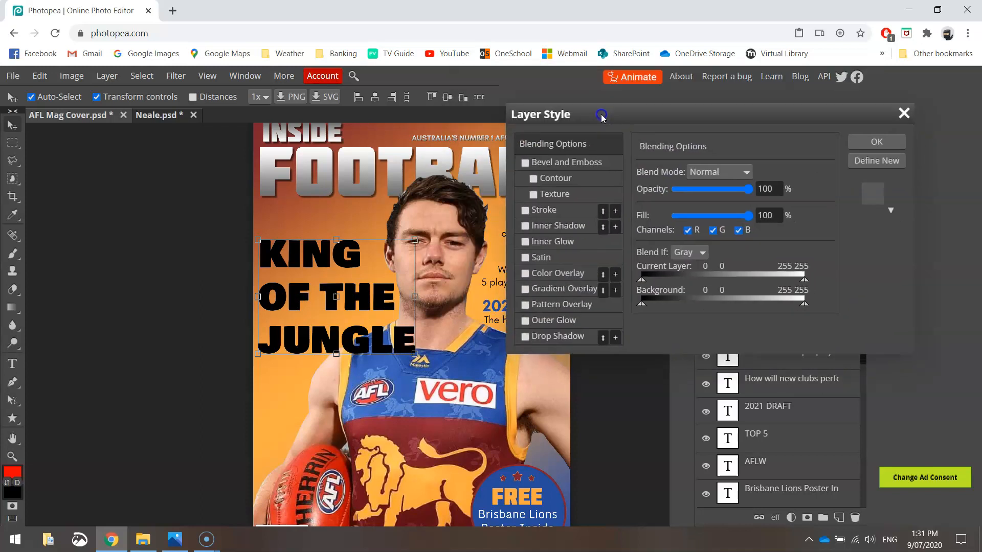
mouse_move(561, 293)
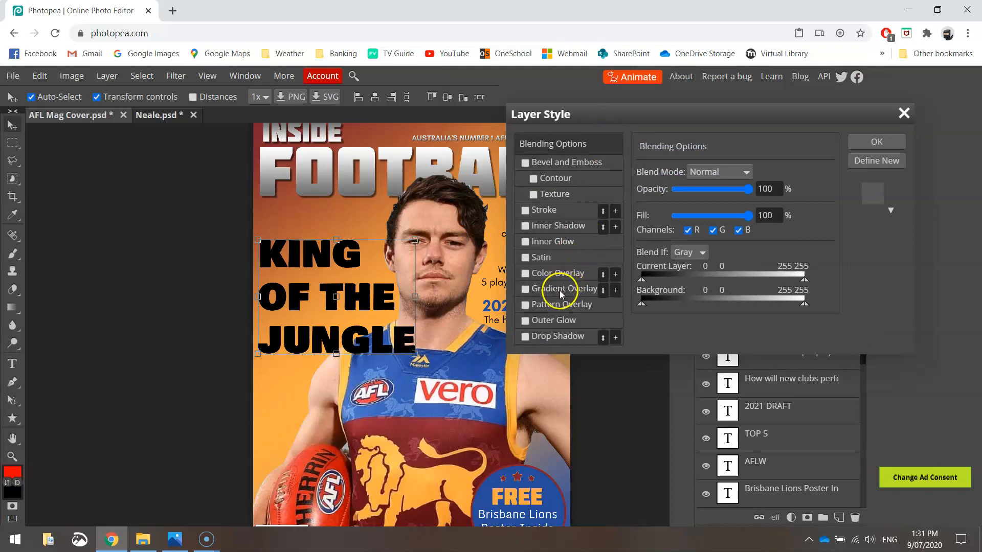
Give the headline a golden swirl Pattern Overlay at about 314% scale
click(525, 305)
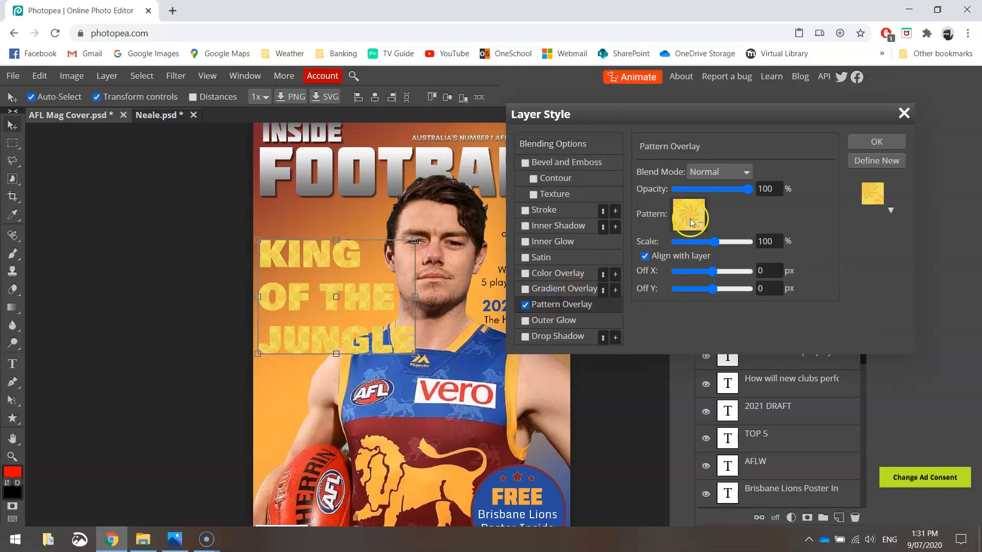
click(689, 215)
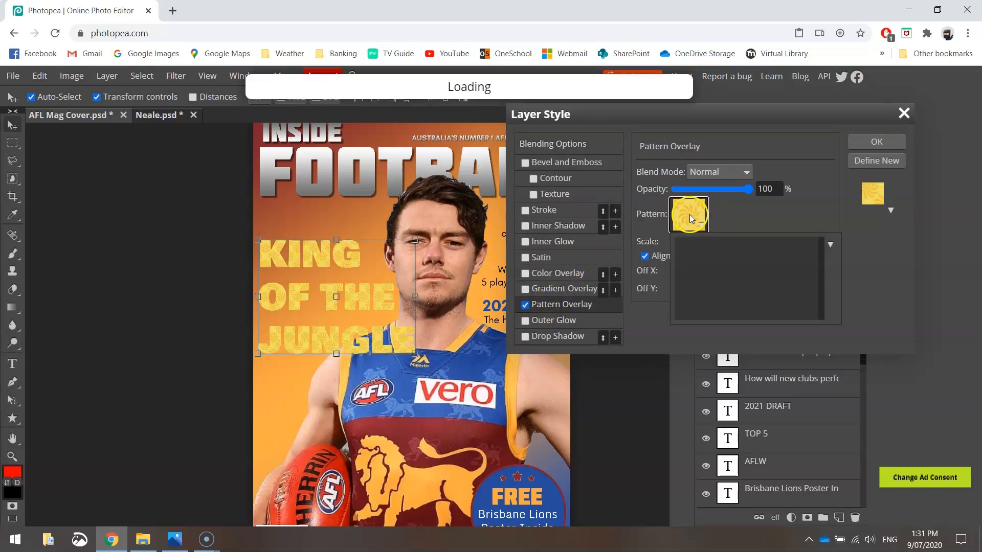
click(689, 215)
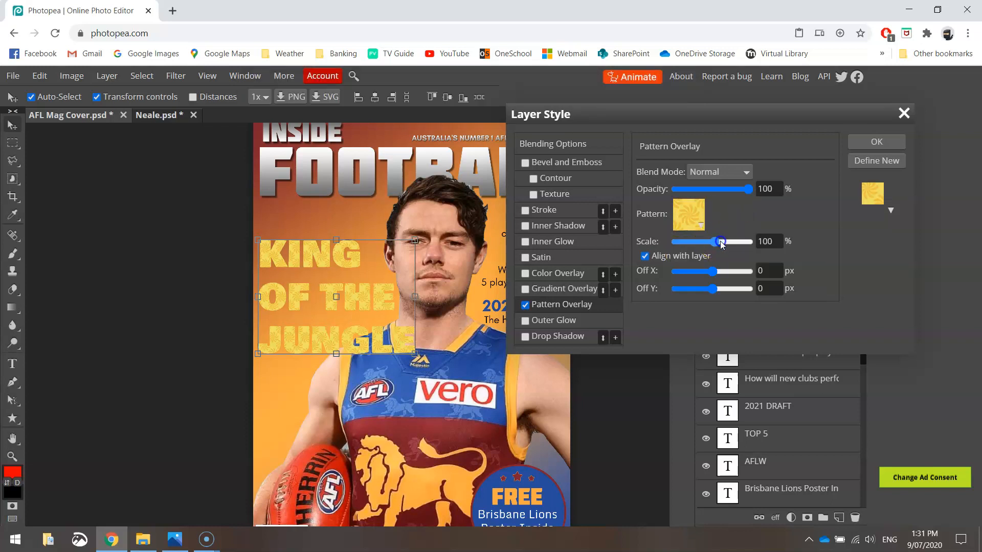
drag(720, 241, 735, 242)
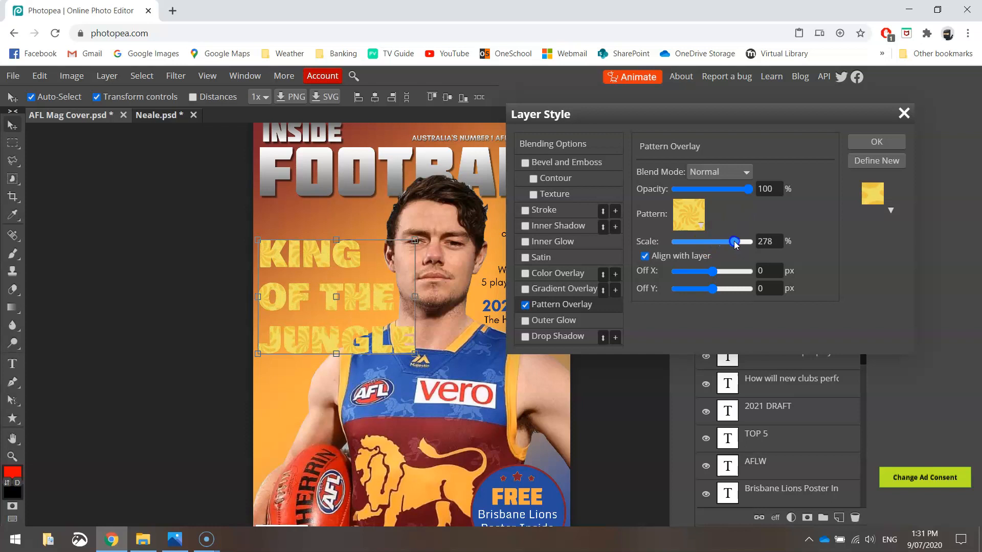
drag(735, 241, 723, 241)
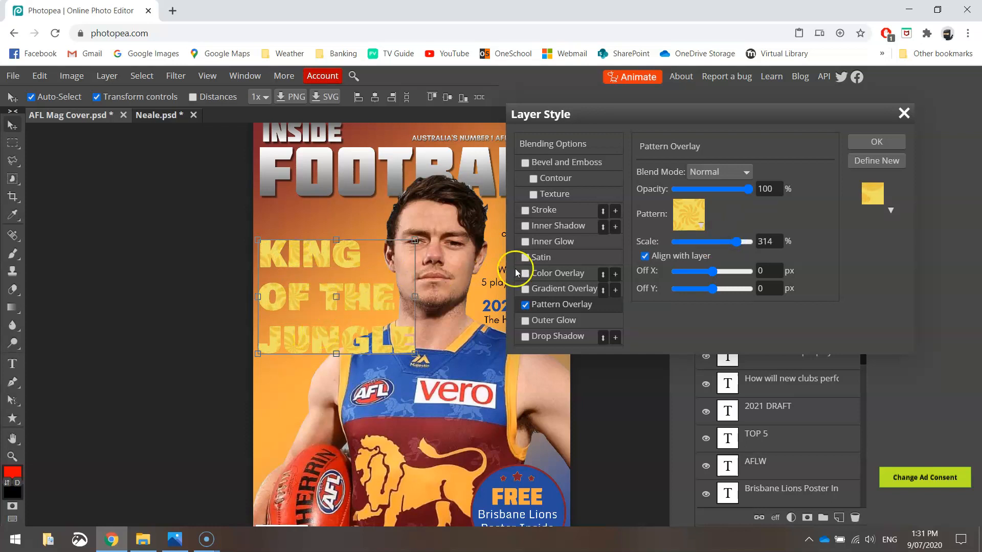
Add a dark red 10 px Stroke to the headline and apply the layer style
click(526, 211)
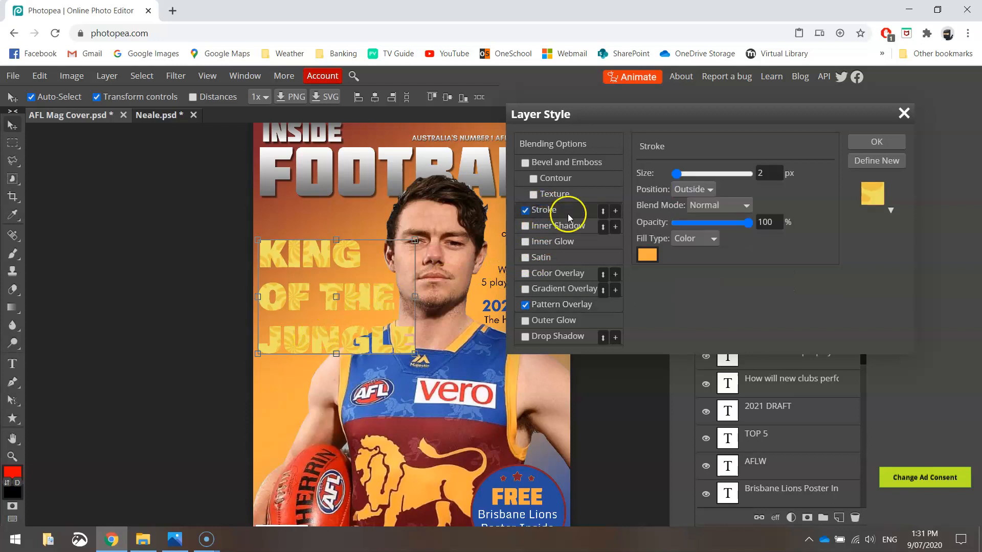
click(646, 256)
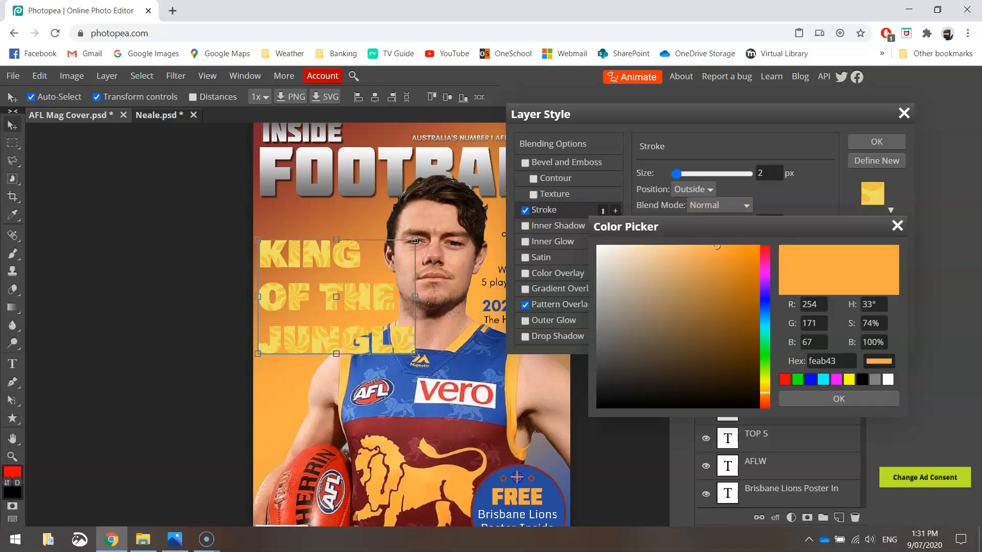
click(839, 399)
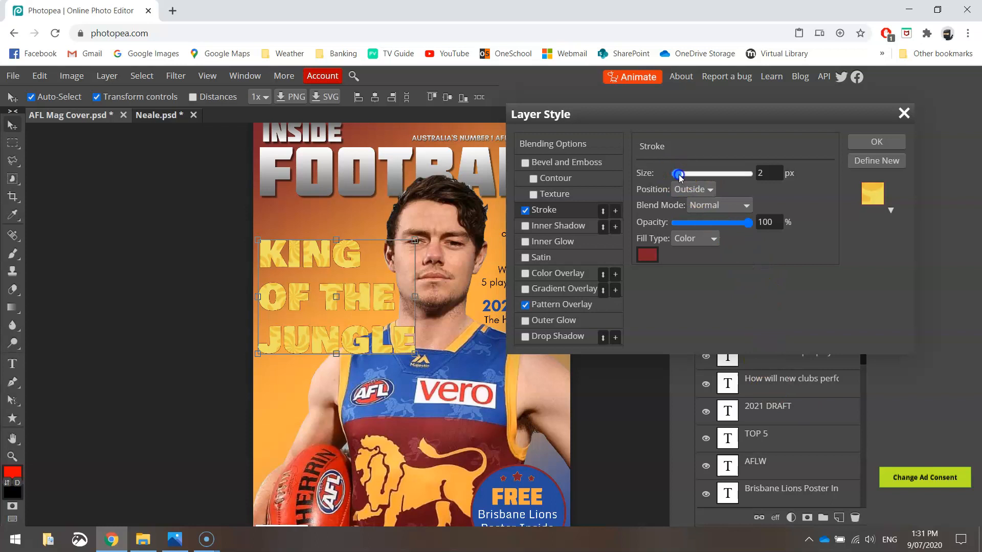
drag(679, 174, 685, 174)
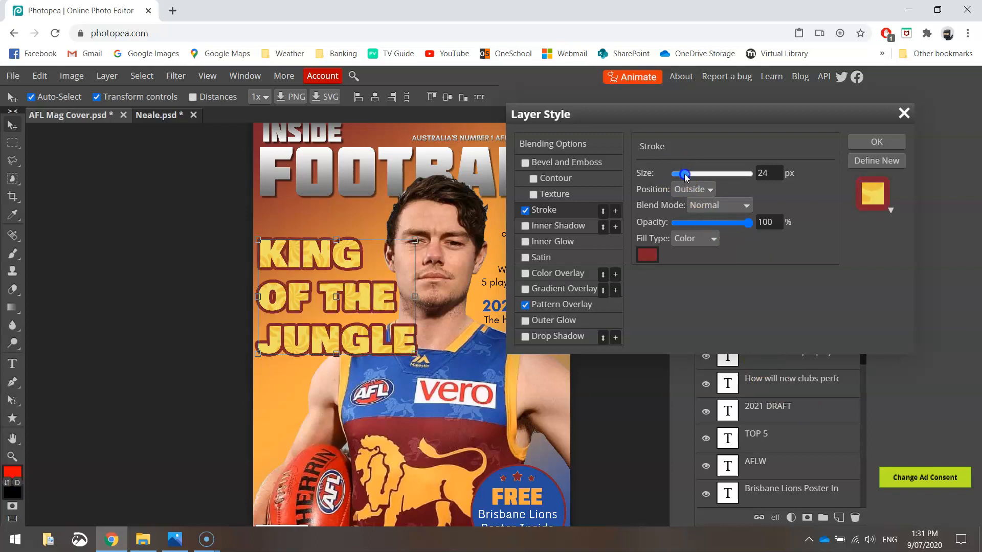
drag(684, 174, 681, 174)
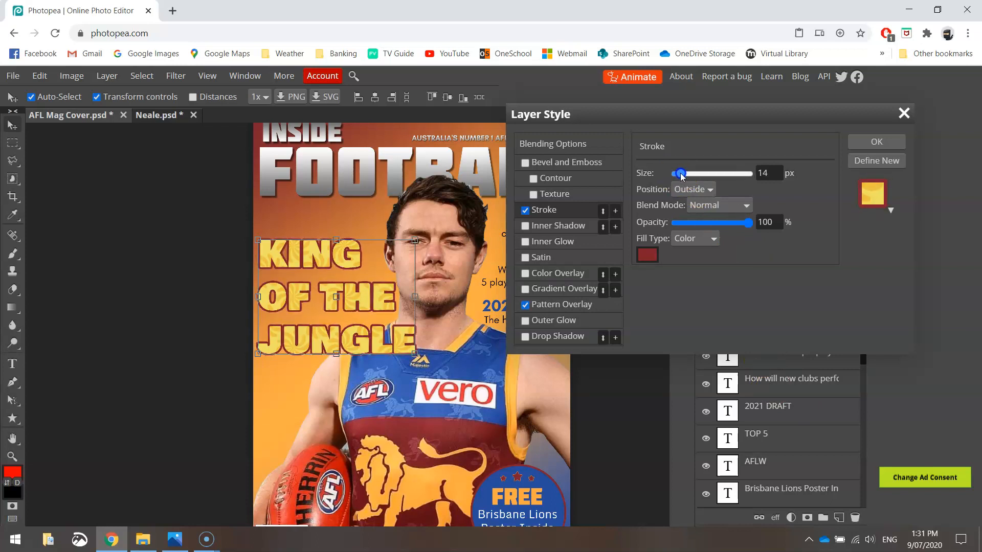
drag(682, 174, 678, 173)
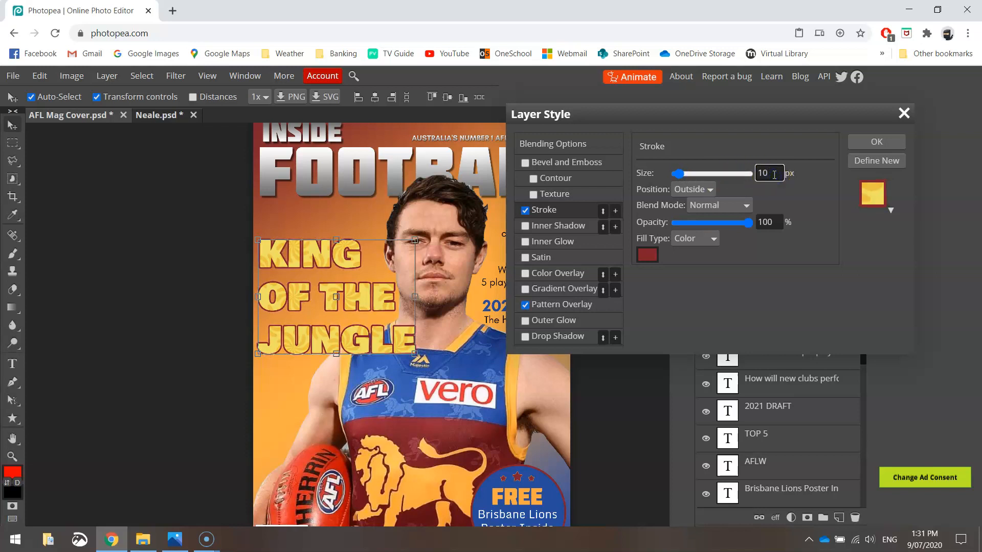
text(12)
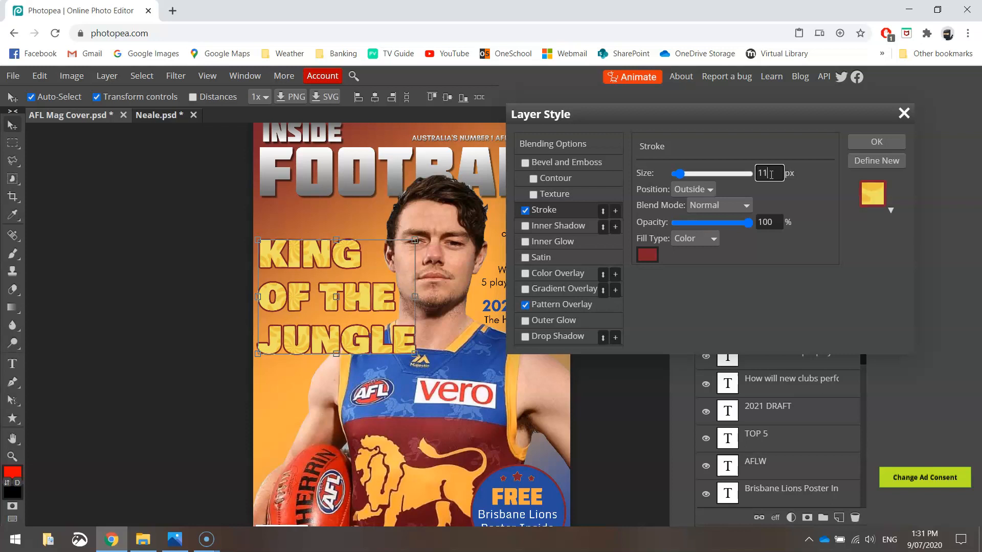
text(10)
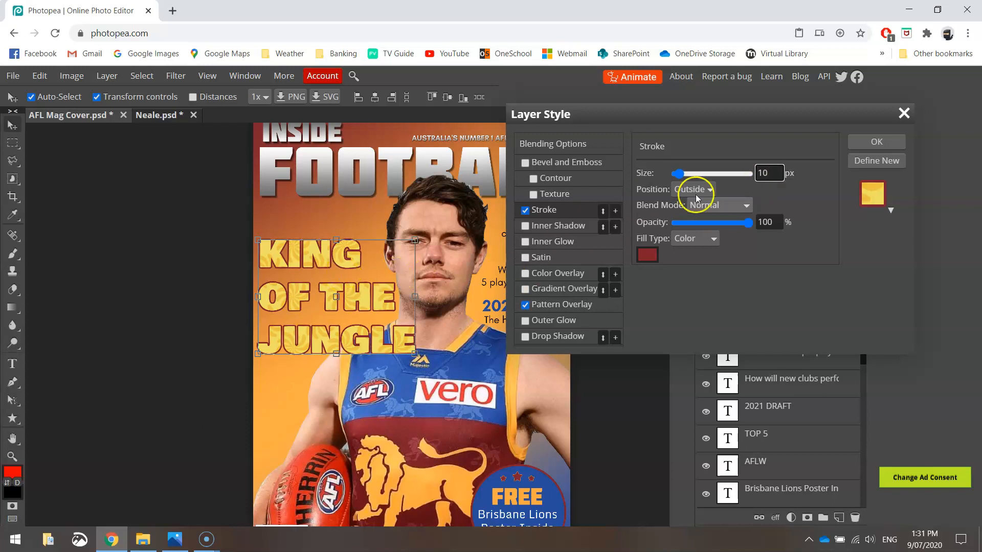
click(877, 141)
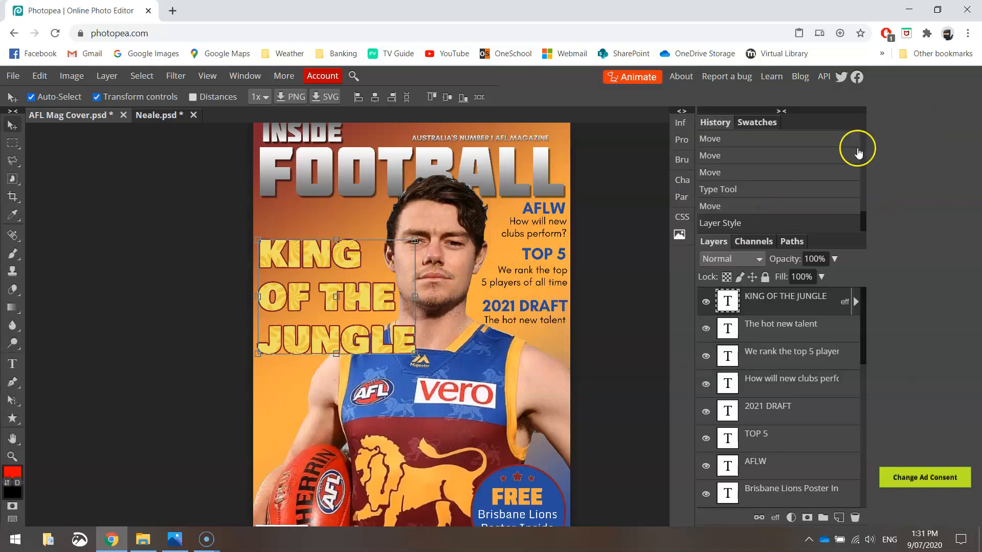
mouse_move(759, 185)
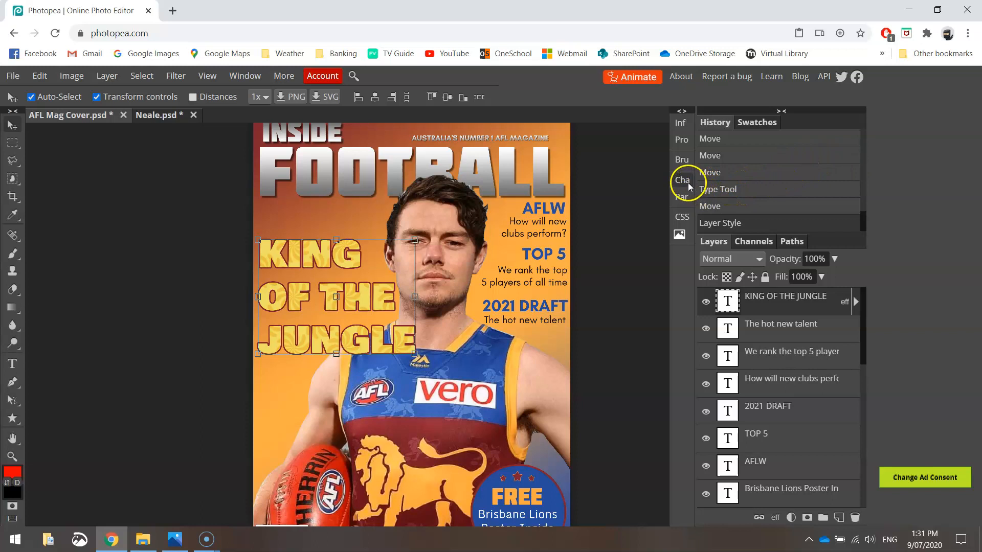
Turn off Auto leading and fix the headline's leading at about 315 px
click(681, 179)
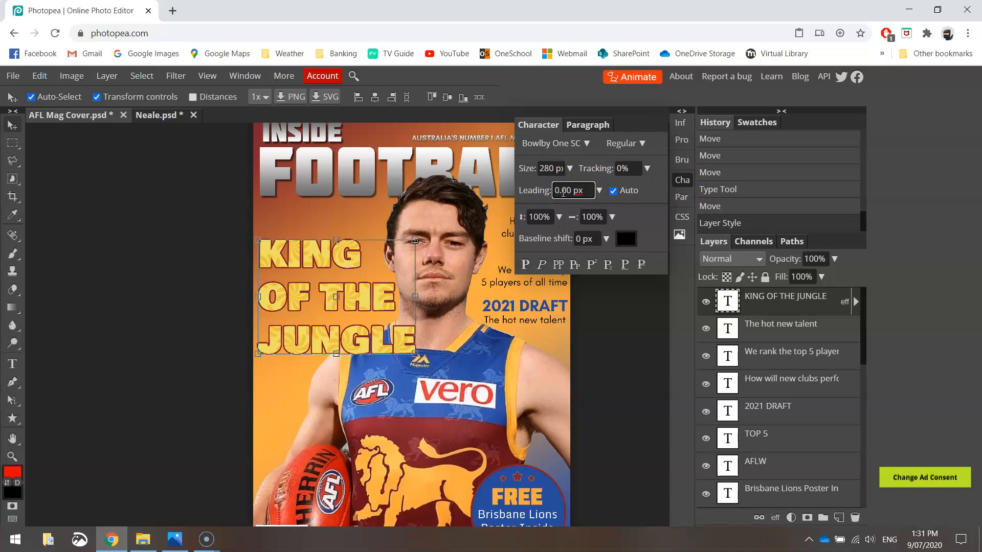
text(1.00)
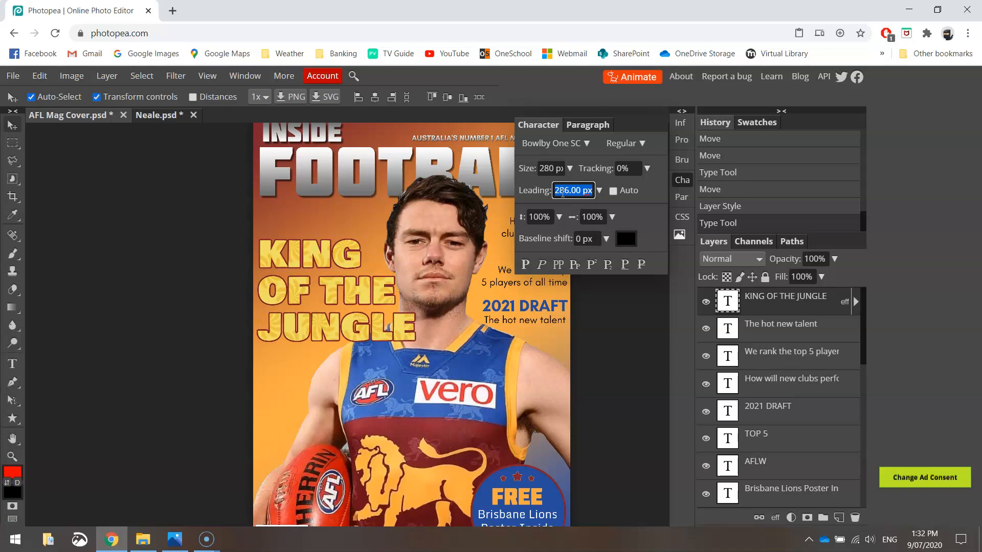
text(316.00)
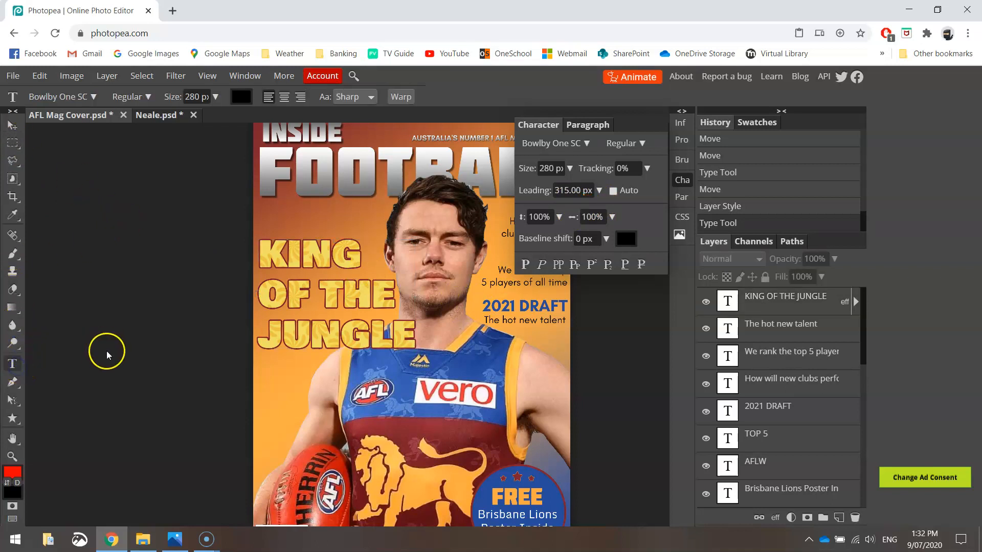
mouse_move(269, 389)
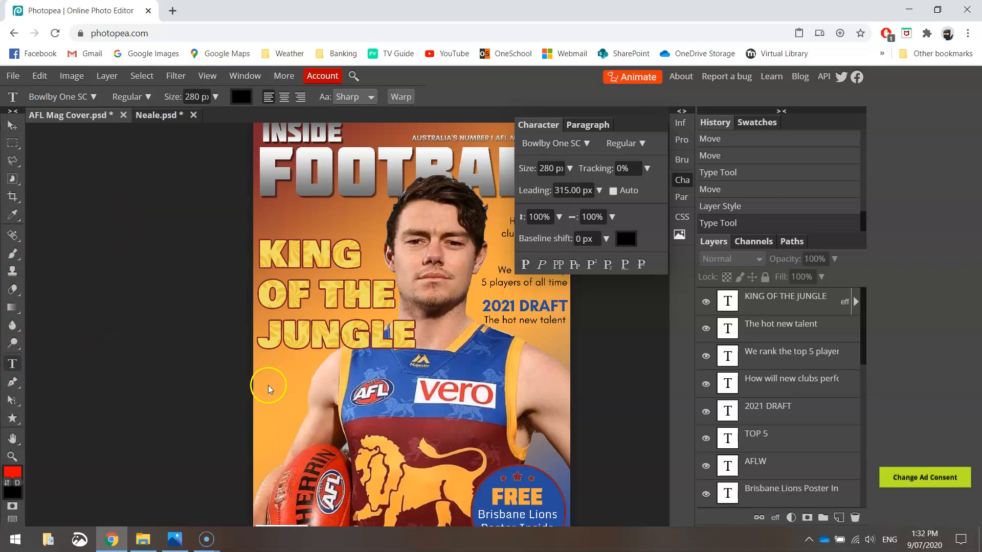
Start a caption below the headline in Glacial Indifference
click(270, 376)
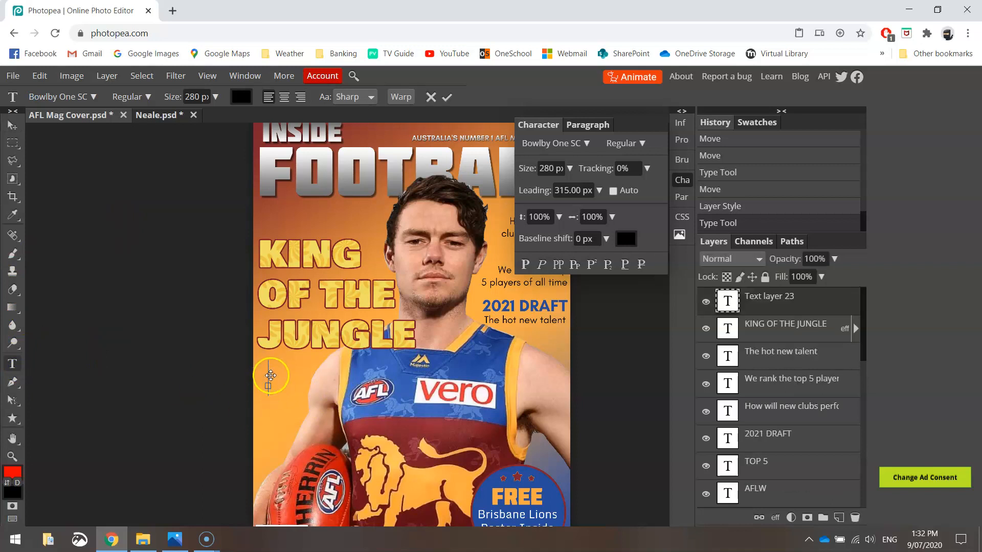
click(88, 96)
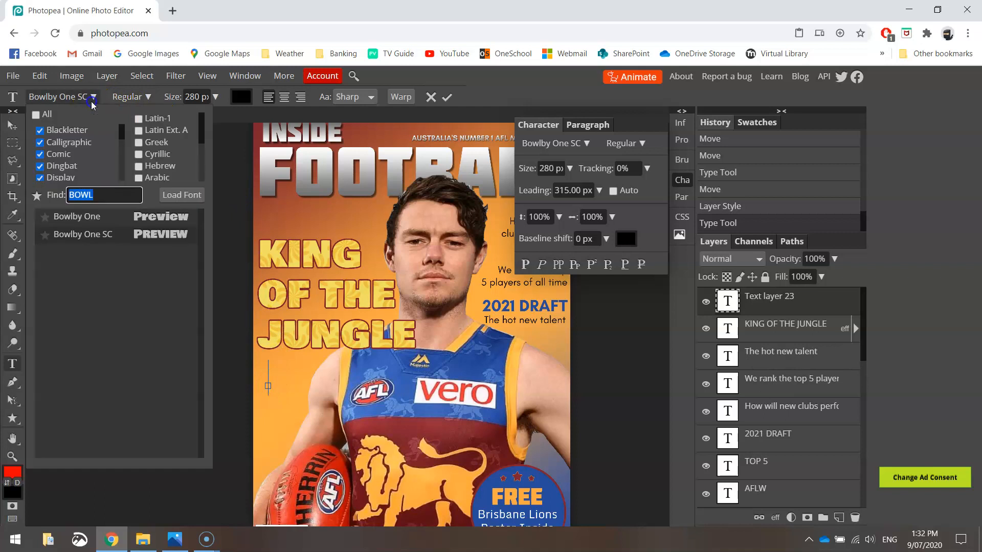
text(GL)
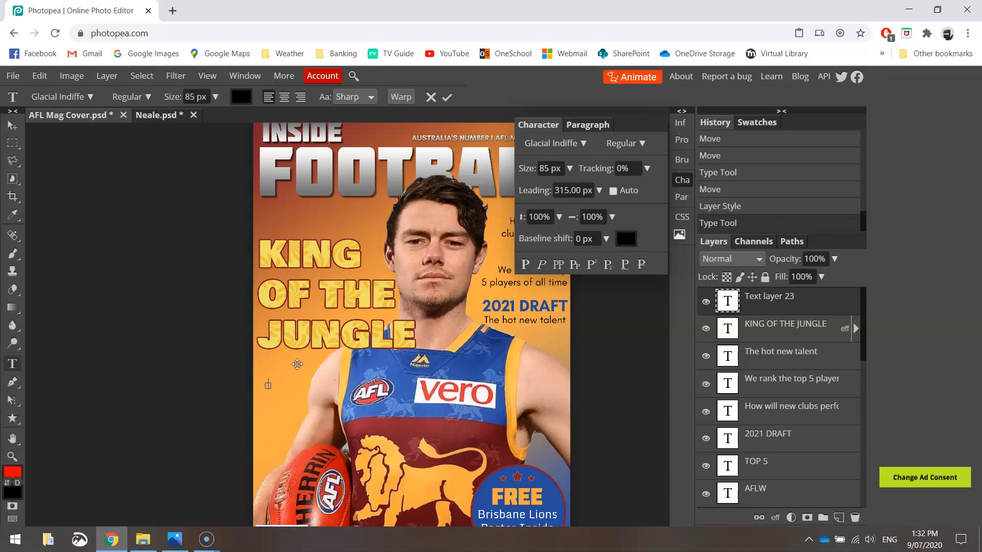
Type the caption 'Lachie Neale's dream of winning a premiership…'
text(Lachie)
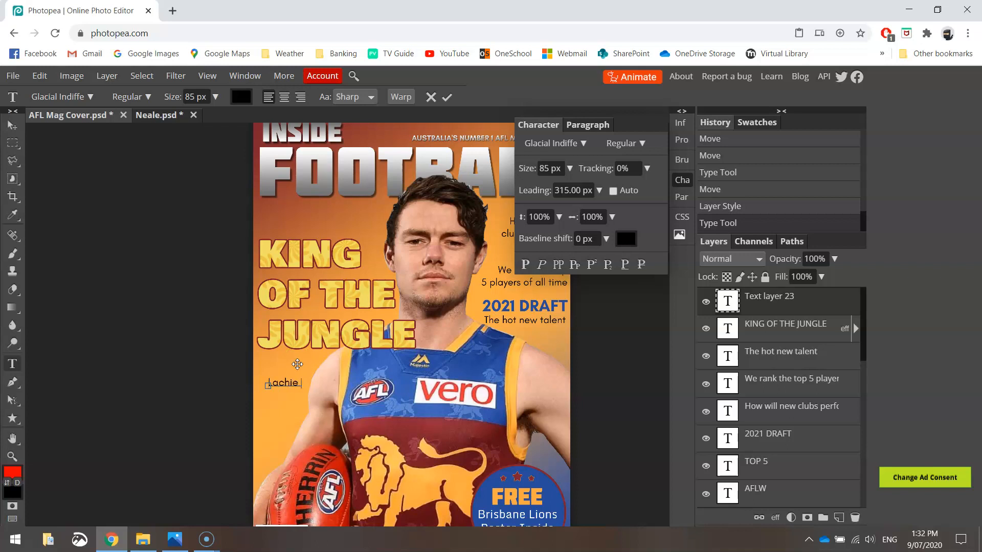
text(Neale's)
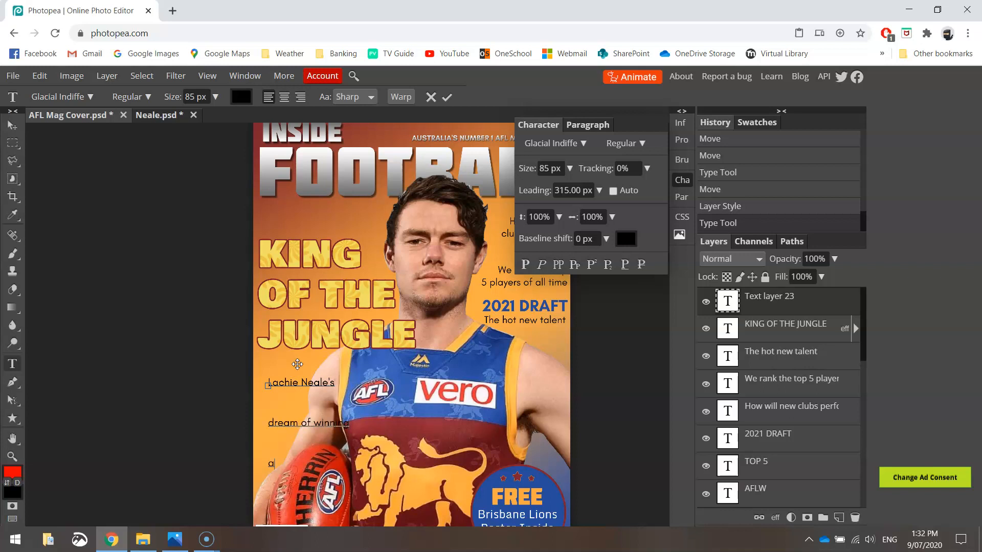
text(premiership)
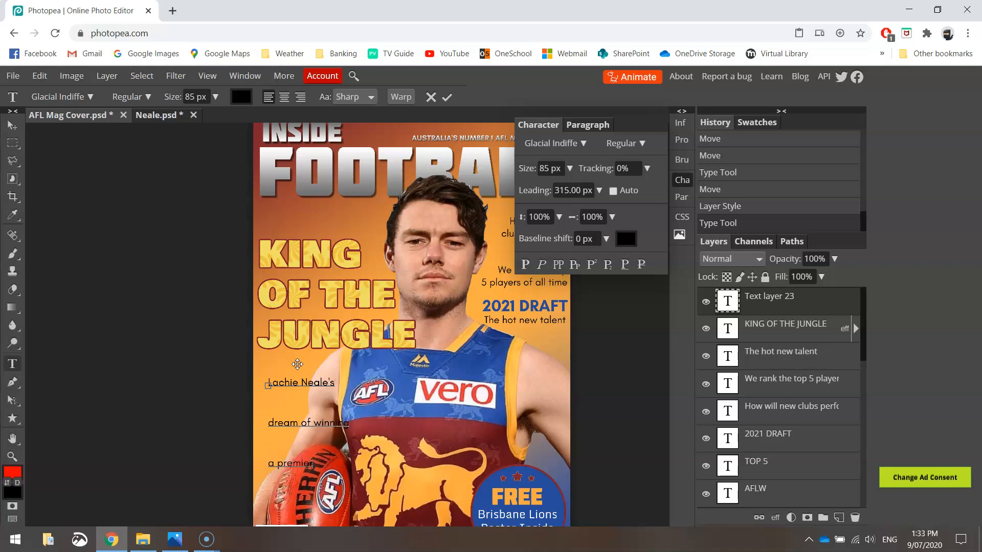
text(ship)
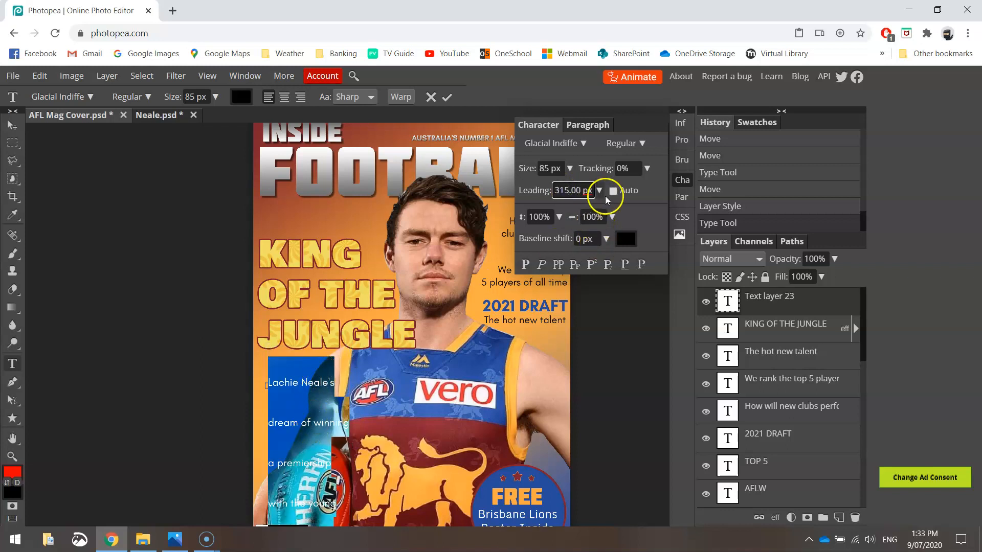
Make the caption Bold with Auto leading and nudge it up under the headline
click(612, 190)
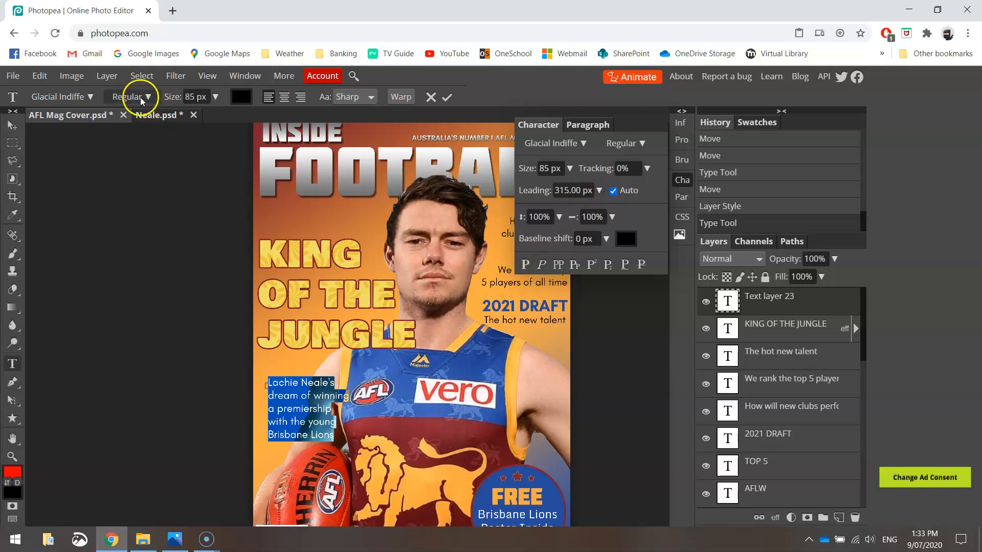
click(148, 96)
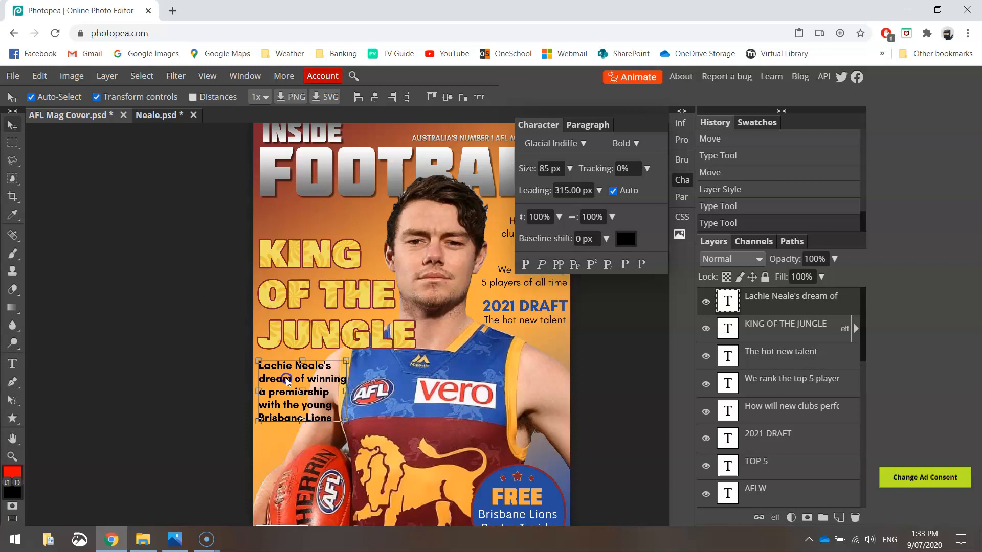
drag(289, 382, 288, 372)
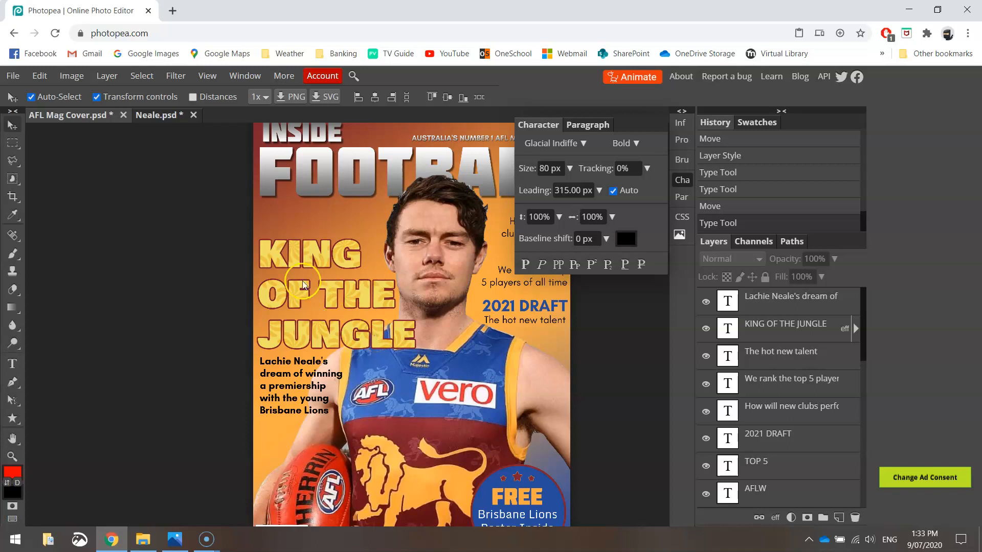
mouse_move(354, 219)
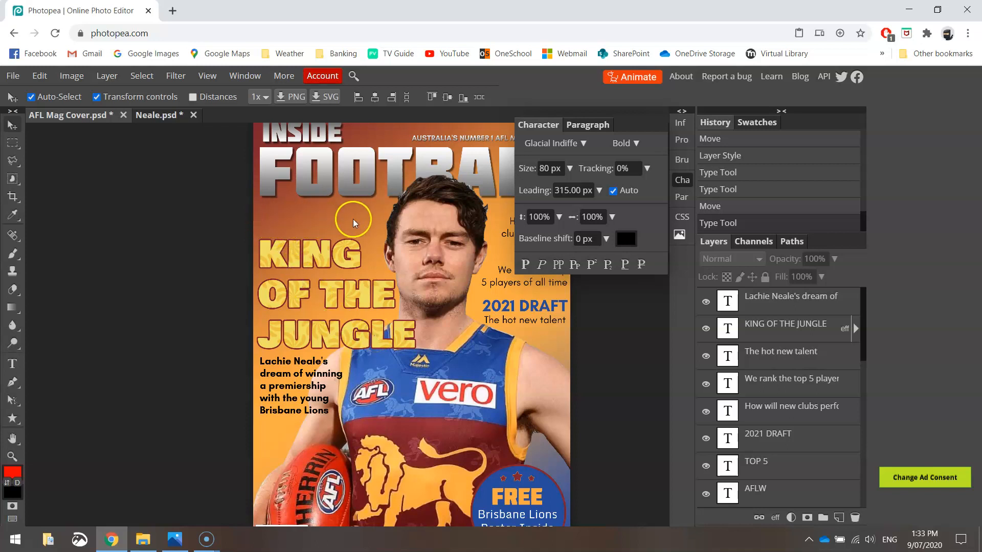
mouse_move(344, 220)
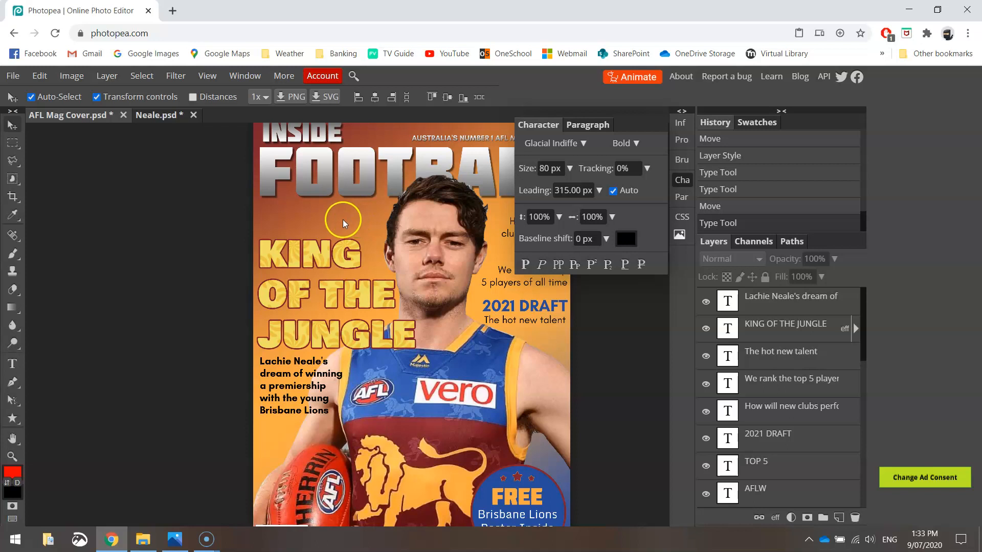
mouse_move(336, 229)
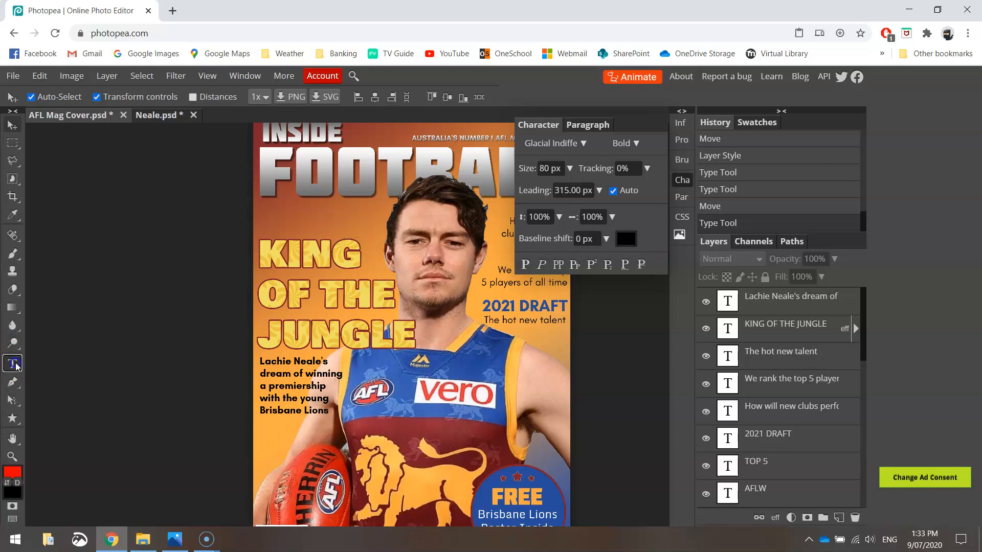
With the Rectangle tool, drag a wide banner rectangle above KING
click(12, 362)
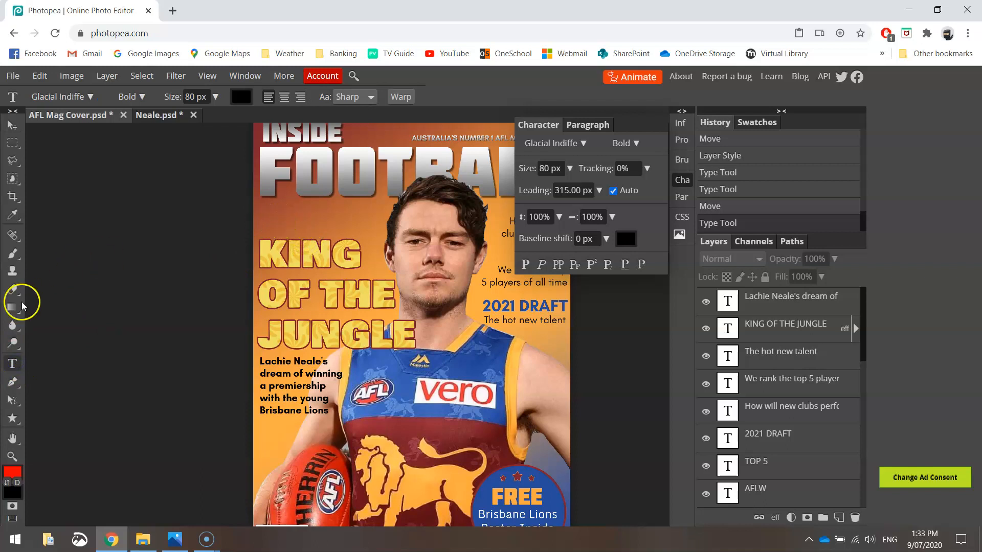
click(13, 418)
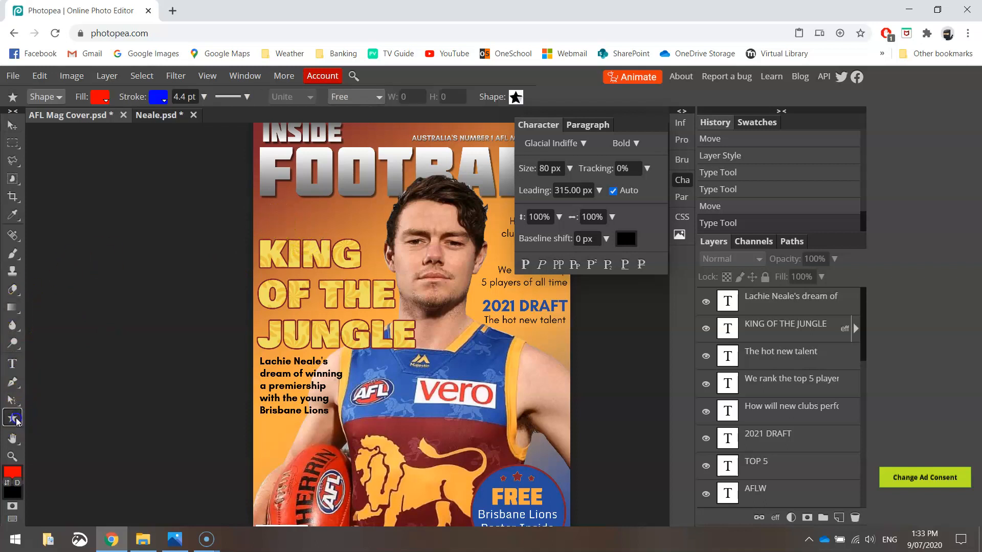
click(12, 417)
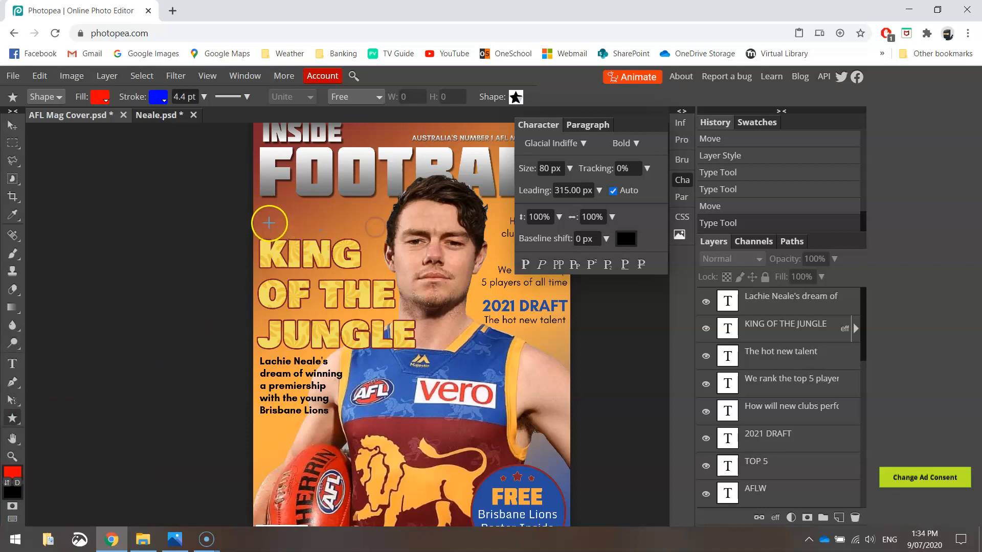
drag(269, 224, 331, 233)
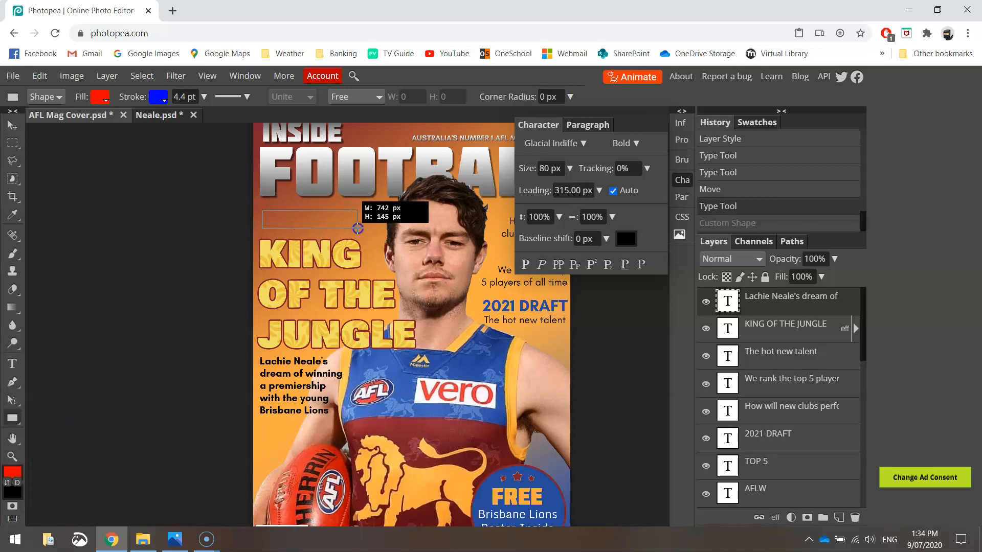
Stretch the banner rectangle to its final size, about 742 by 145 px
drag(358, 228, 369, 227)
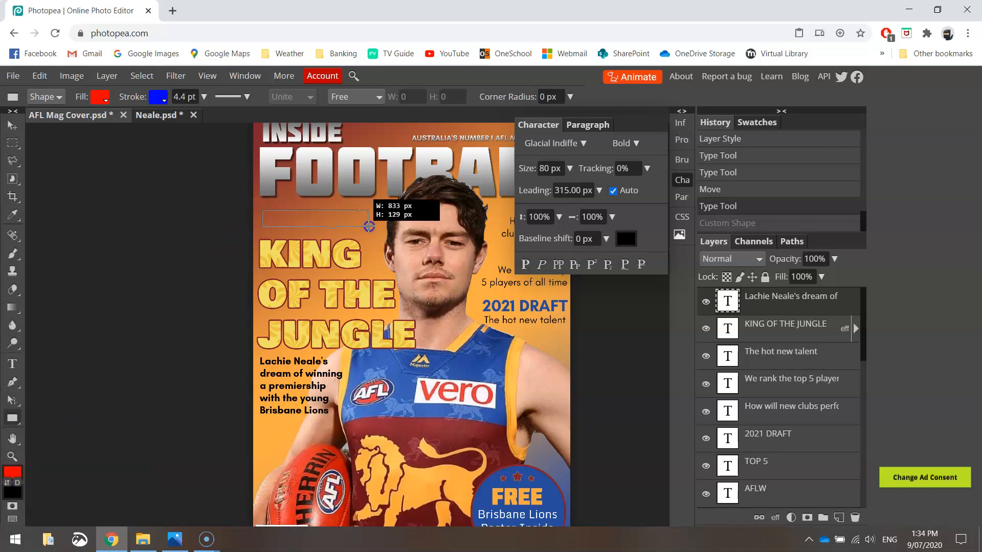
drag(265, 209, 372, 229)
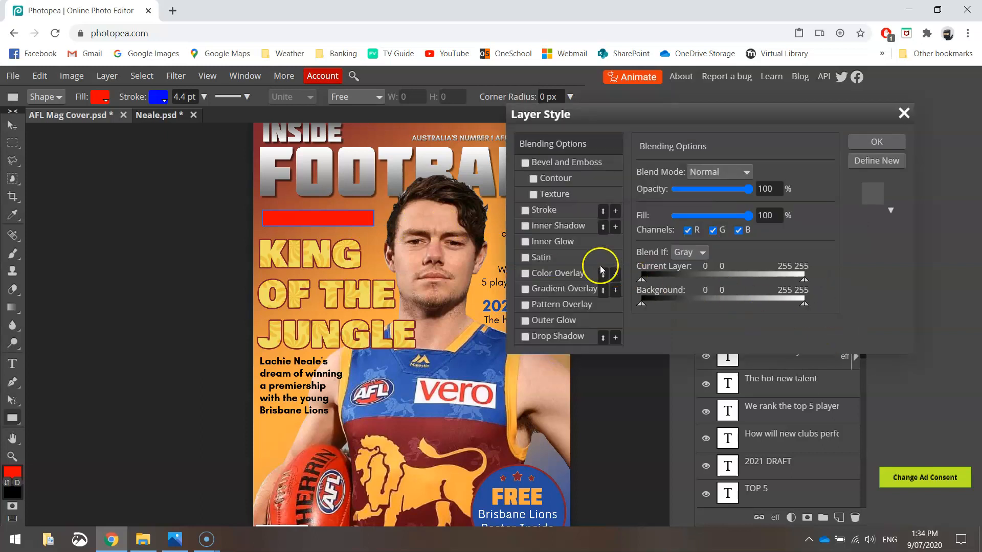
Give the banner a dark red 10 px Stroke and a blue Color Overlay
click(525, 210)
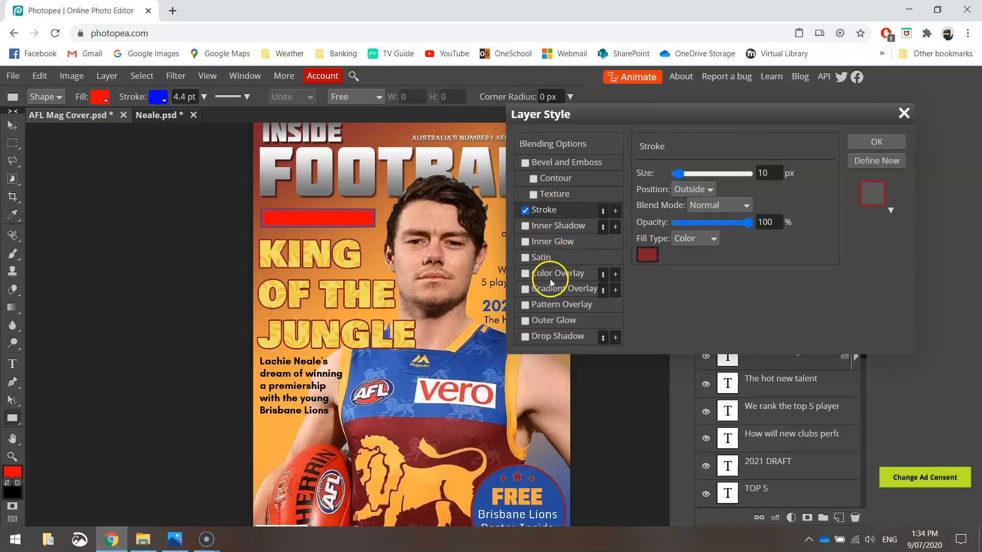
click(525, 273)
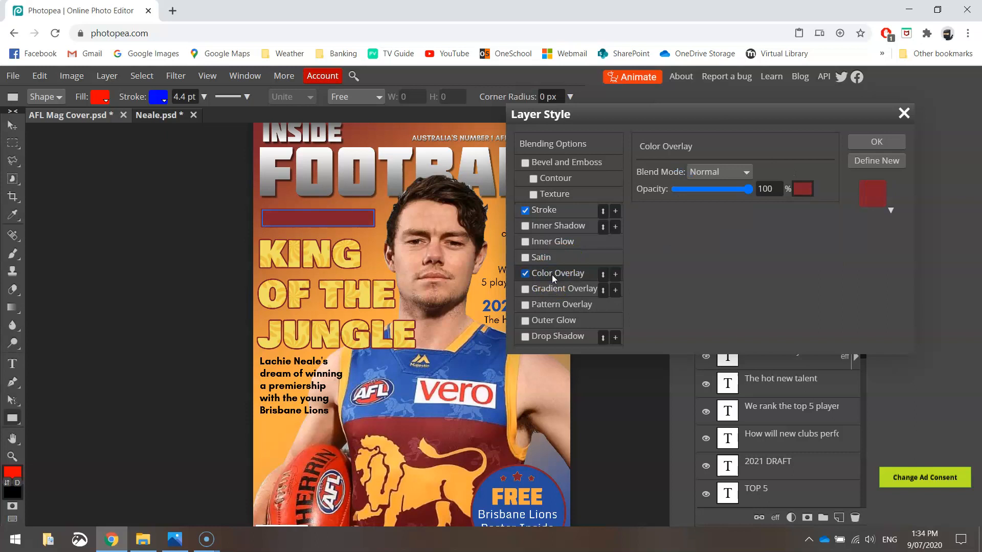
click(802, 189)
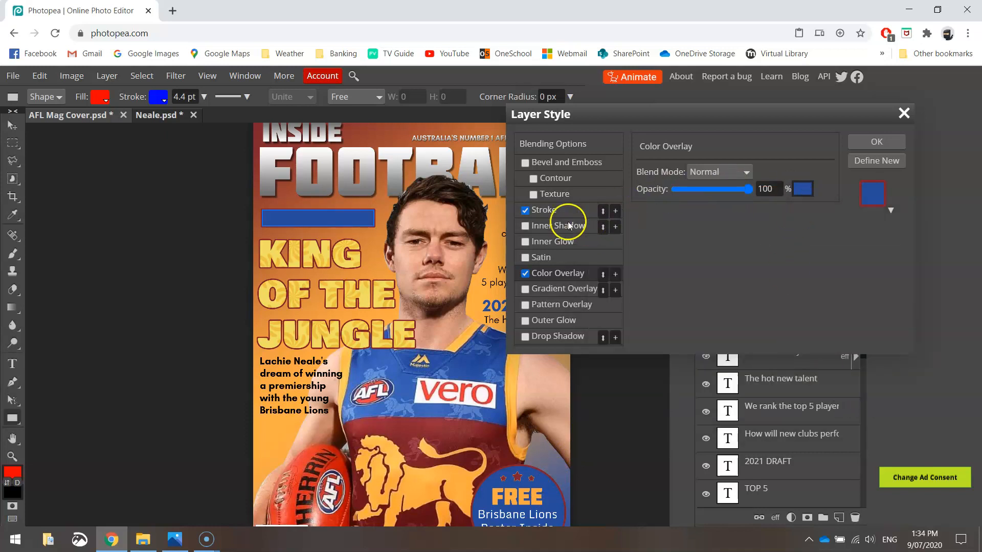
click(544, 209)
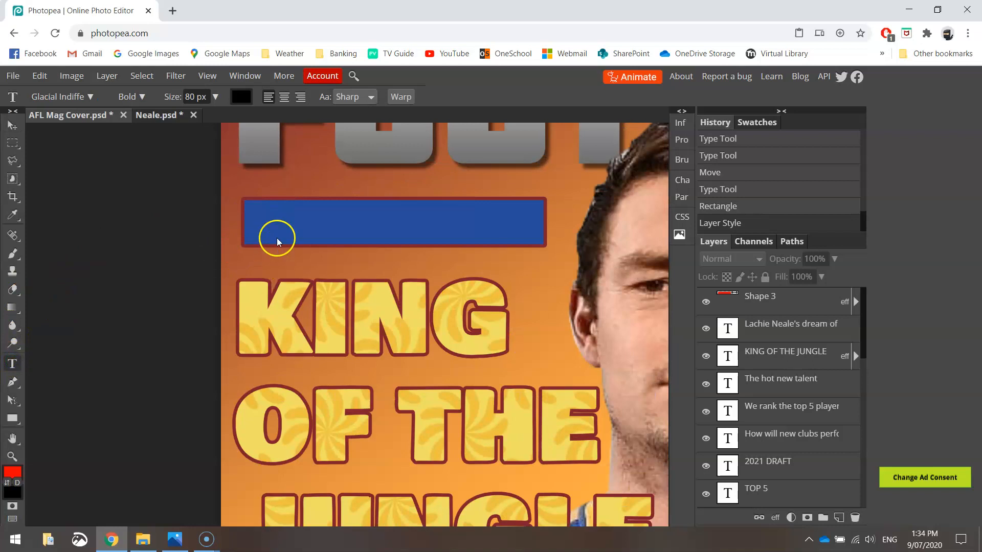
mouse_move(189, 261)
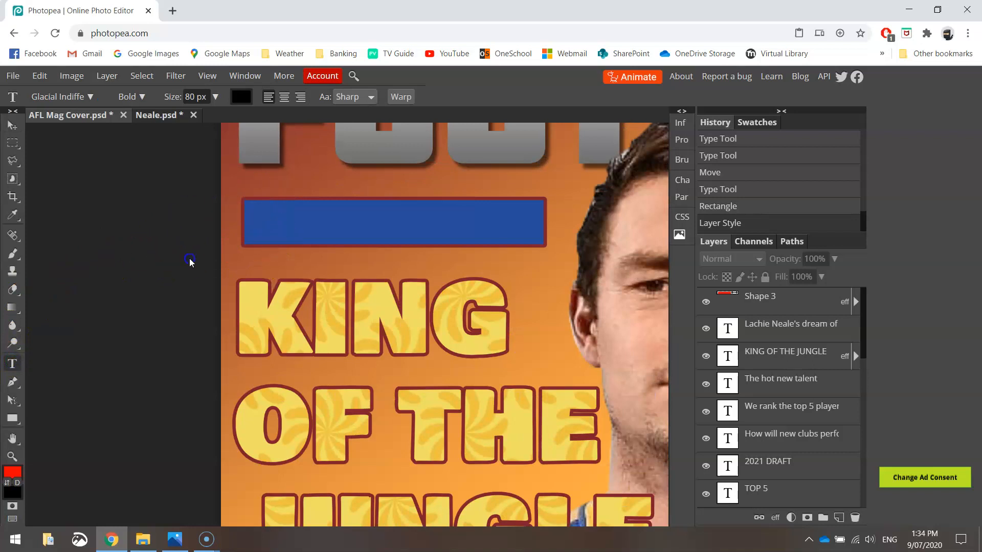
Add a bold 70 px 'EXCLUSIVE OFFER' text beside the banner and colour it white
click(190, 259)
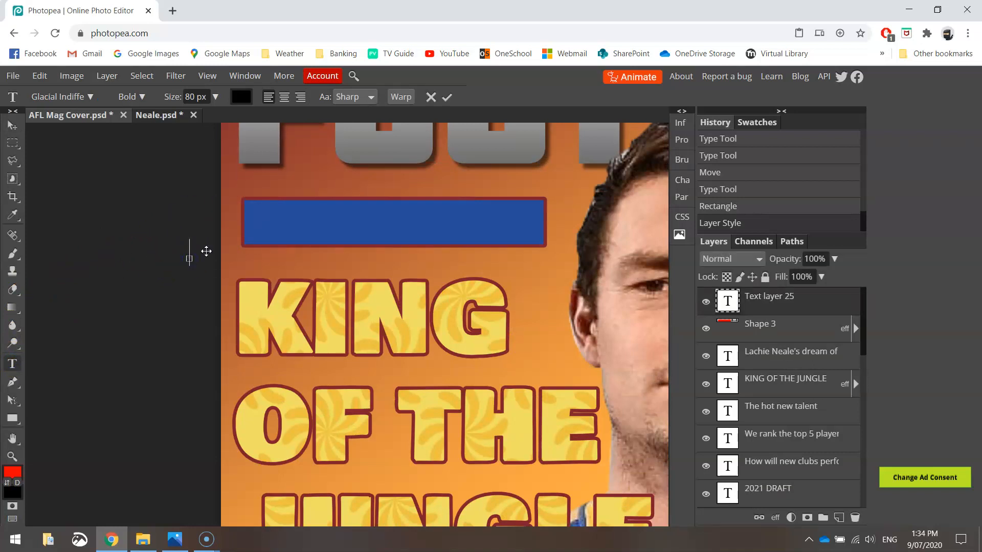
text(CLUSIVE OFFER)
click(198, 96)
text(70)
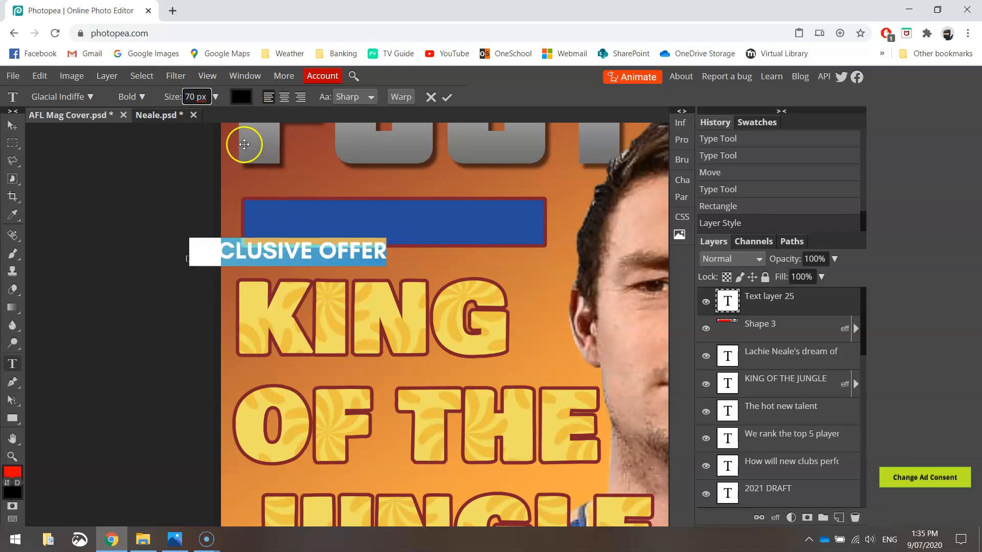
click(241, 96)
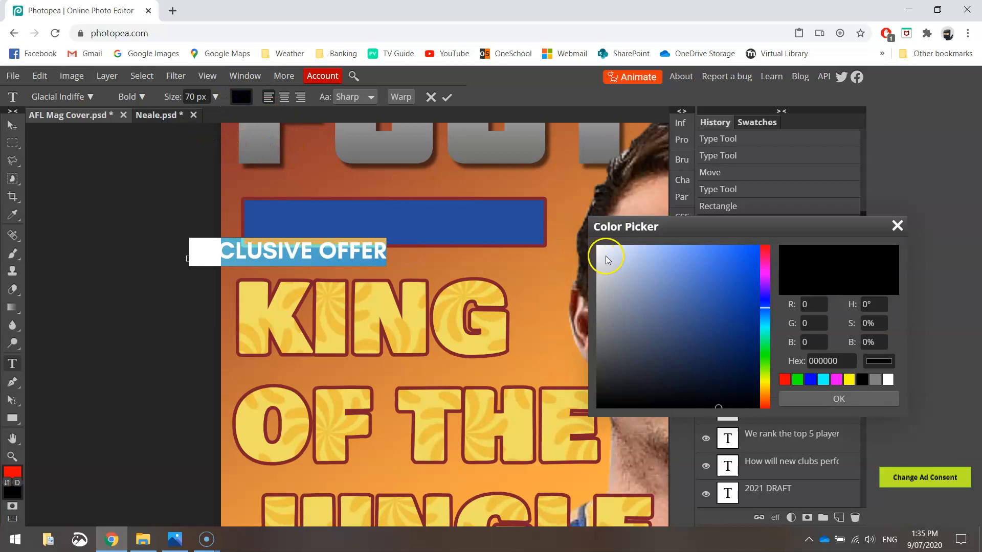
click(839, 398)
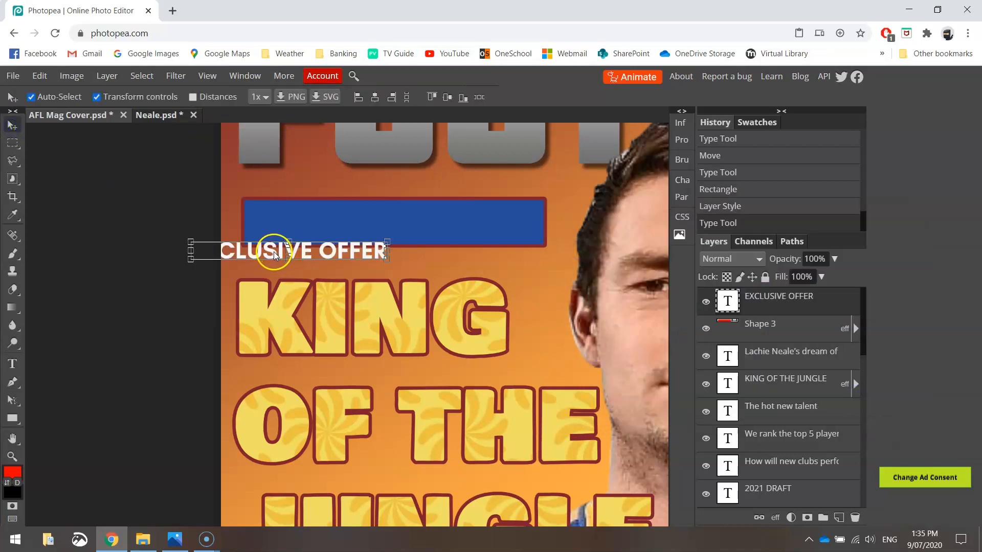
Move EXCLUSIVE OFFER inside the blue banner and narrow the banner to fit it
drag(282, 250, 386, 219)
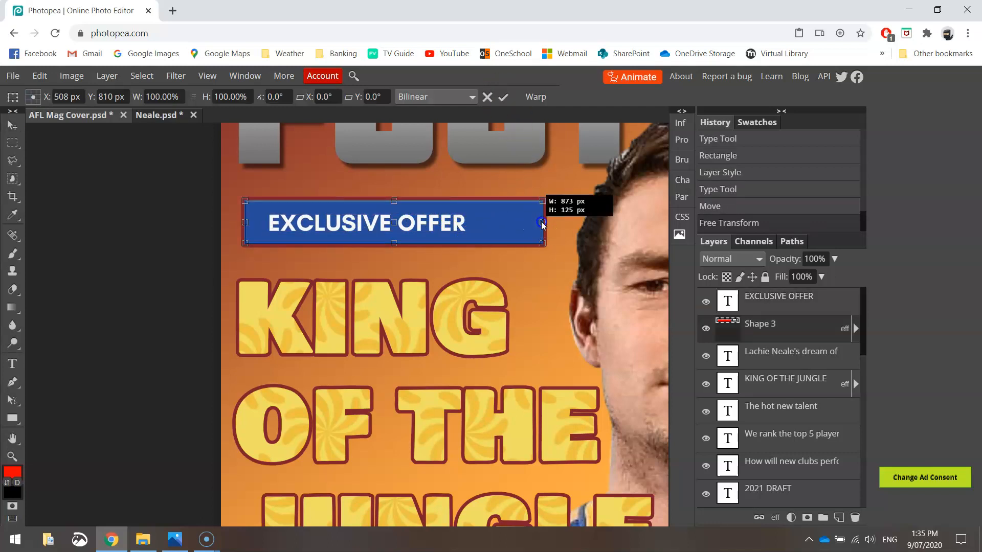
drag(542, 224, 490, 224)
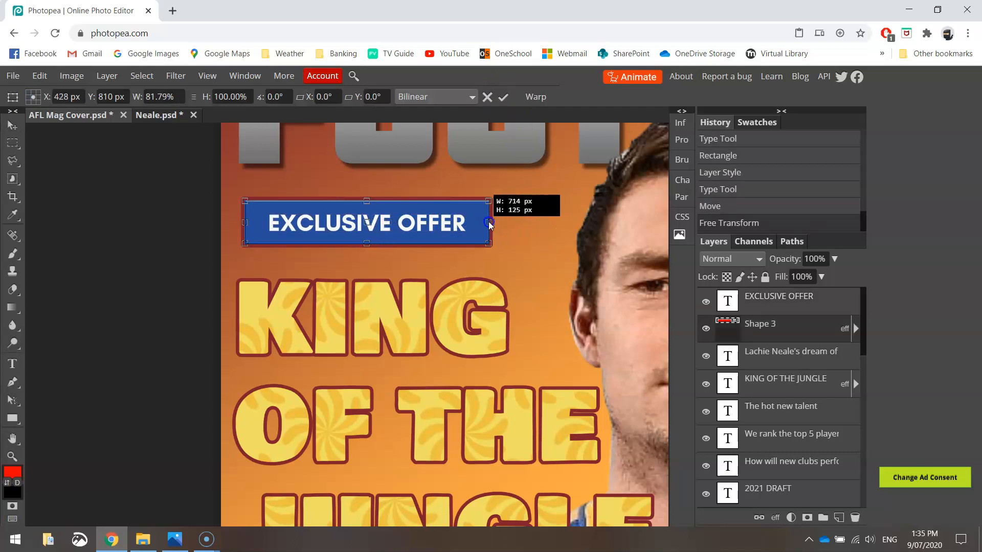
click(503, 97)
text(I)
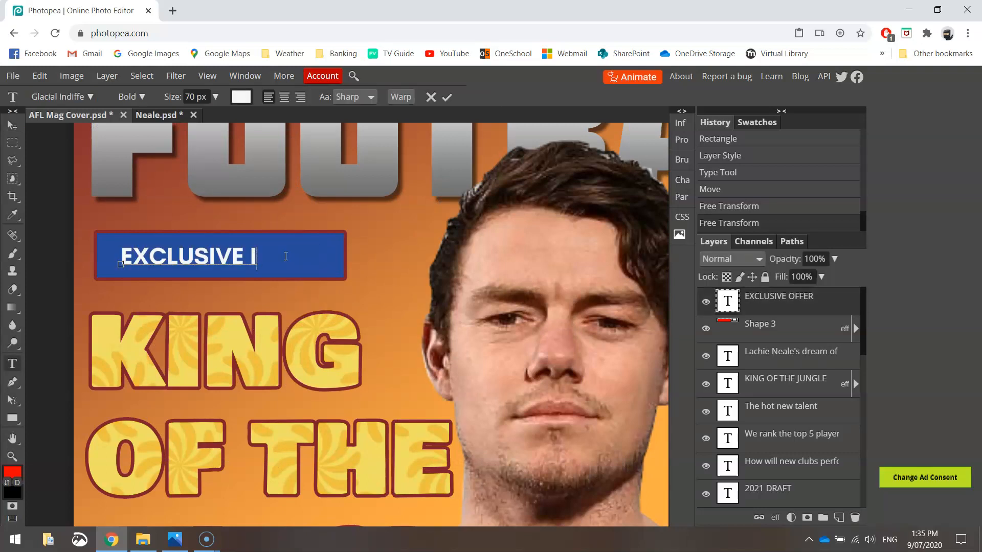
Change the wording to EXCLUSIVE INTERVIEW and resize the banner snugly around it
text(NTERVIEW)
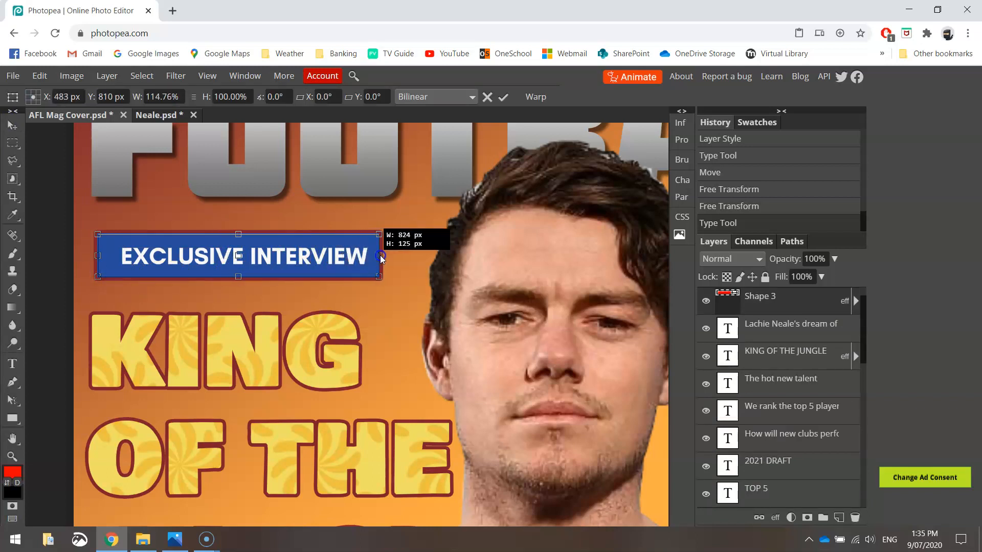
drag(380, 255, 391, 255)
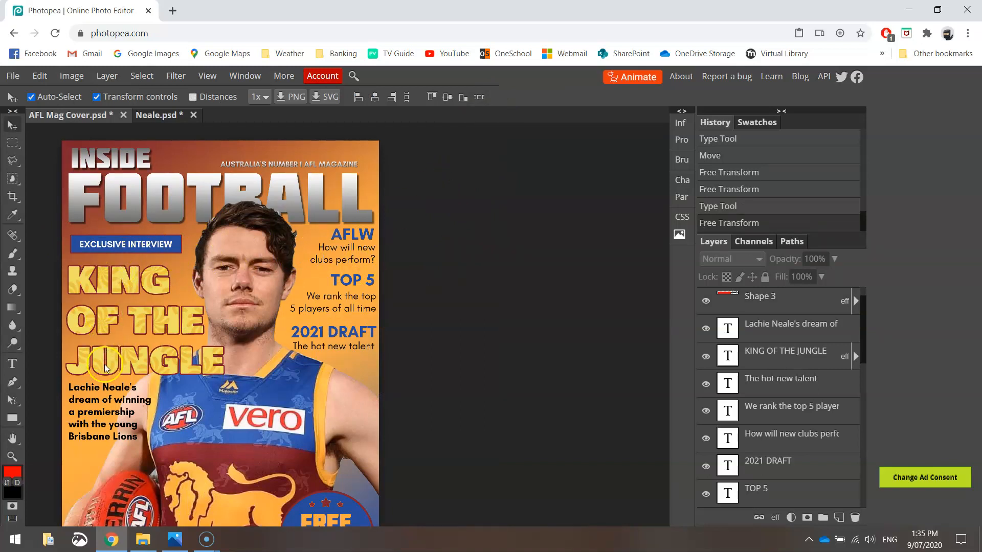
mouse_move(123, 457)
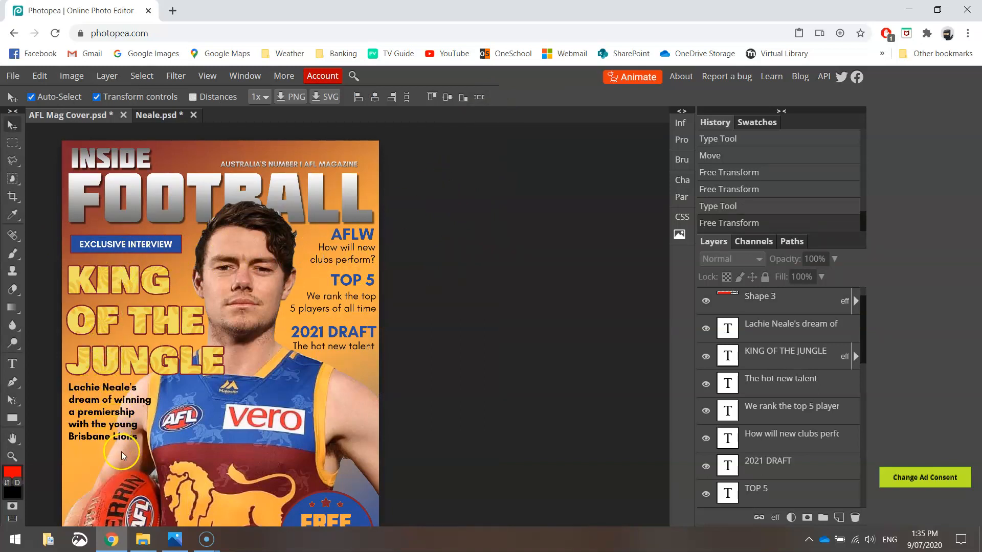
mouse_move(134, 446)
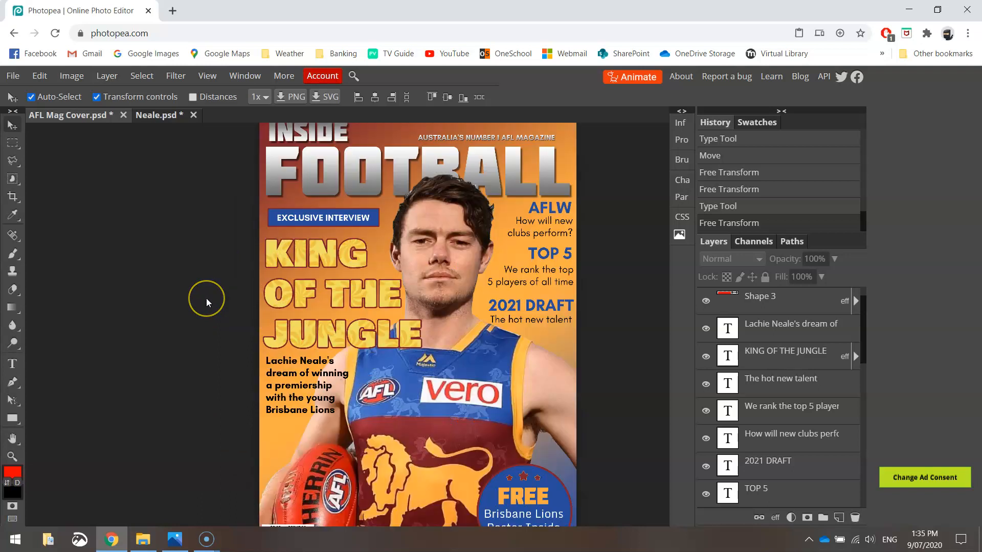
Left-align the KING OF THE JUNGLE headline and caption, then line the banner up with them
click(786, 349)
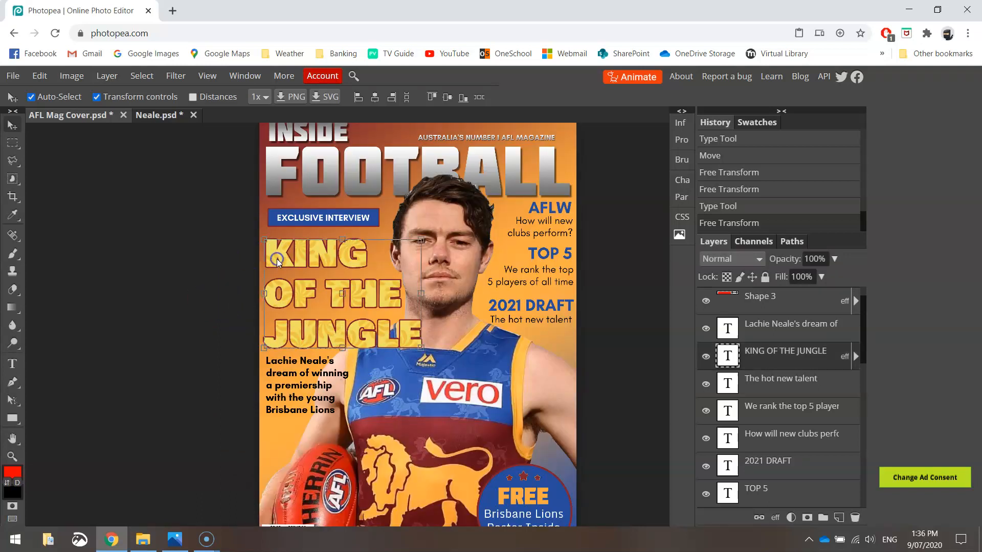
mouse_move(281, 176)
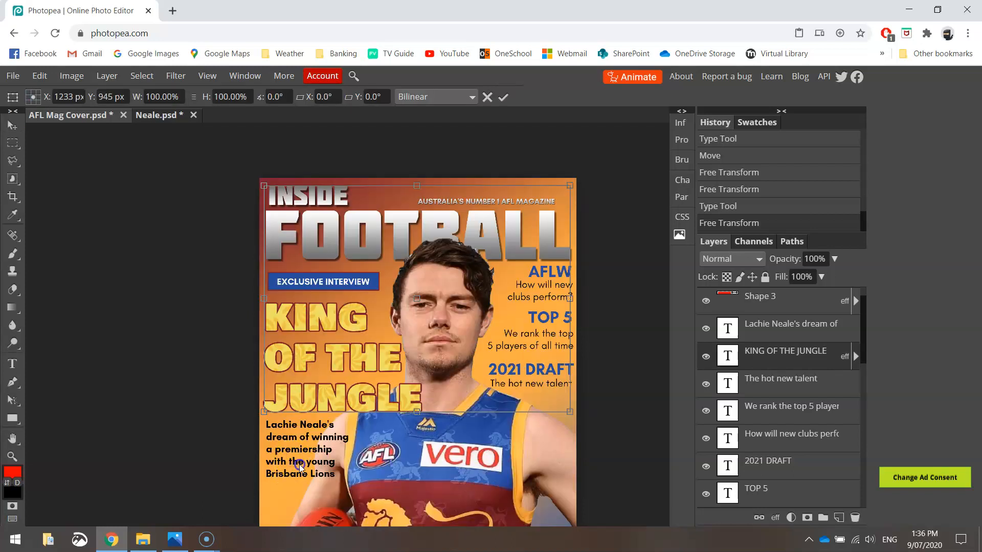
mouse_move(800, 398)
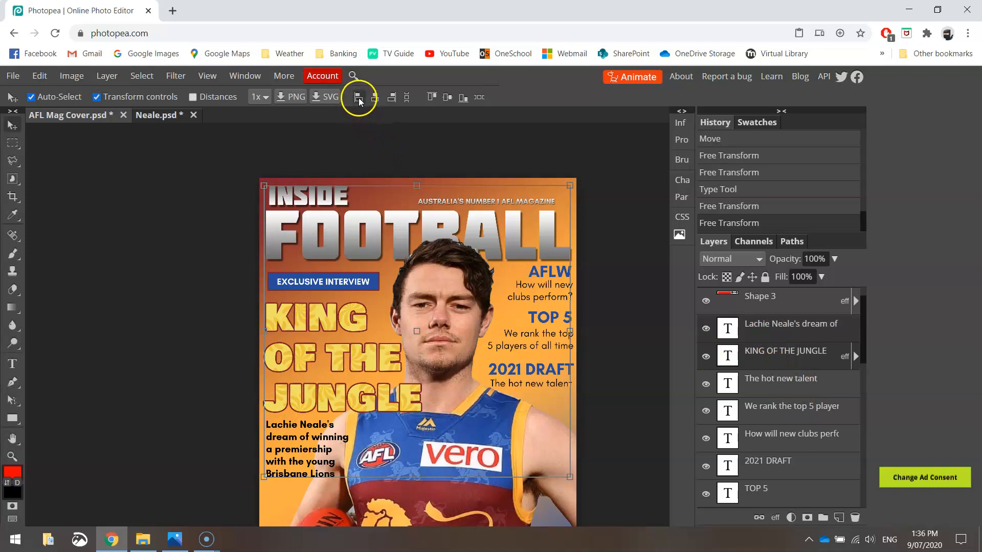
click(359, 96)
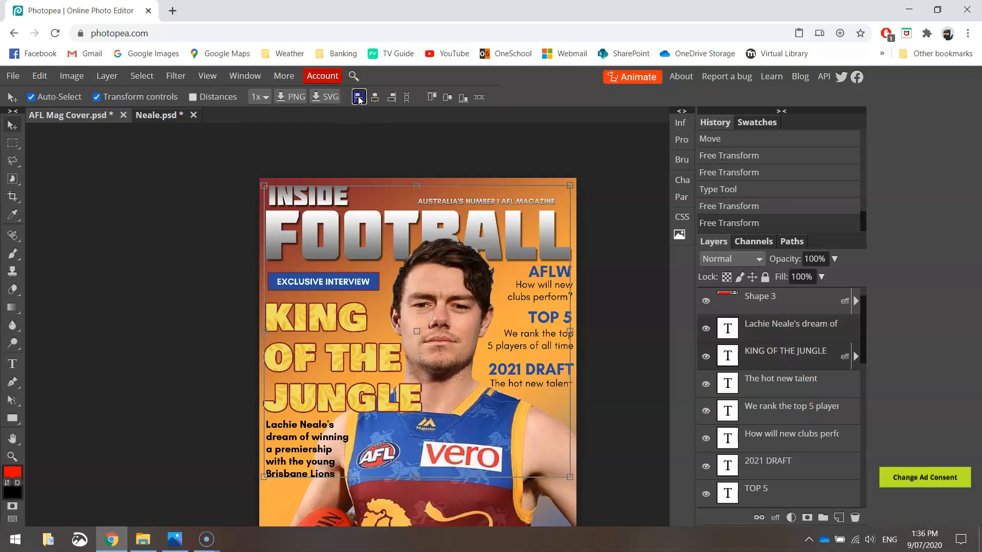
click(358, 96)
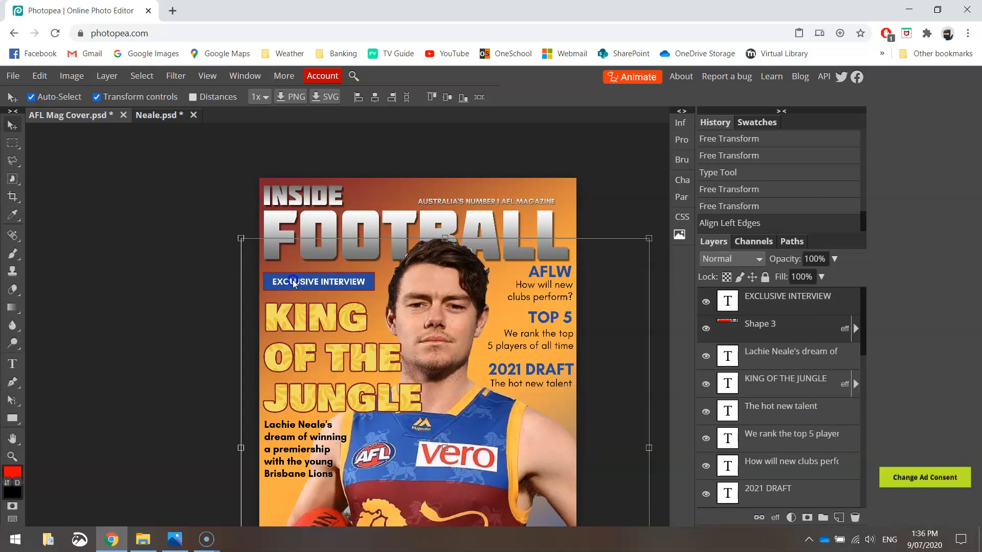
drag(295, 282, 442, 295)
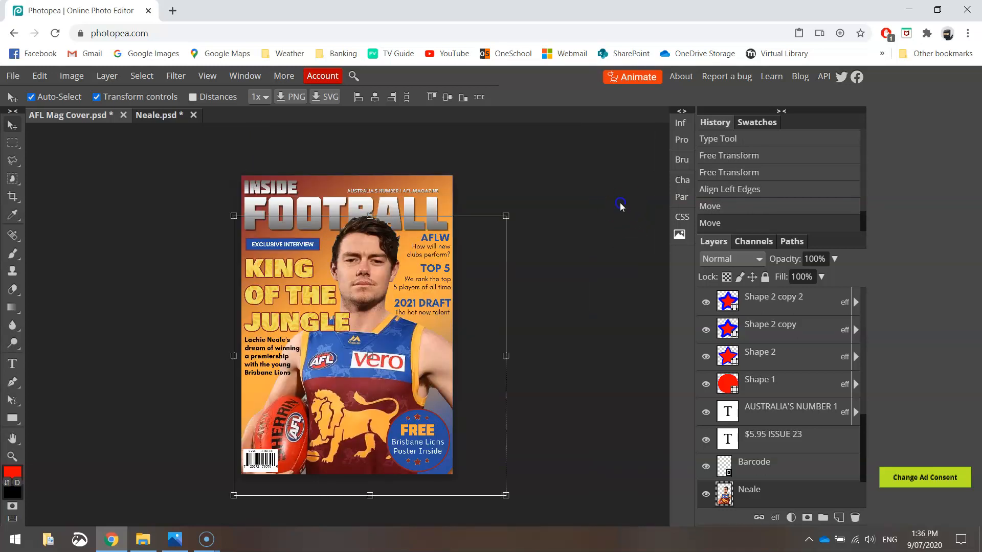
Deselect the cover and bring up the export format list via File > Export as
click(621, 204)
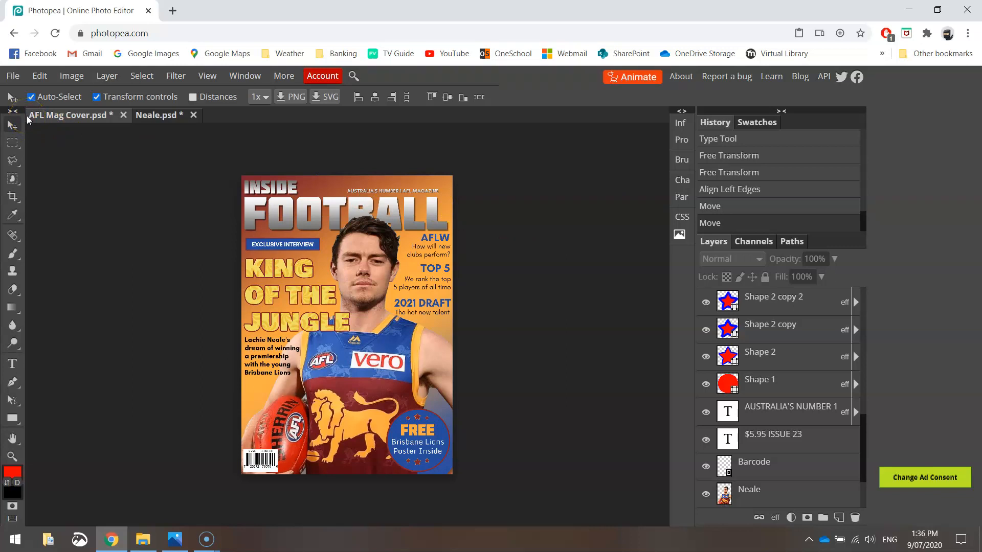
click(13, 76)
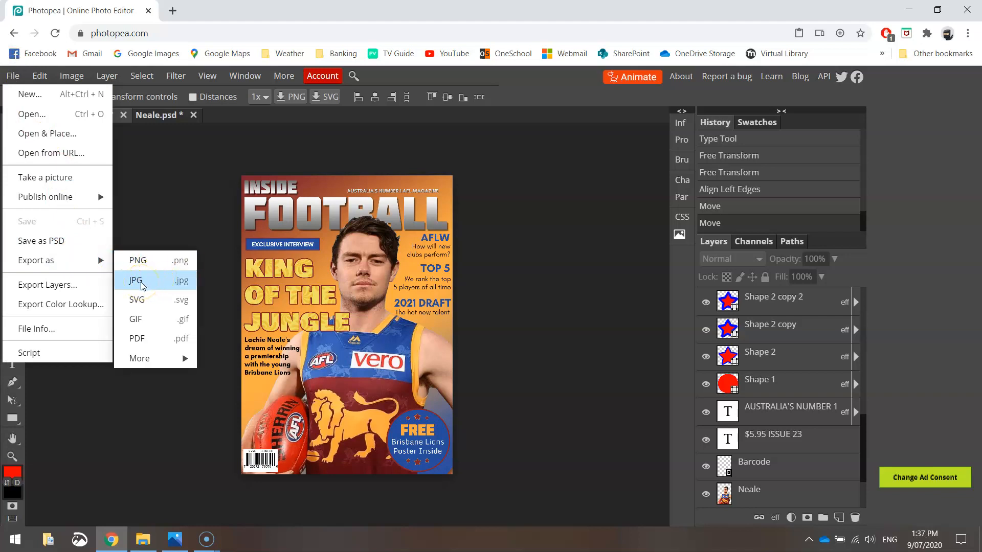
Export the cover as AFL Mag Cover.jpg at 80% quality after trying 90% and 100%
click(135, 280)
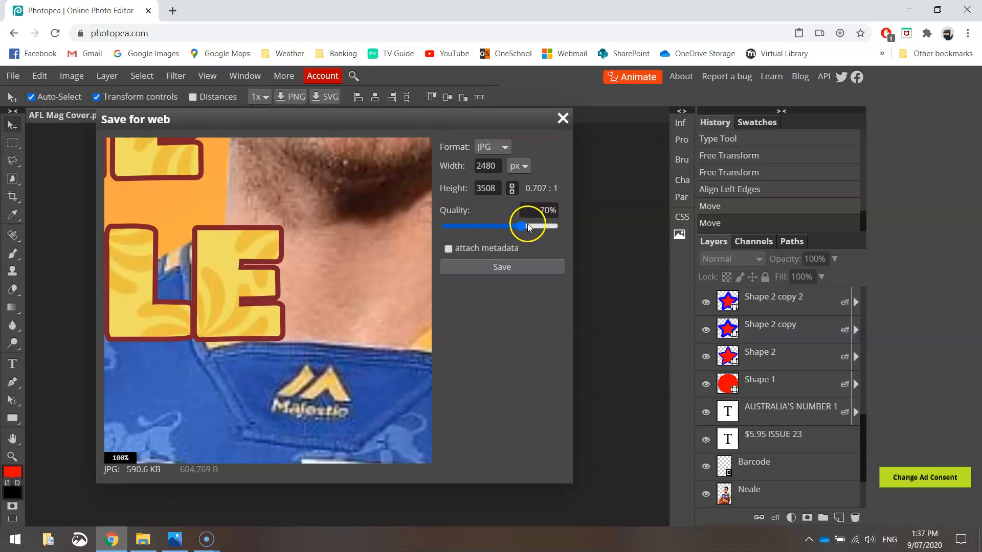
drag(522, 226, 550, 226)
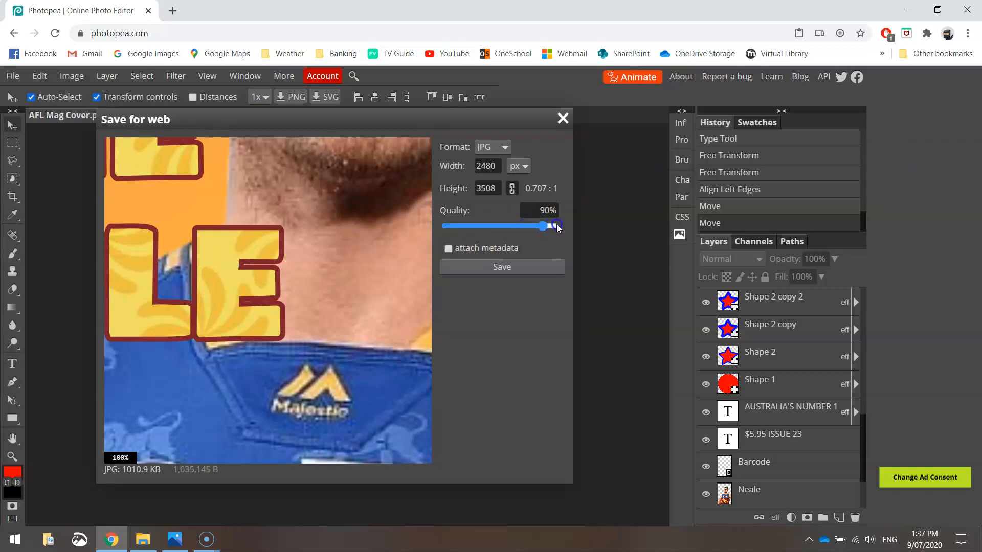
drag(546, 226, 558, 226)
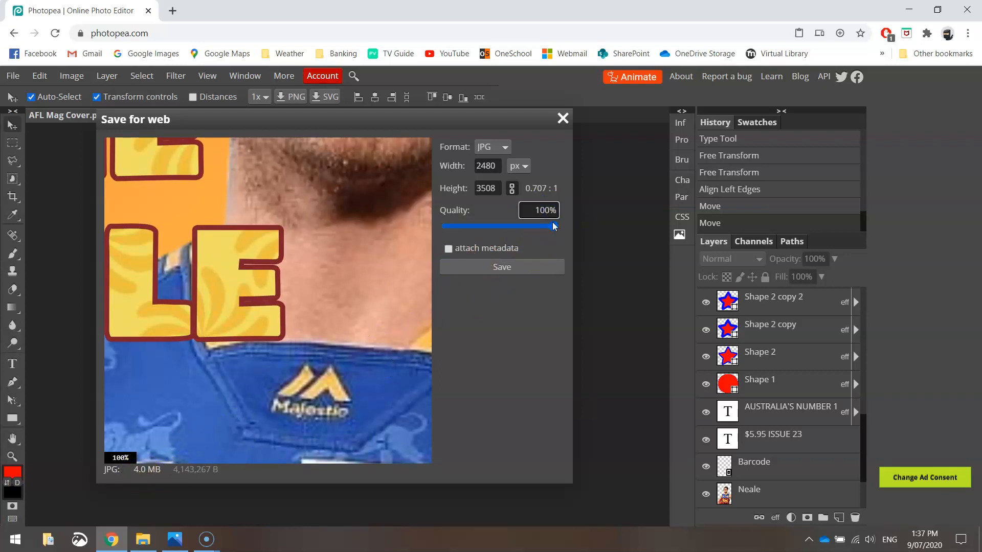
drag(552, 226, 544, 227)
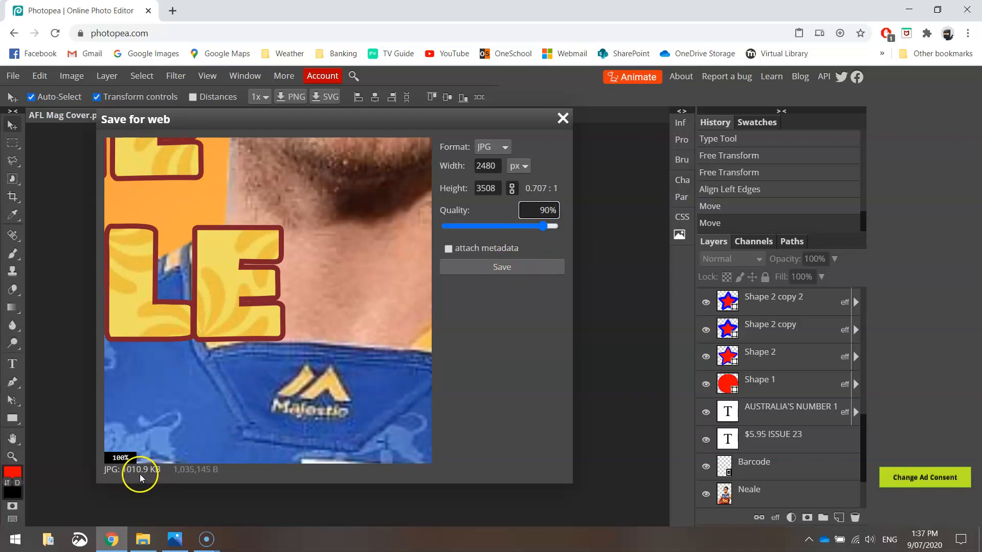
mouse_move(491, 333)
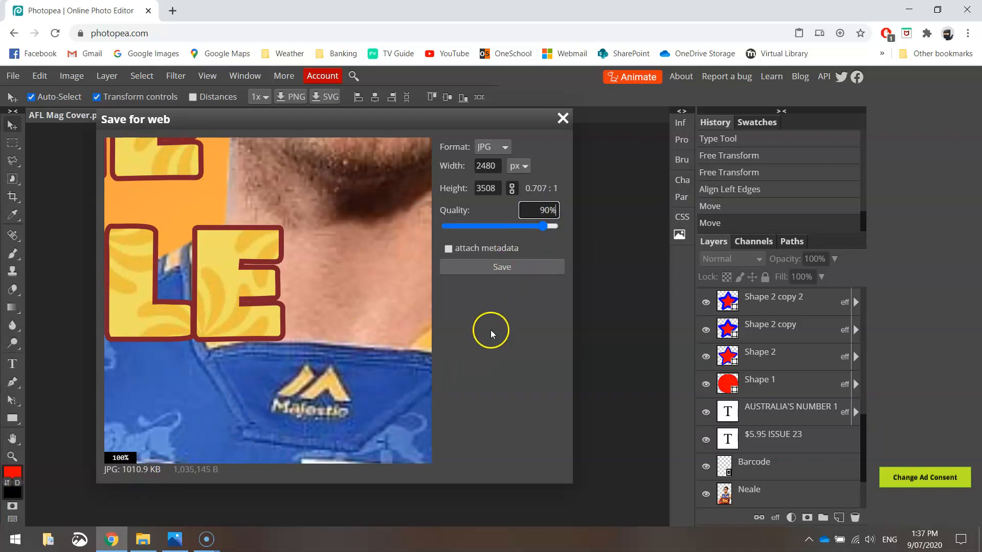
drag(546, 226, 519, 226)
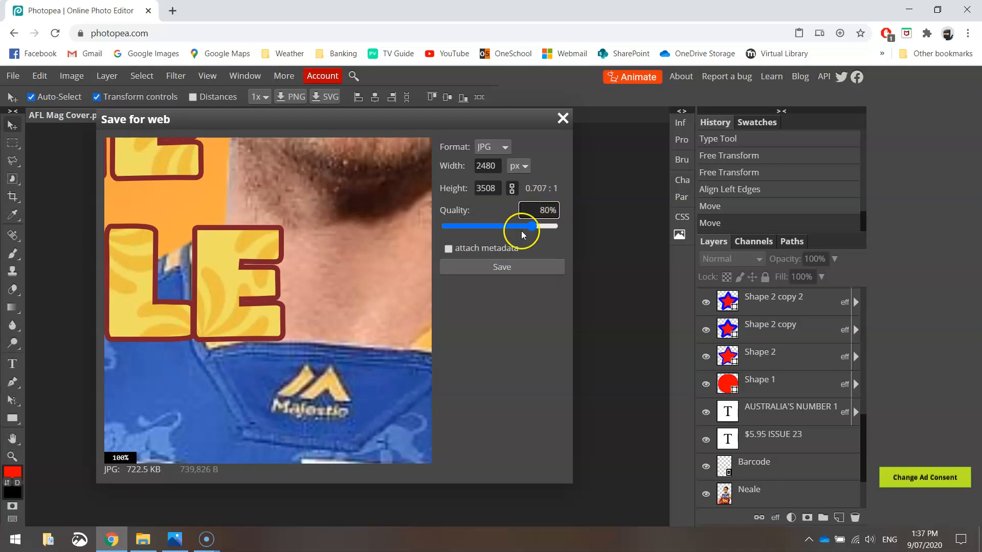
click(501, 267)
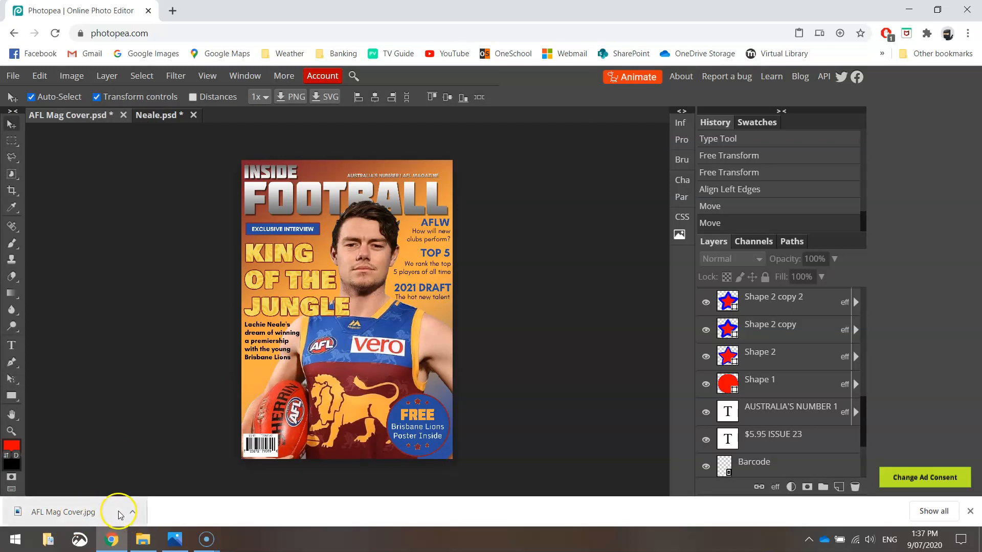
click(132, 511)
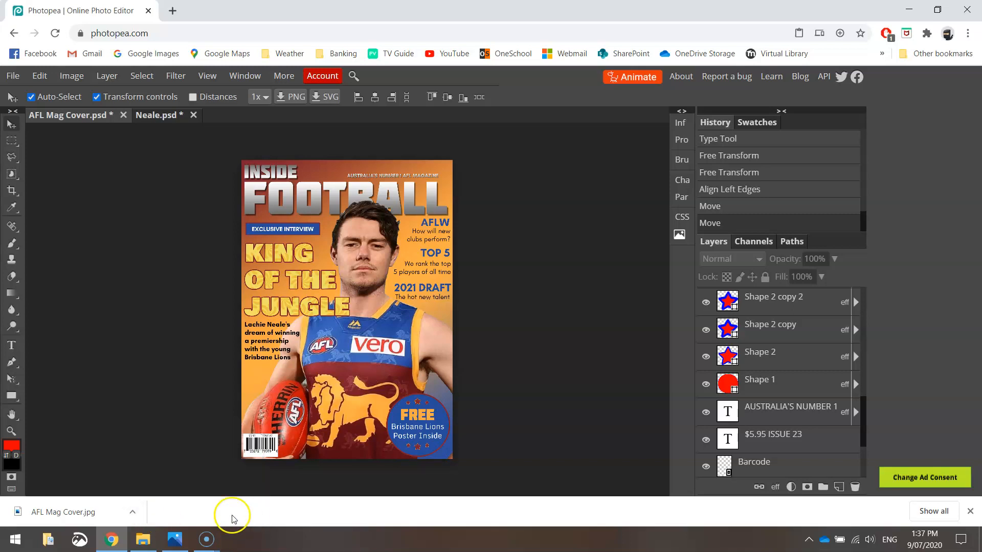
mouse_move(247, 512)
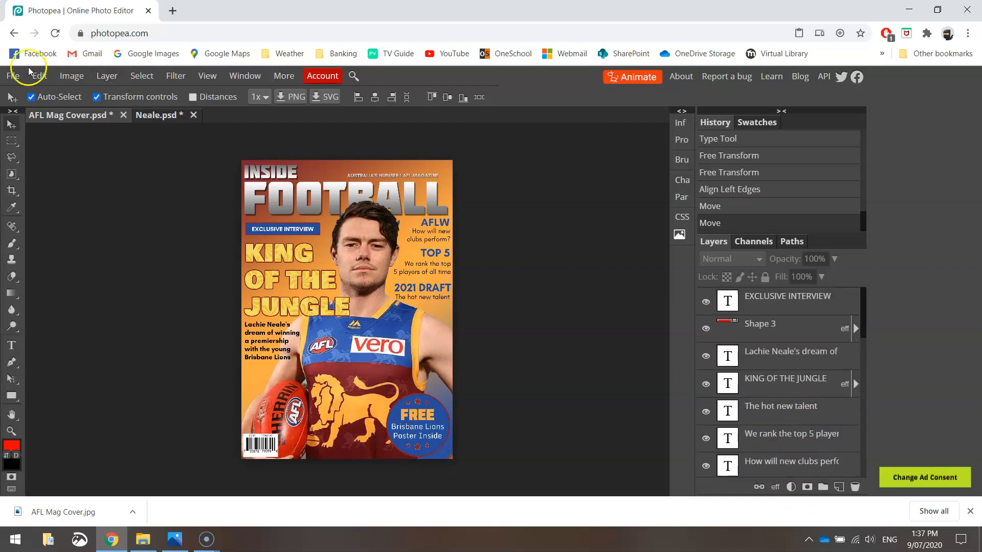
click(13, 76)
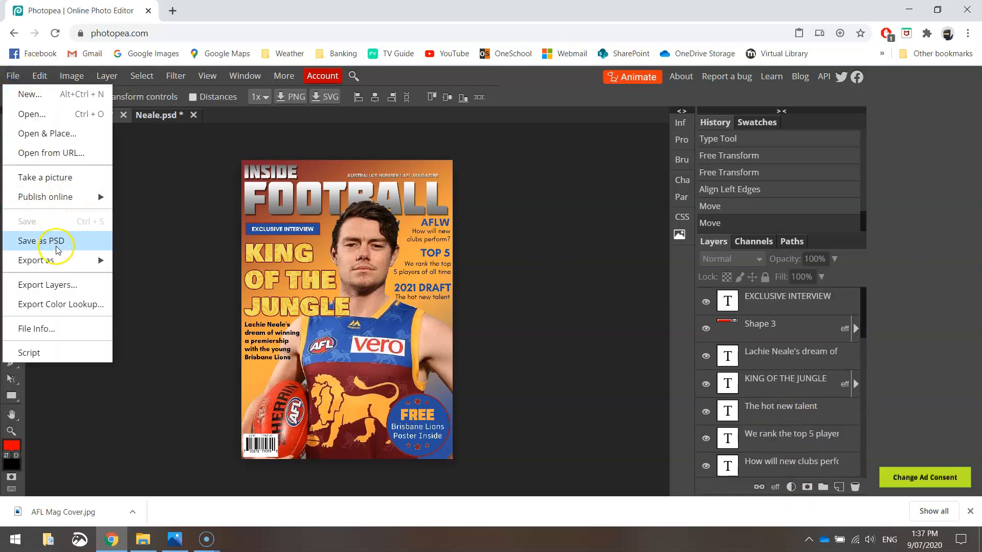
mouse_move(46, 247)
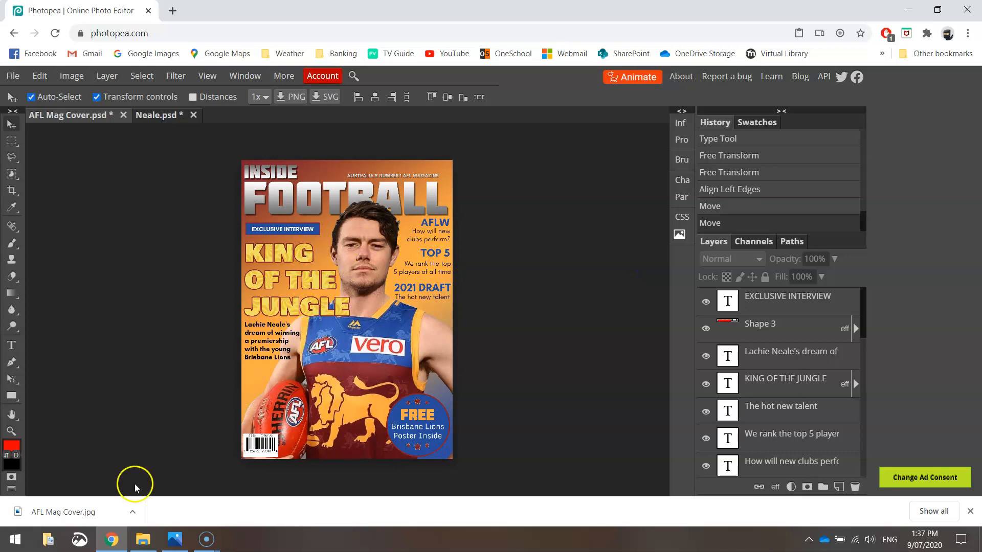
mouse_move(88, 515)
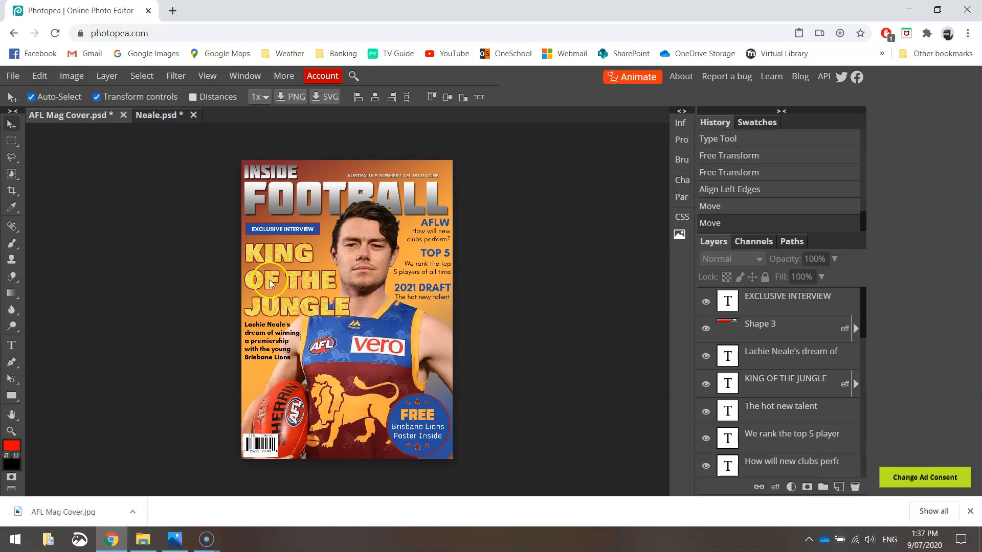
mouse_move(141, 323)
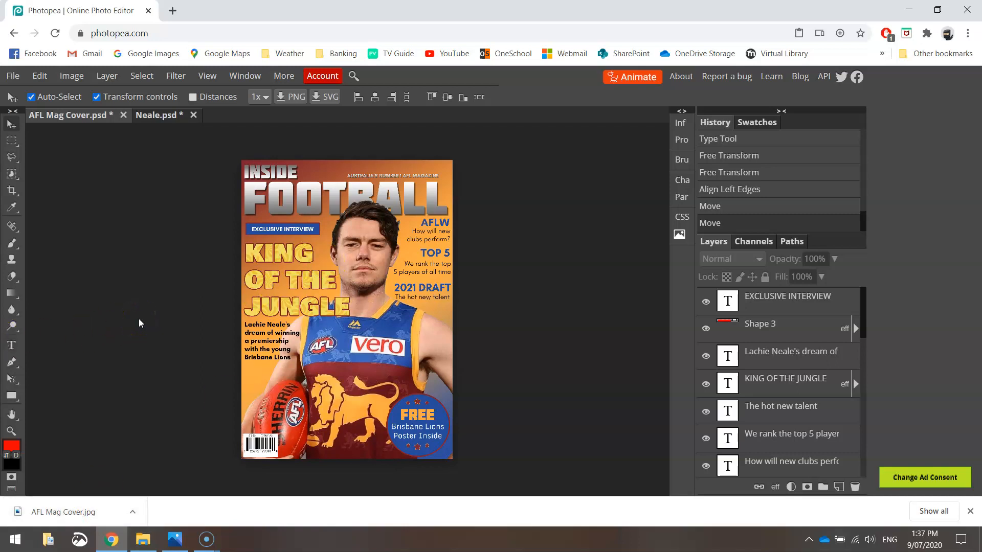